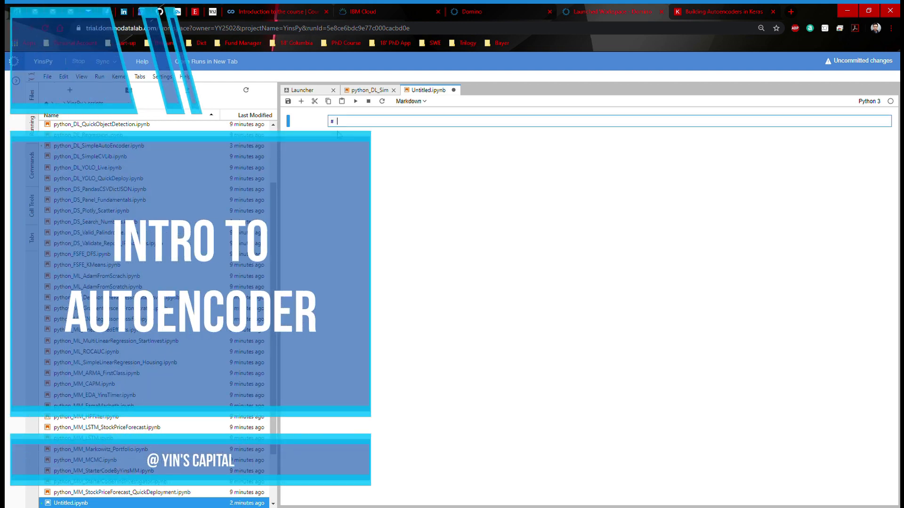
- Write a '# AUTOENCODER' markdown heading with the autoencoder_schema.jpg image link, then view the Keras blog article
type("AUTO")
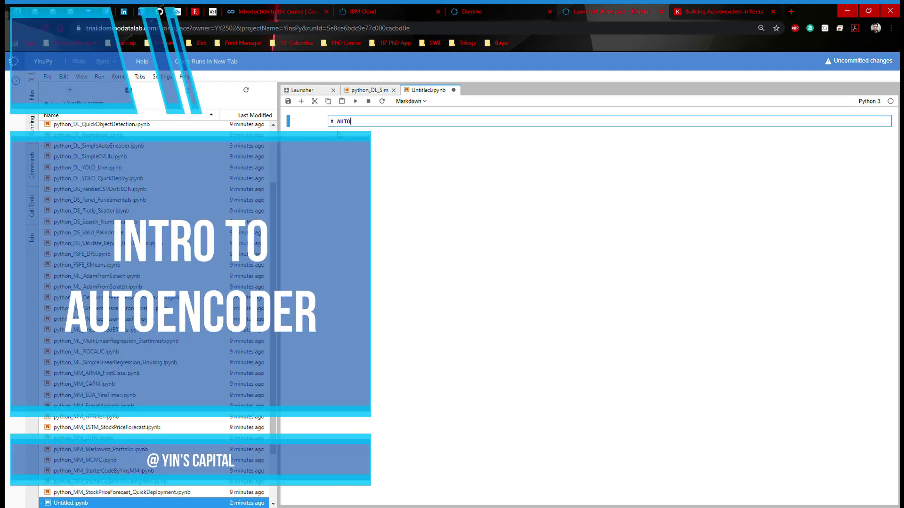
type("ENCODER")
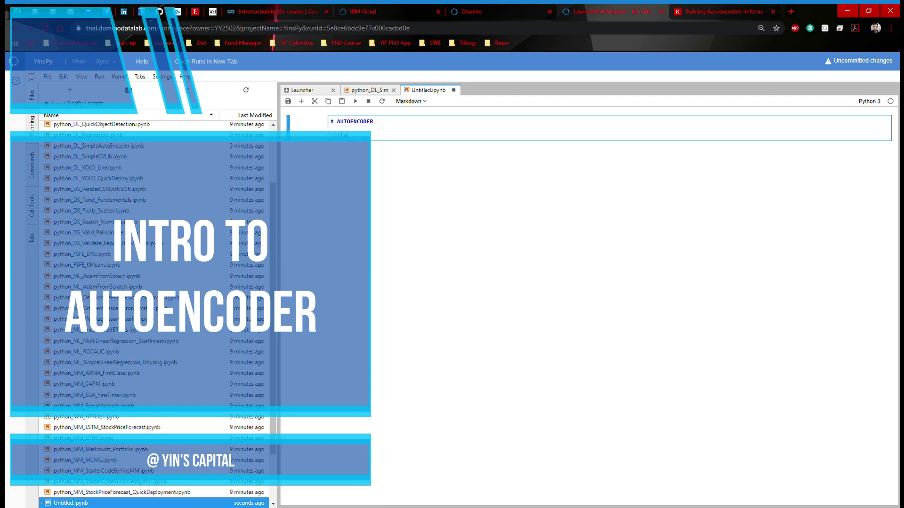
type("![image](https://blog.keras.io/img/ae/autoencoder_schema.jpg)")
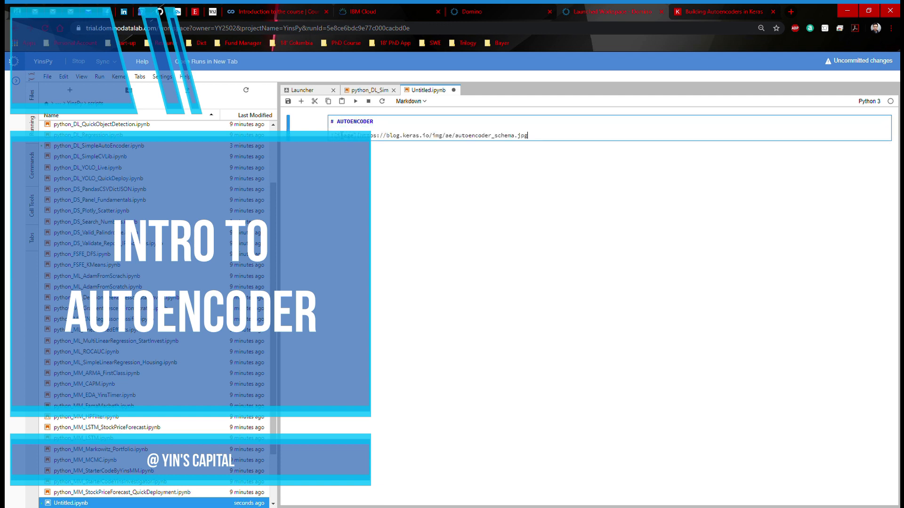
left_click(727, 11)
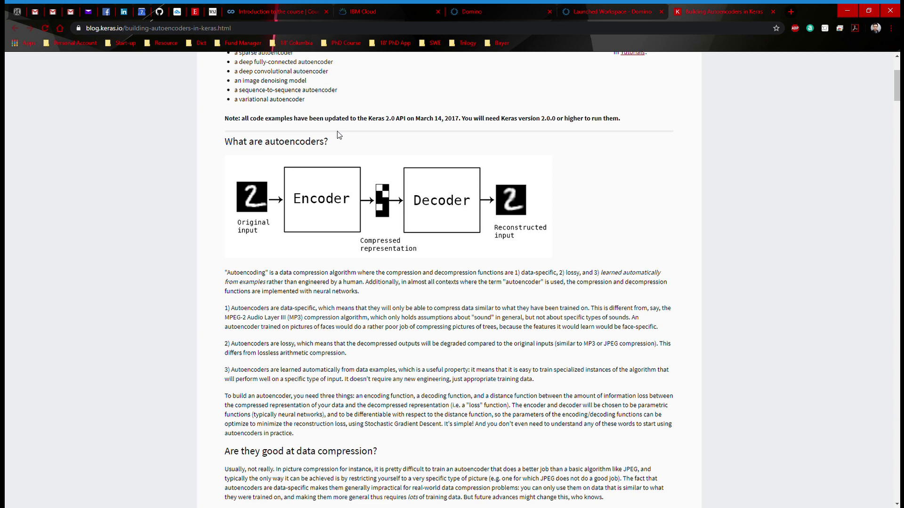
left_click(612, 13)
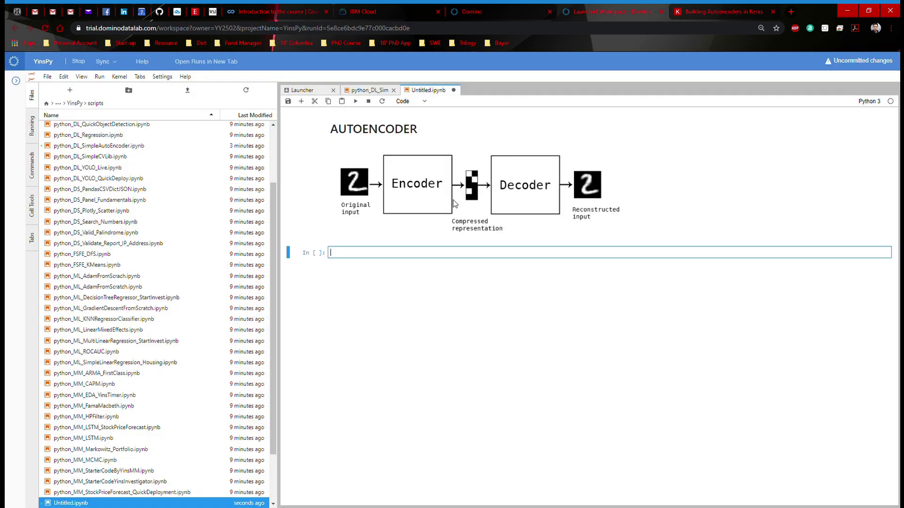
mouse_move(352, 197)
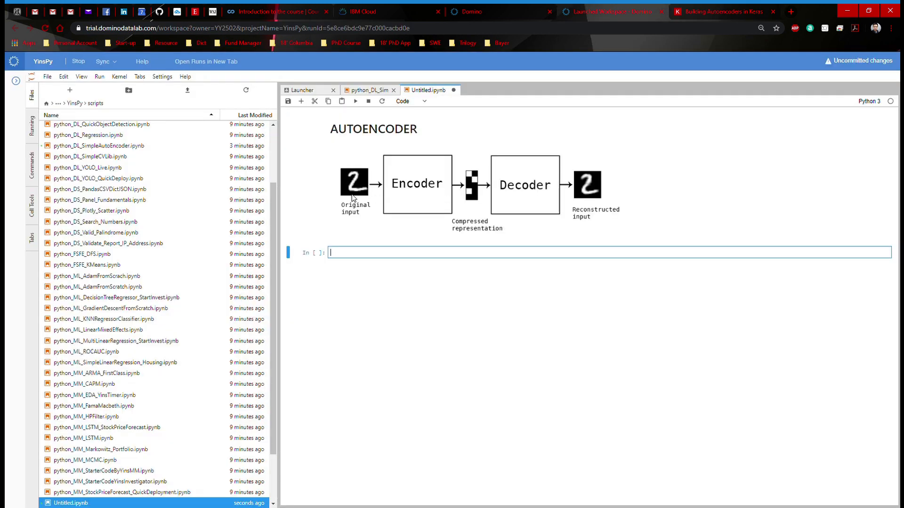
mouse_move(362, 205)
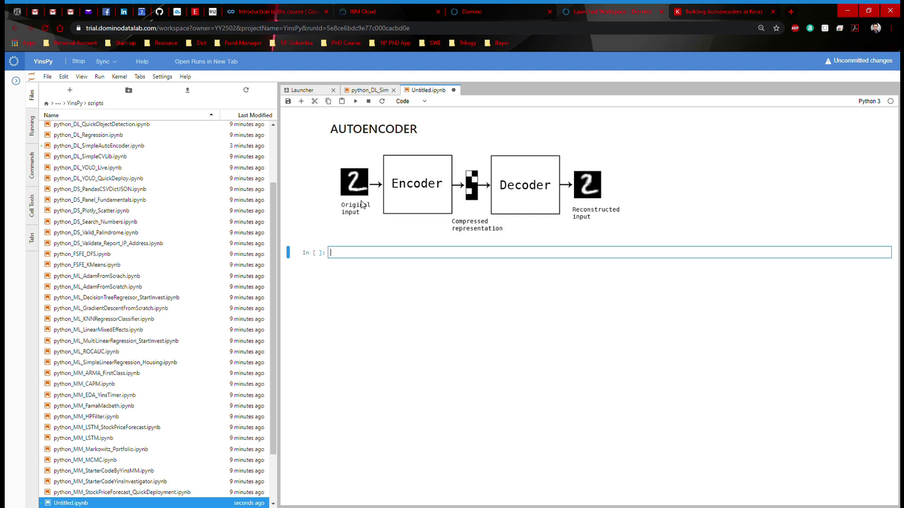
mouse_move(357, 190)
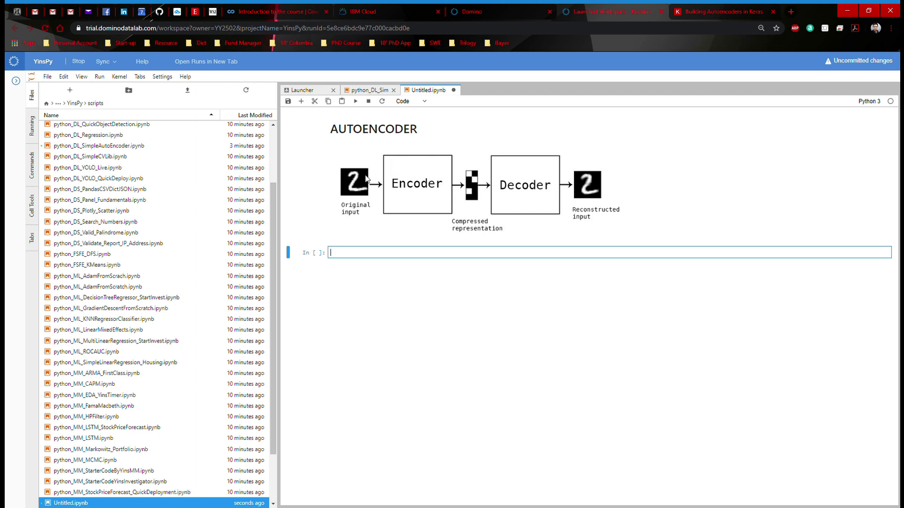
mouse_move(471, 191)
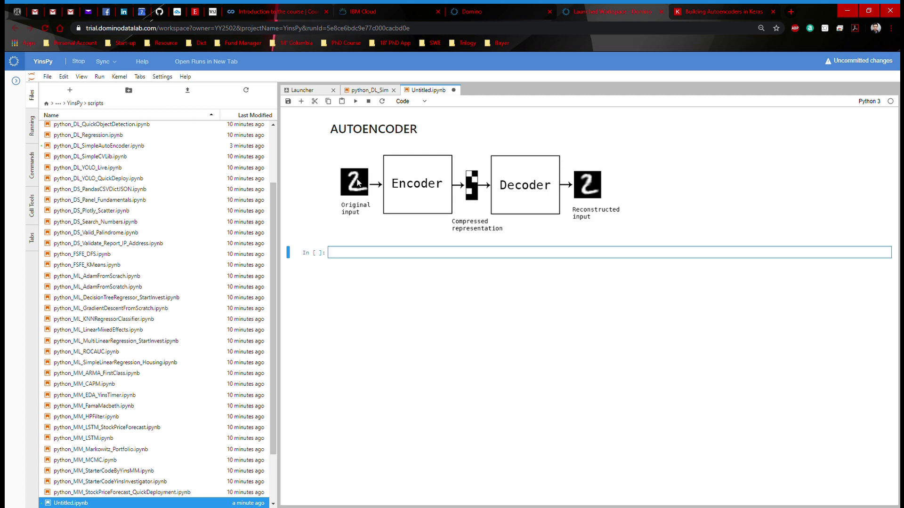
mouse_move(456, 190)
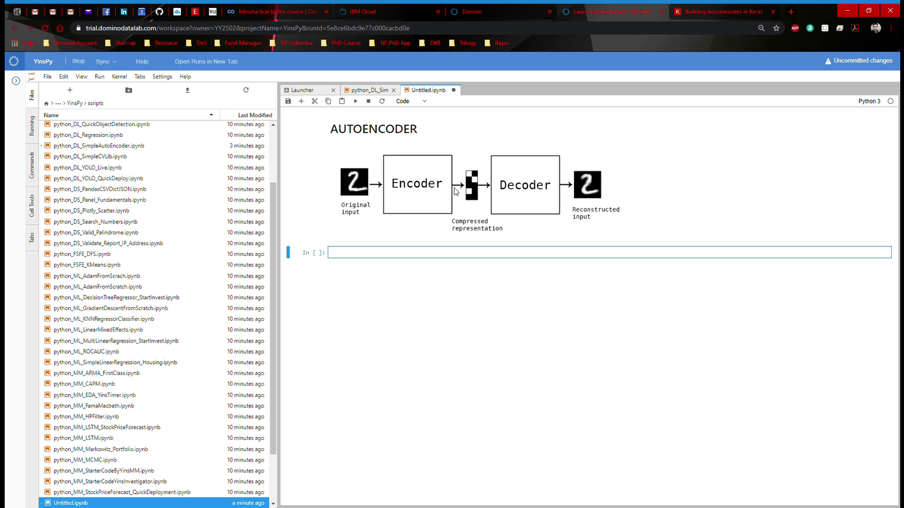
mouse_move(523, 194)
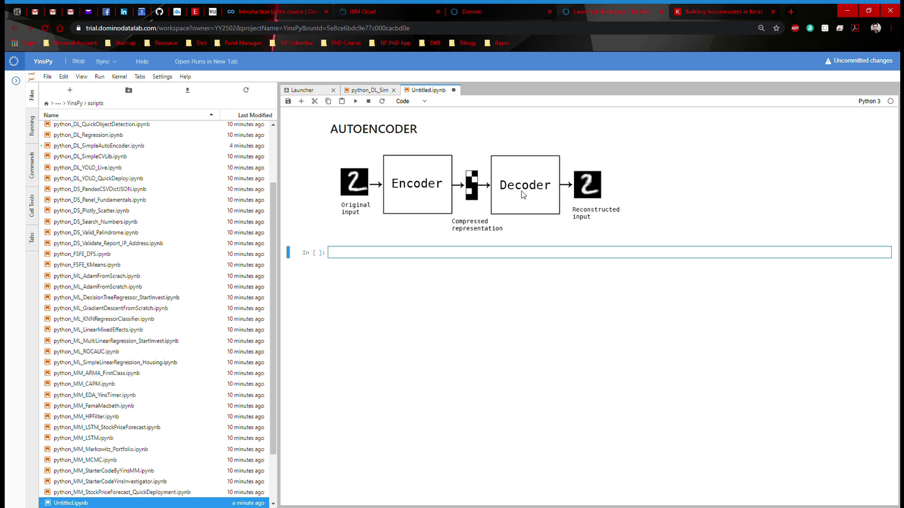
mouse_move(498, 196)
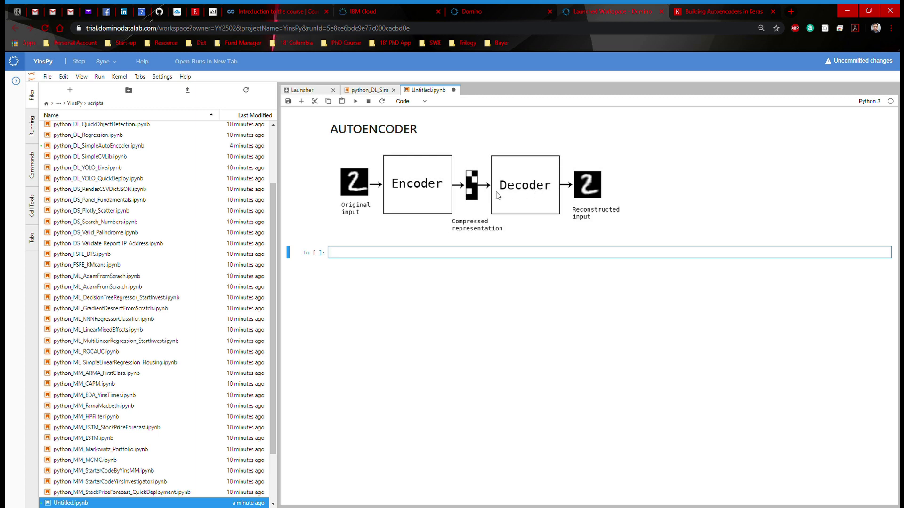
mouse_move(522, 203)
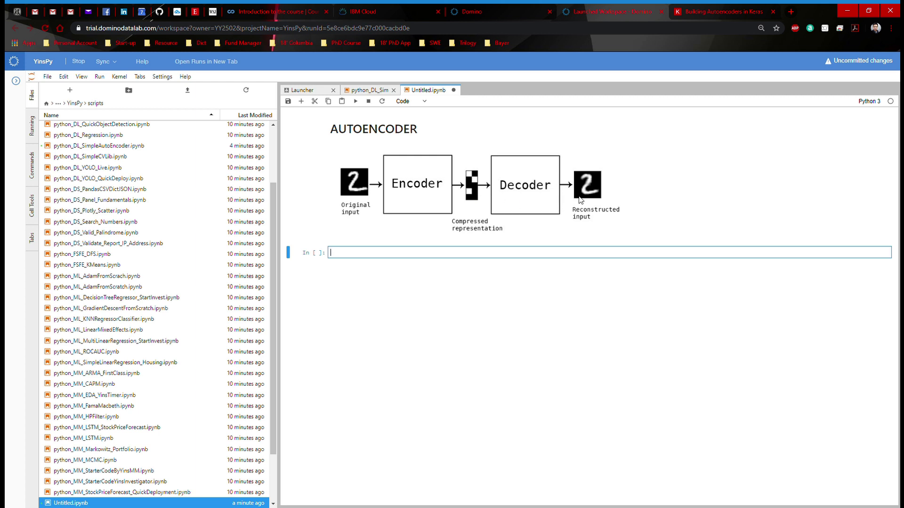
mouse_move(588, 192)
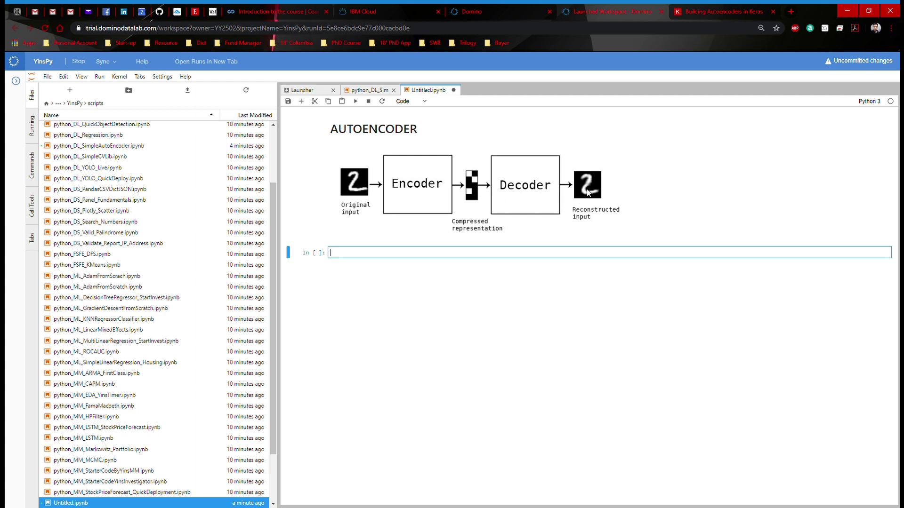
mouse_move(363, 182)
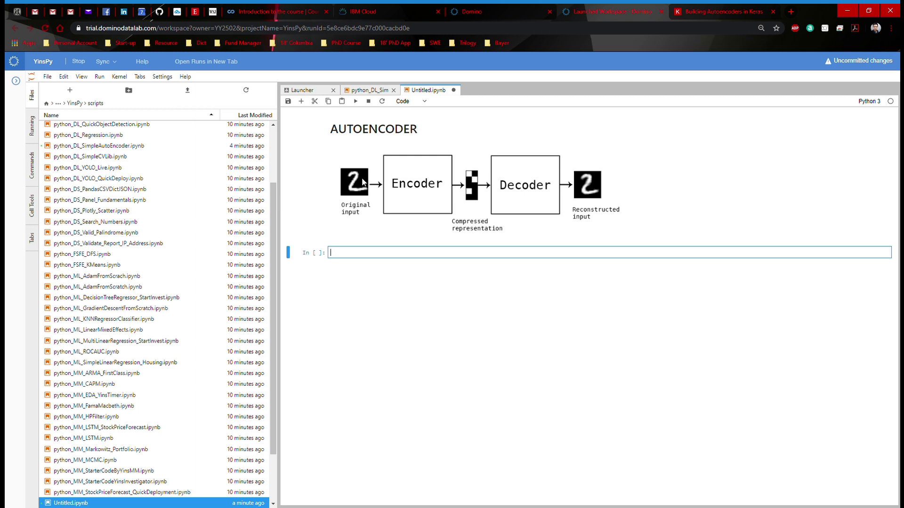
mouse_move(595, 201)
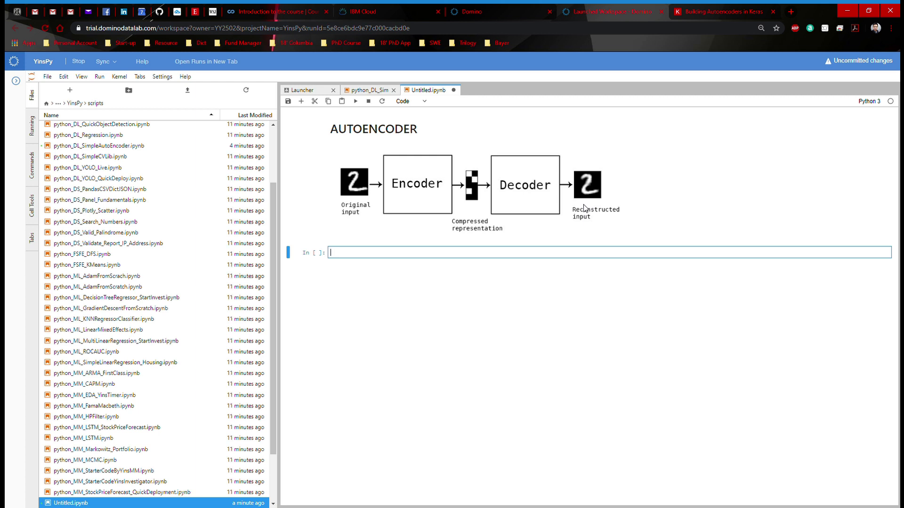
mouse_move(613, 273)
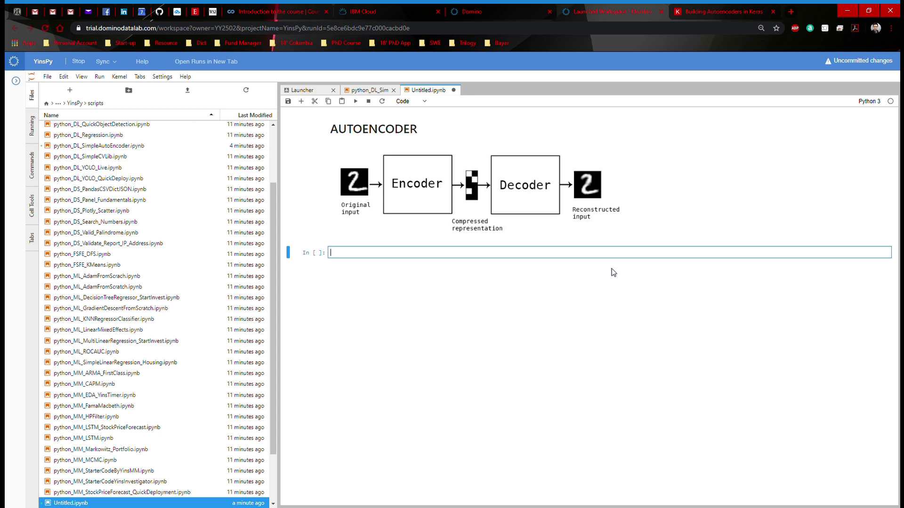
- Add a '# library' cell importing Input and Dense from keras.layers and Model from keras.models
type("# library")
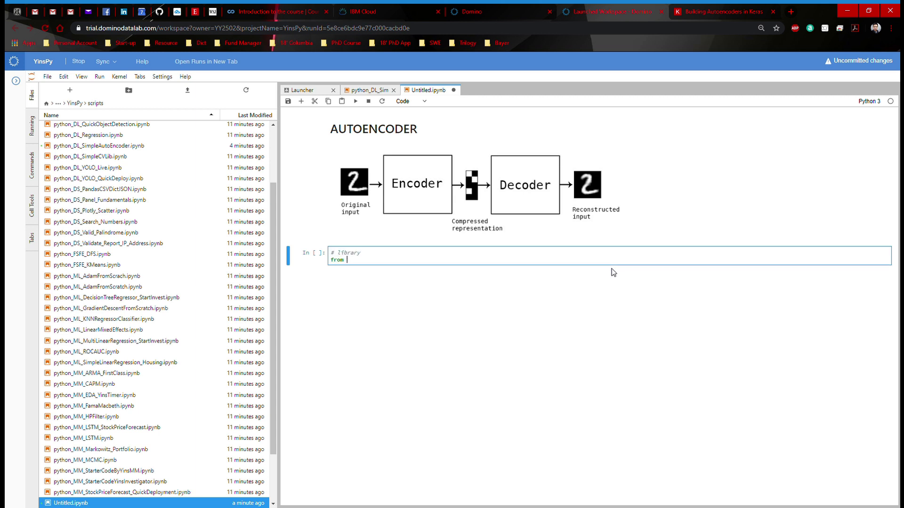
type("keras.layers")
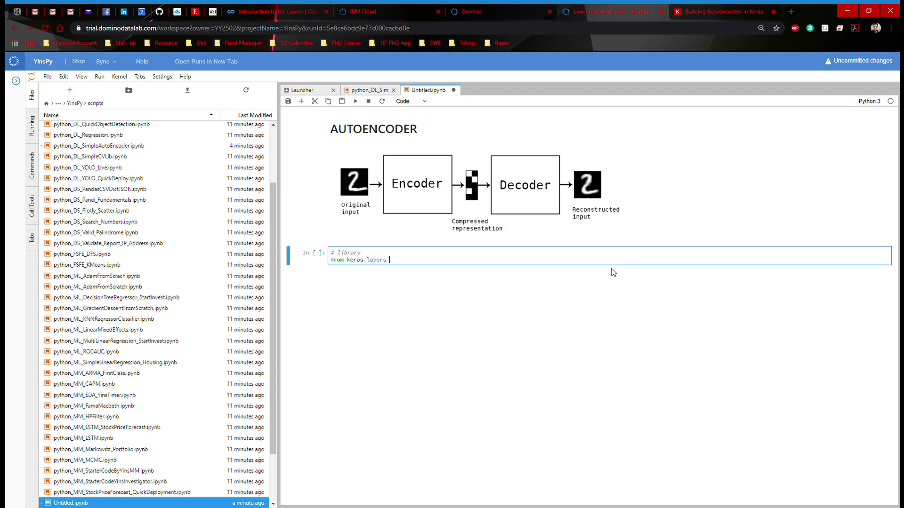
type("import Input,")
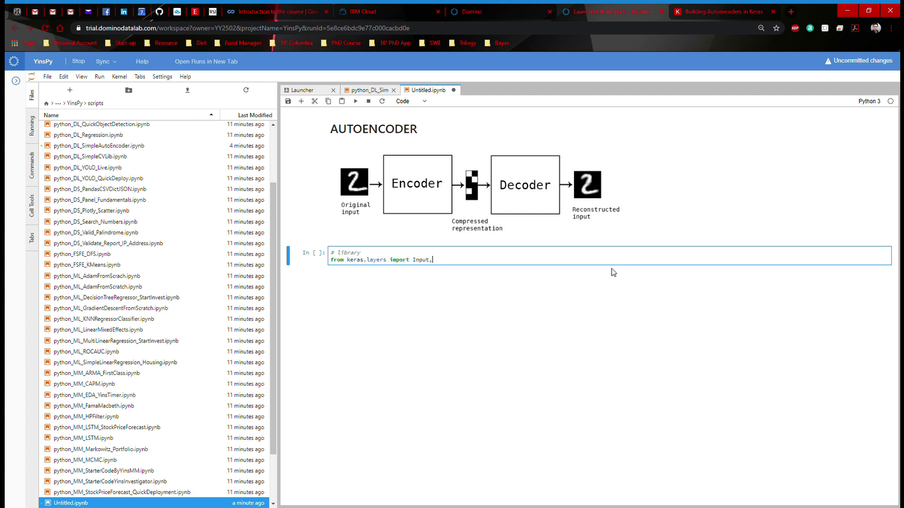
type("Dense")
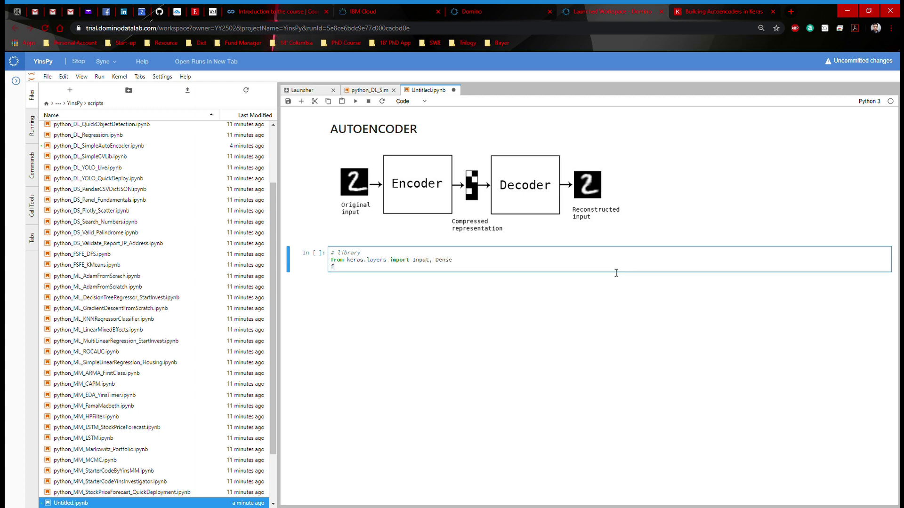
type("from keras.mode")
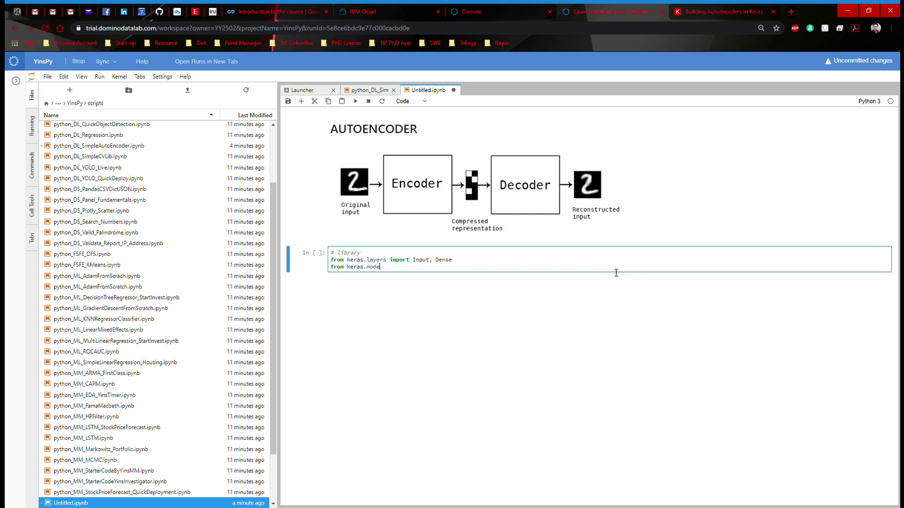
type("ls import Model")
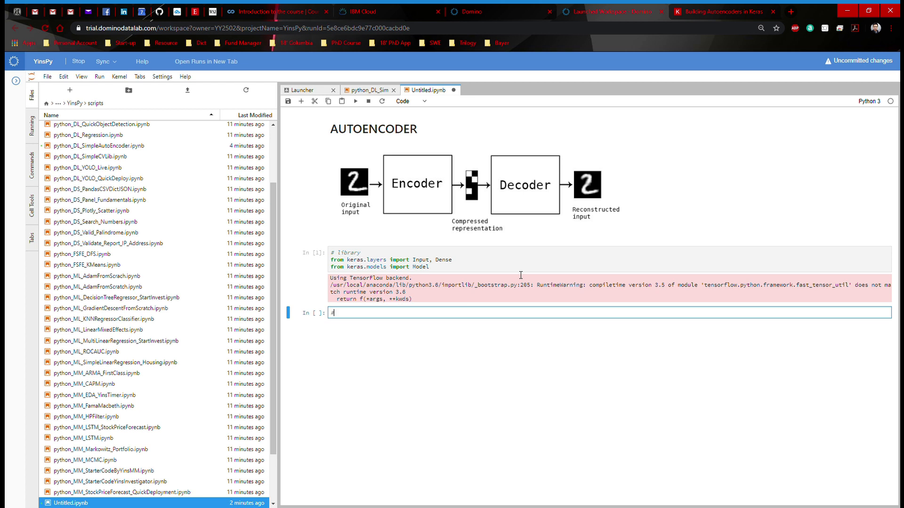
- Add a commented cell setting encoding_dim = 32, the size of the encoded representation
type("# dimensi")
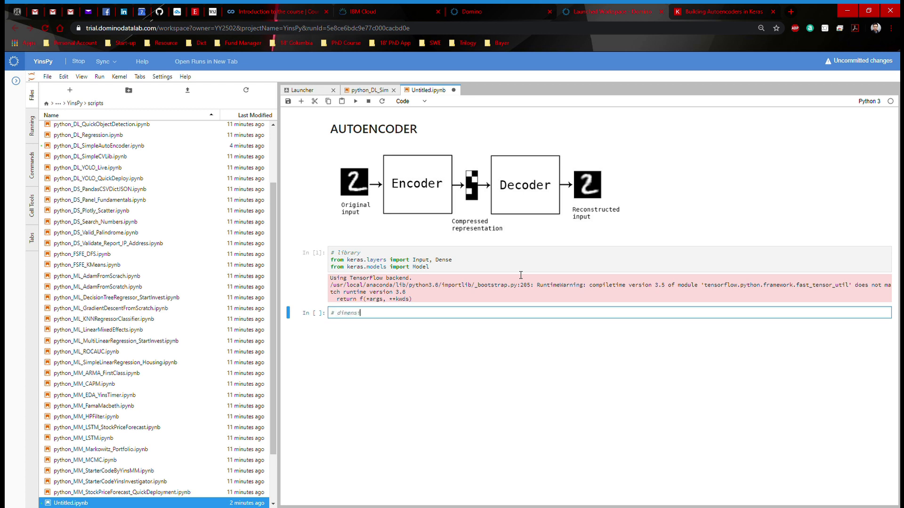
type("on:")
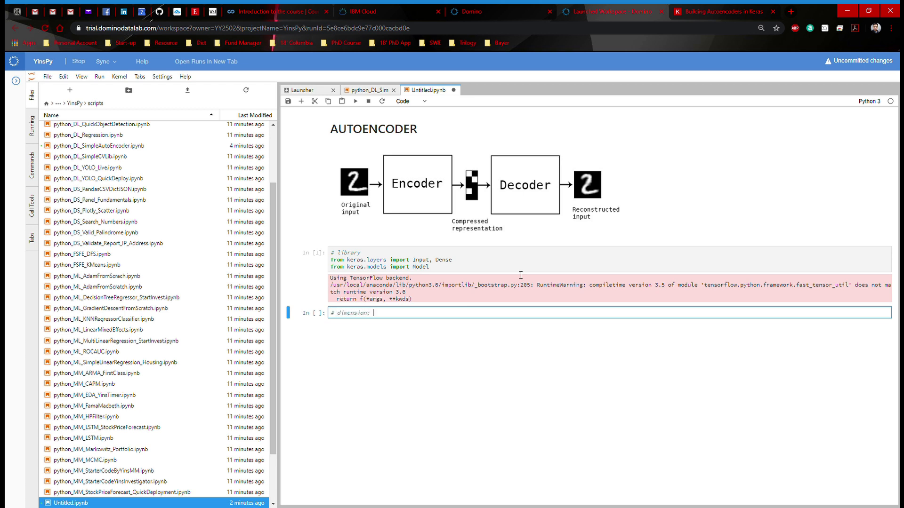
type("the size of encoded representat")
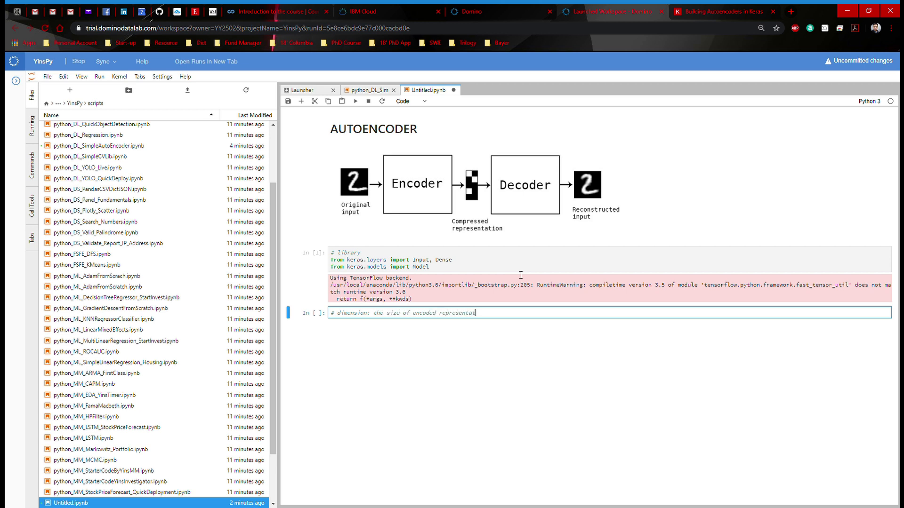
type("ions")
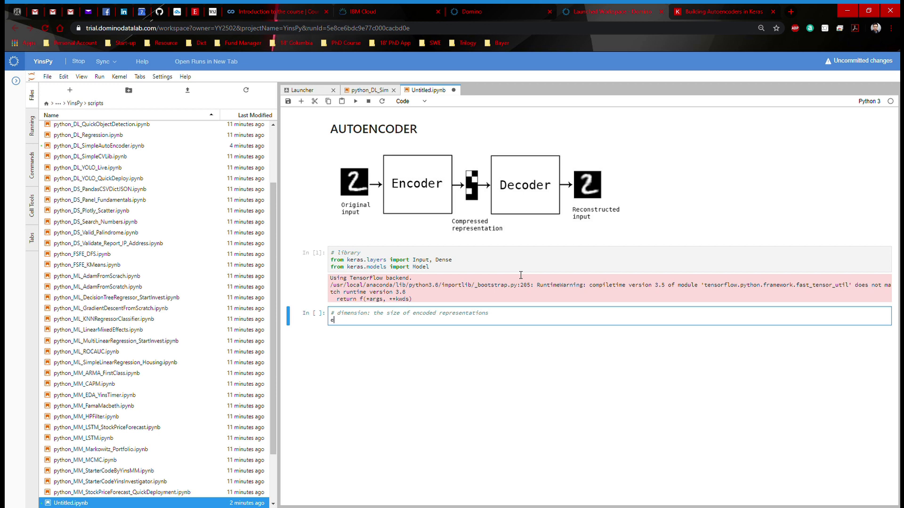
type("ncoding_dim = 32")
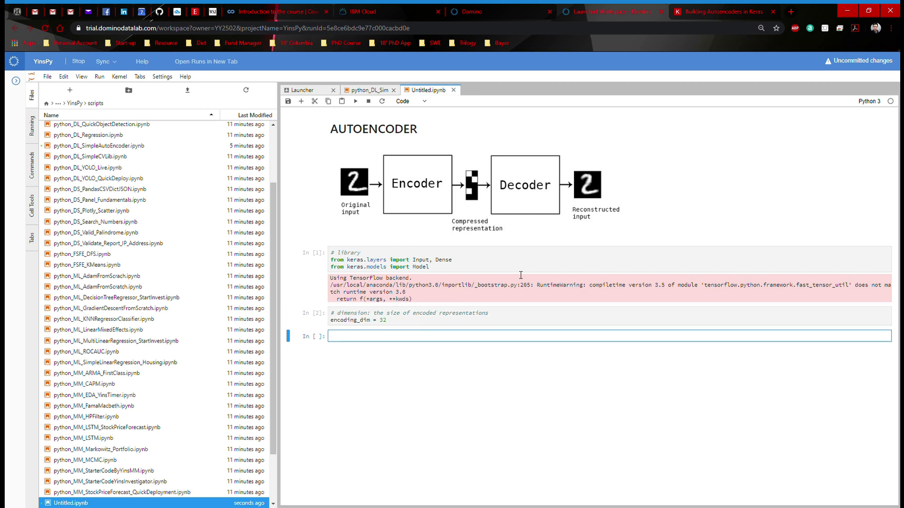
- Define input_img = Input(shape=(784, )) as the placeholder, commenting that 784 depends on picture size
type("# set up input pla")
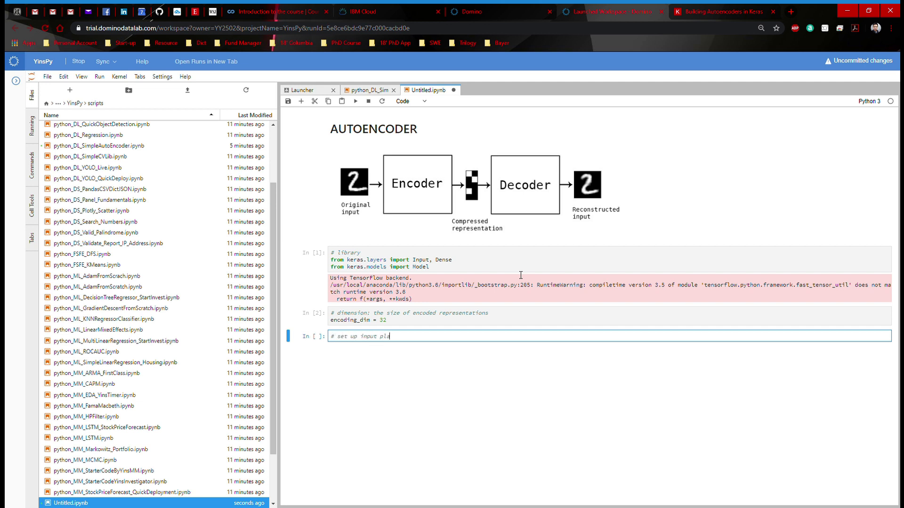
type("ceholder")
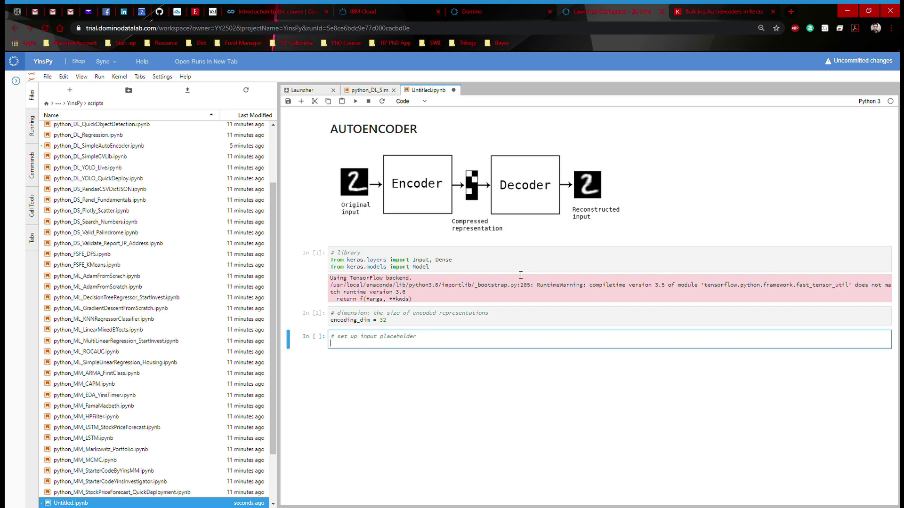
type("input_img")
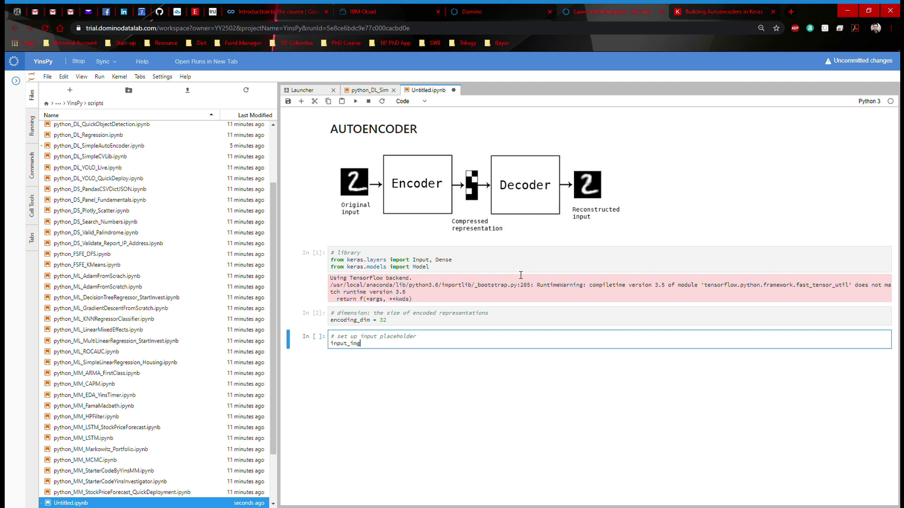
type("= Input(shape=(")
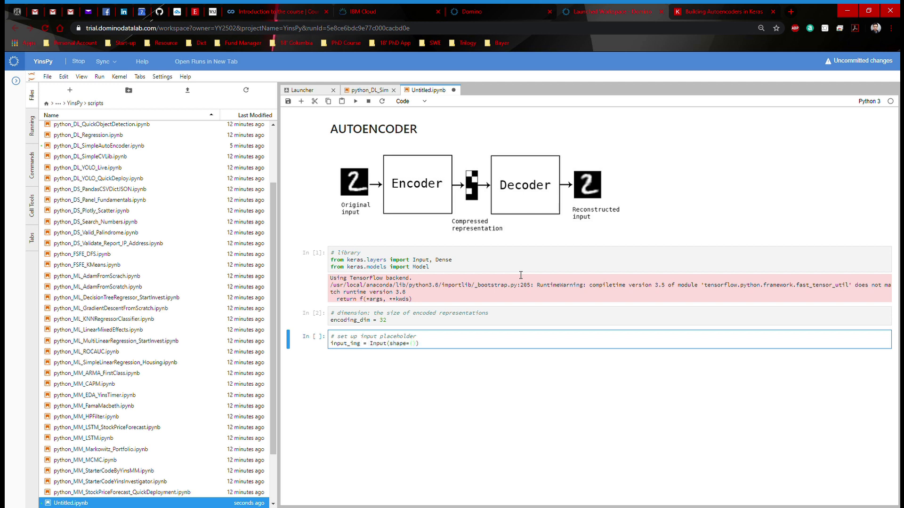
type("784,")
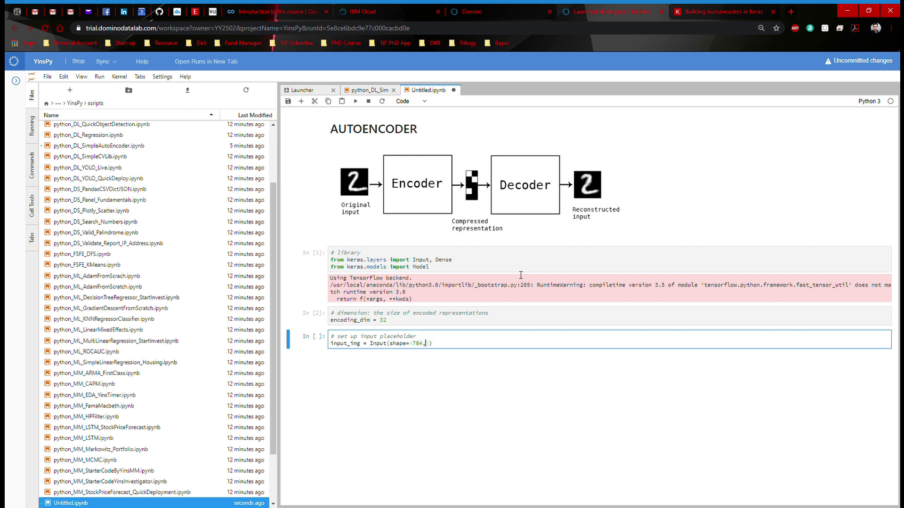
type(")")
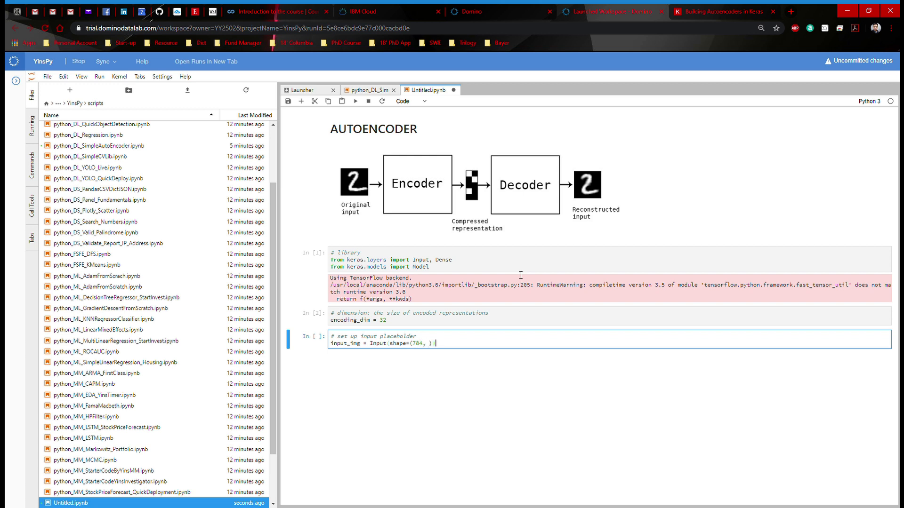
type(")")
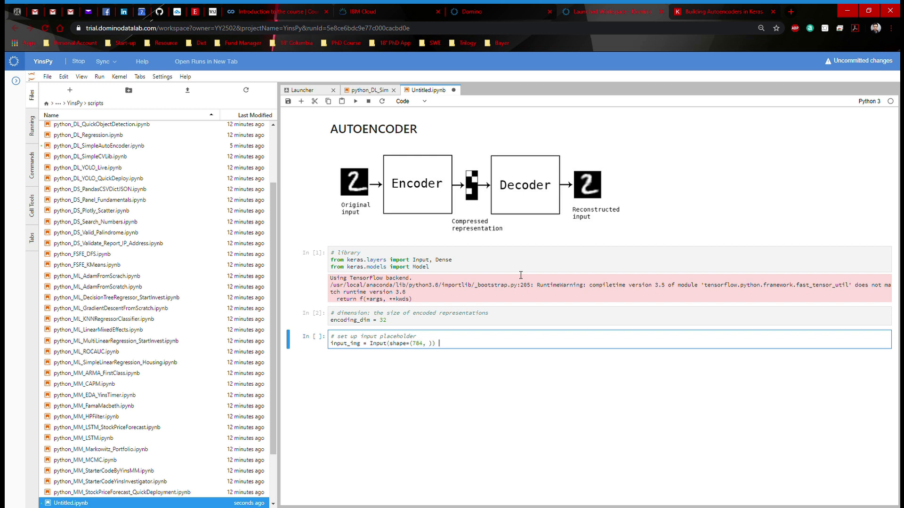
type("#")
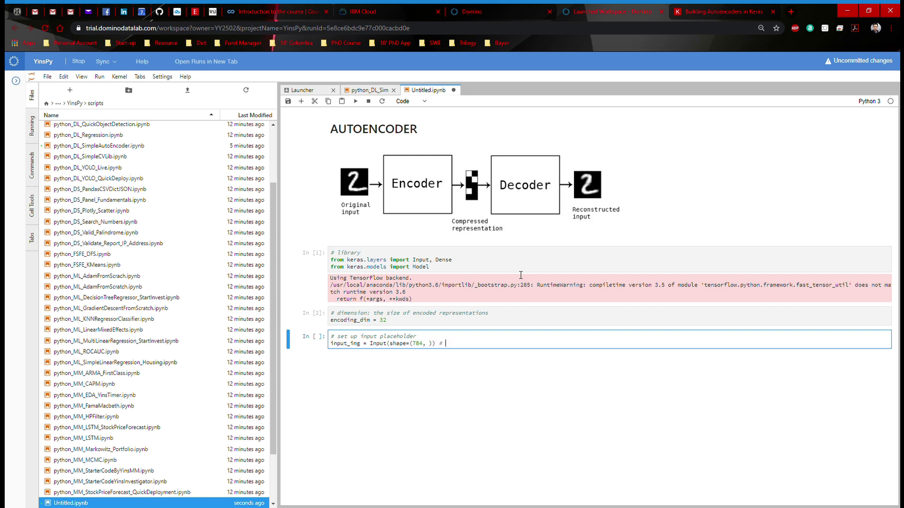
type("dependent on t")
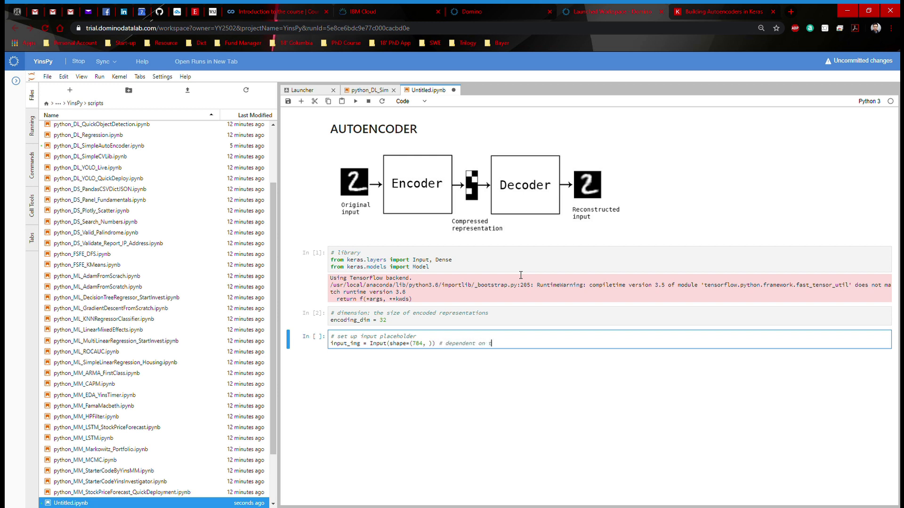
type("he size of your")
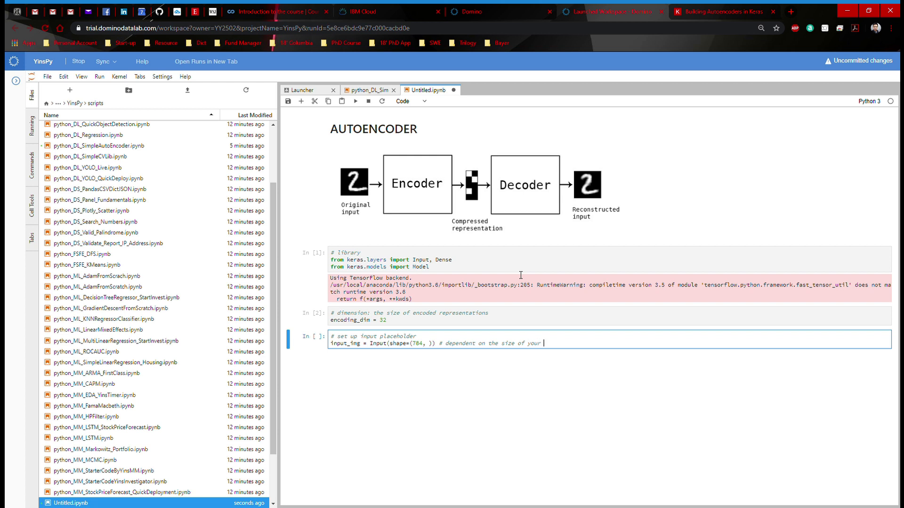
type("picture")
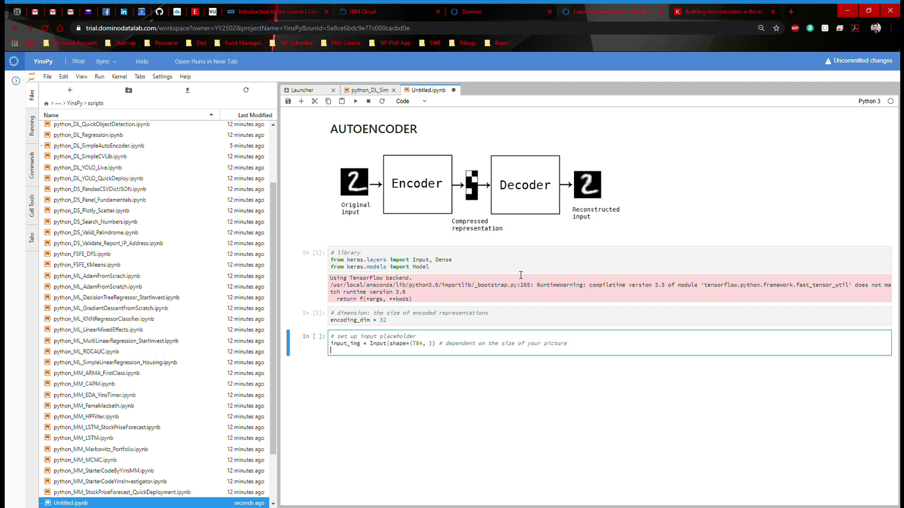
- Define the 'encode' layer encoded = Dense(encoding_dim, activation="relu")(input_img)
type("# \"encode")
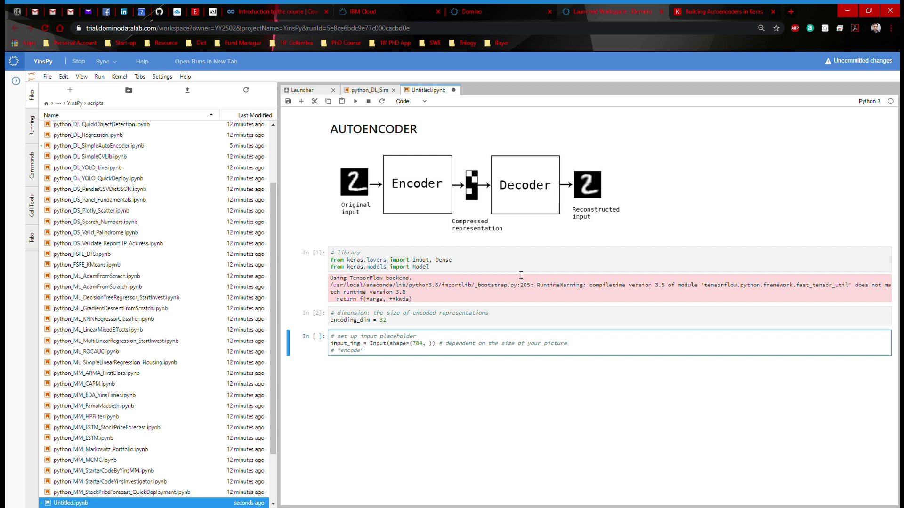
type("encoded = Dense(e")
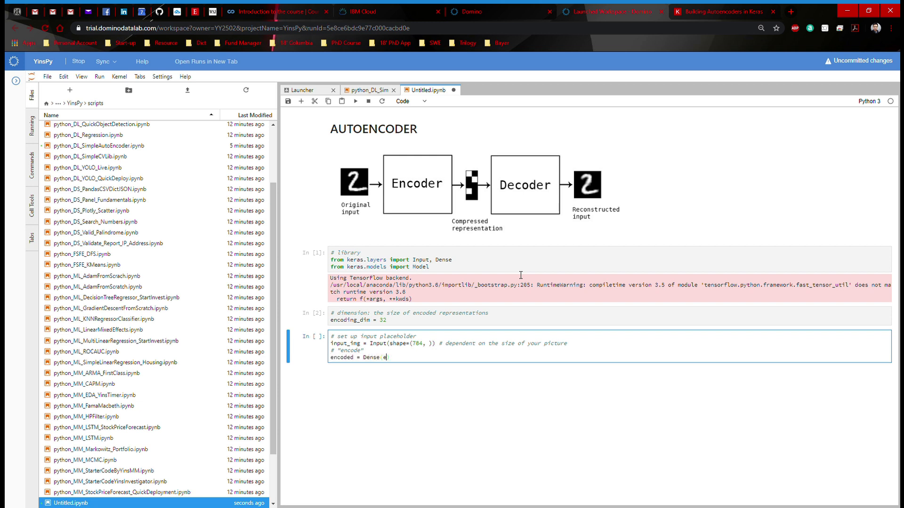
type("ncoding_dim,")
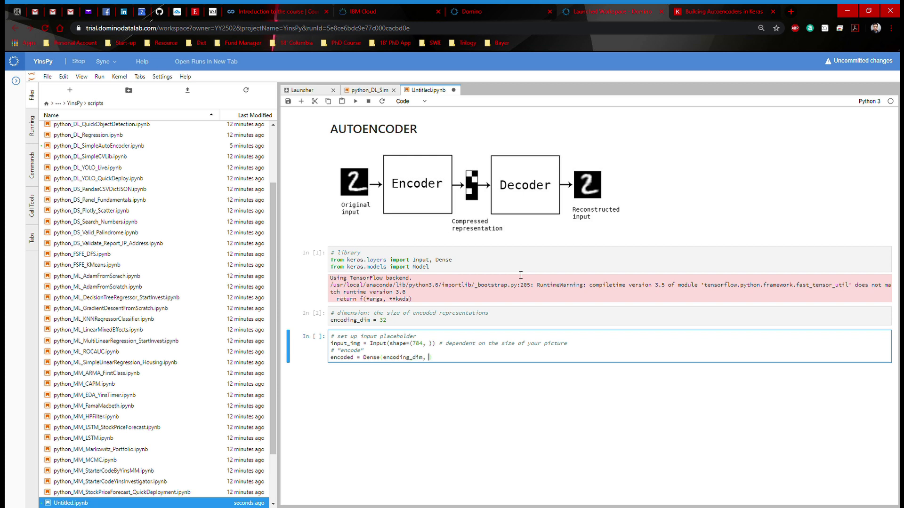
type("activation=\"relu\")")
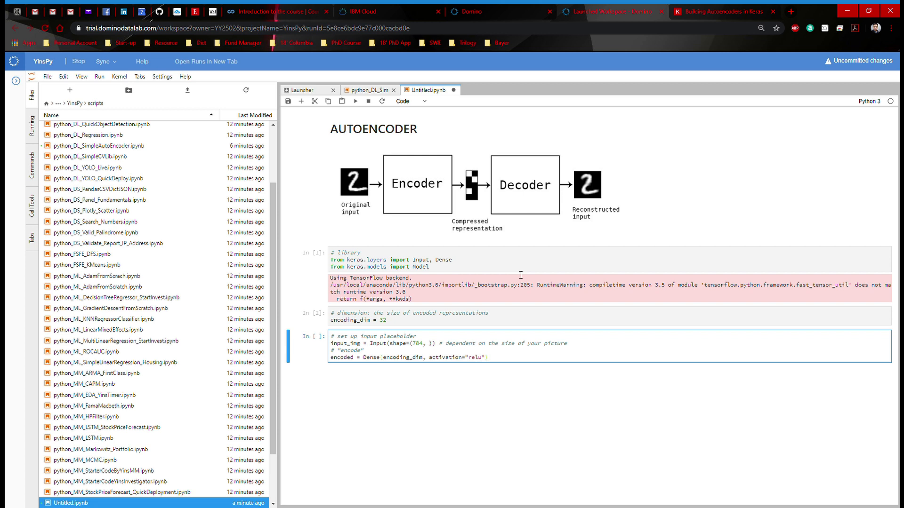
type("(input_")
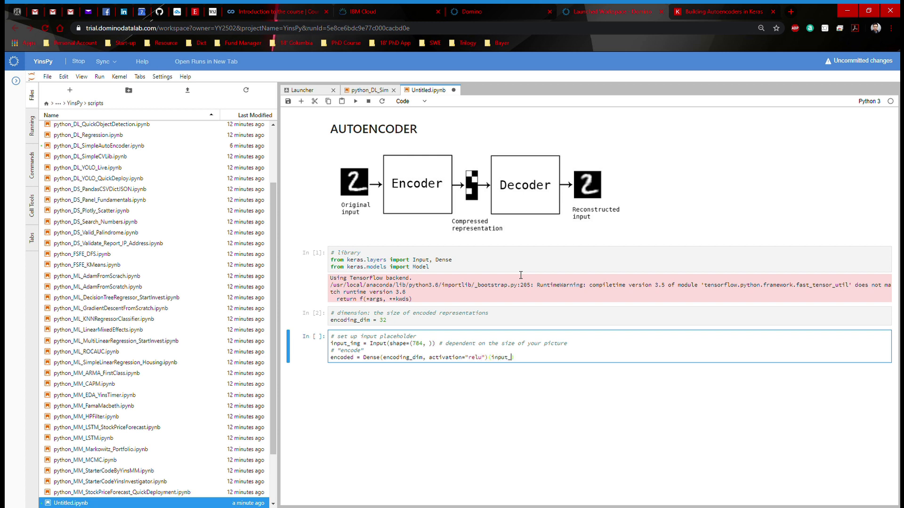
type("img)")
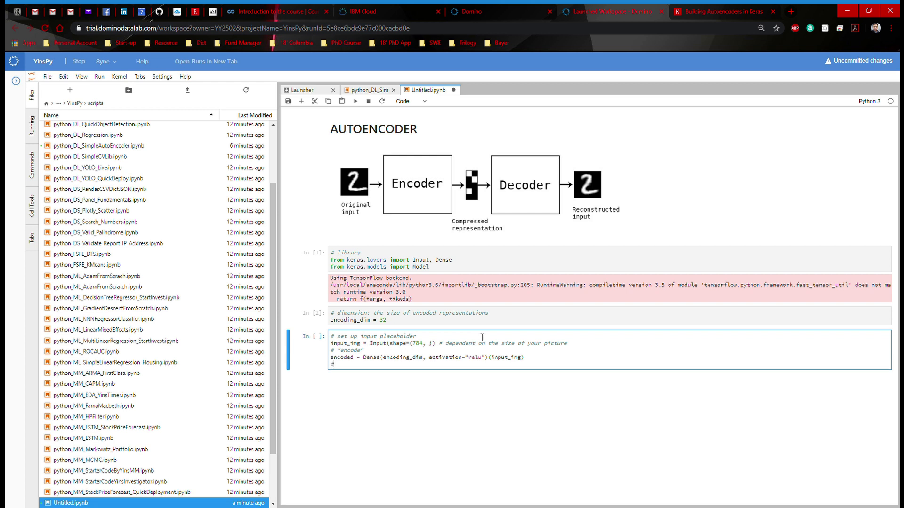
- Add '# ... more layers' and '# "decode"' comments and decoded = Dense(784, activation="sigmoid")(encoded)
type("# \"decode\"")
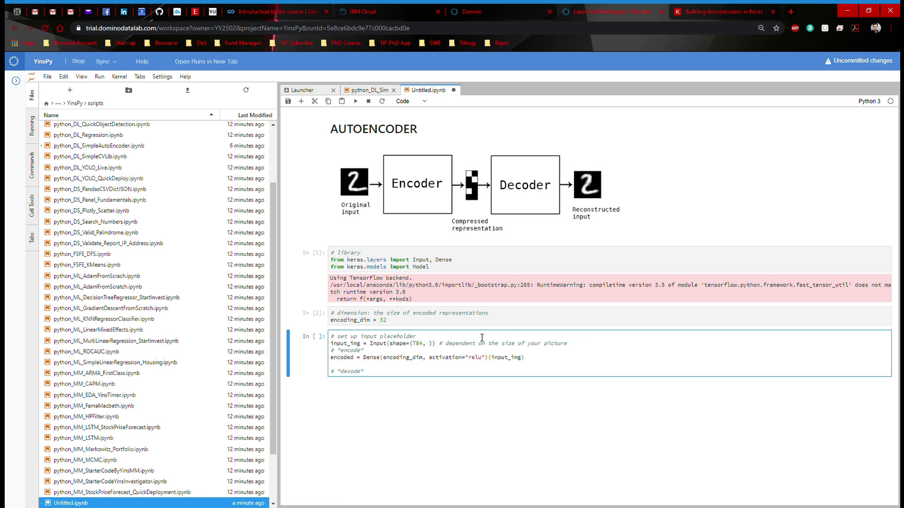
type("# ... more")
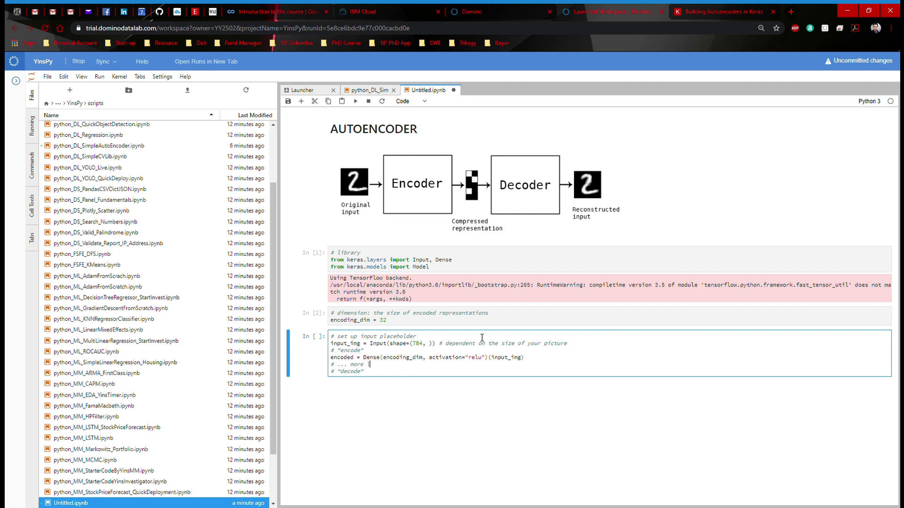
type("layers")
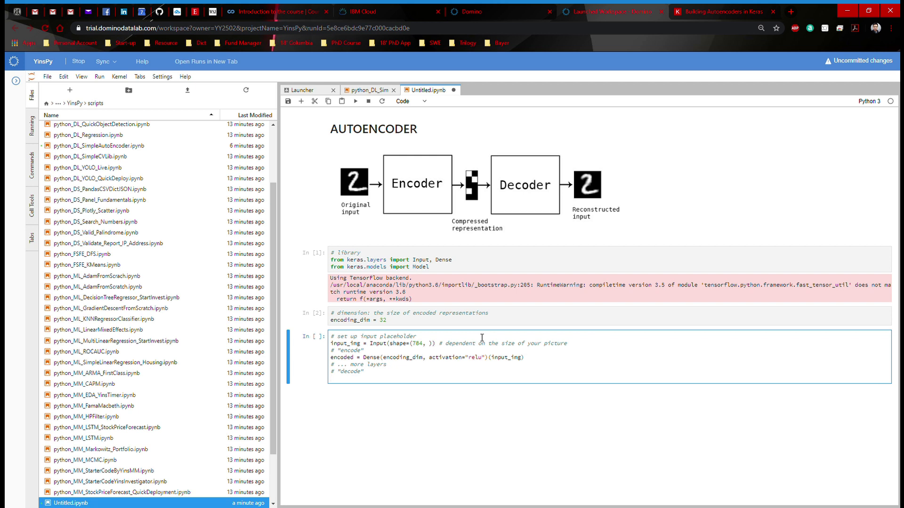
type("decoded")
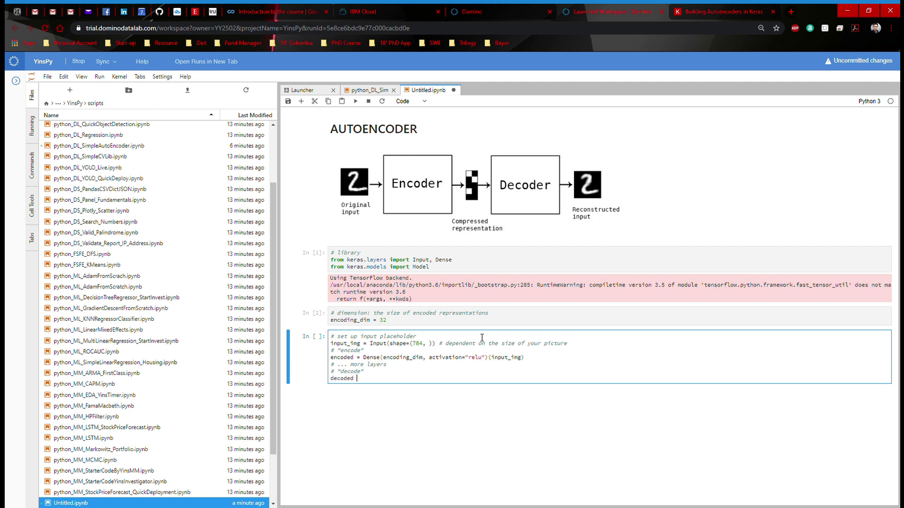
type("= Dense")
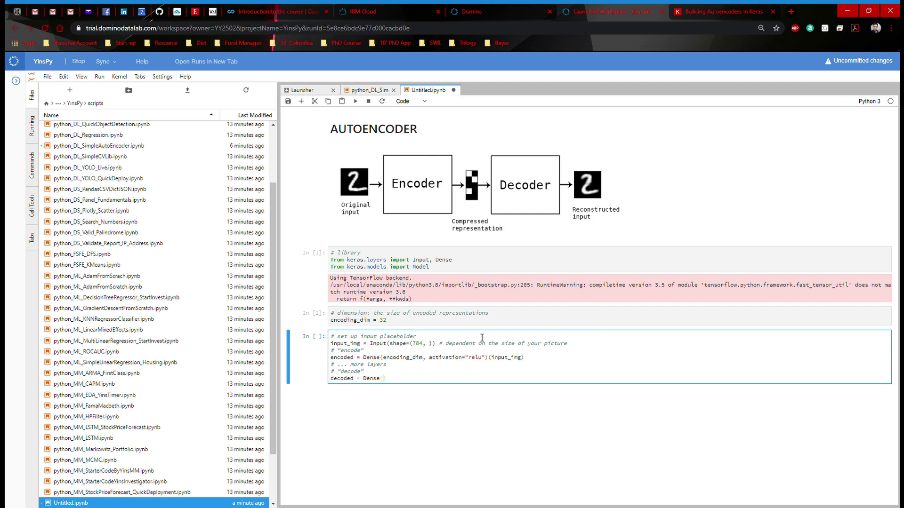
type("(784, ac")
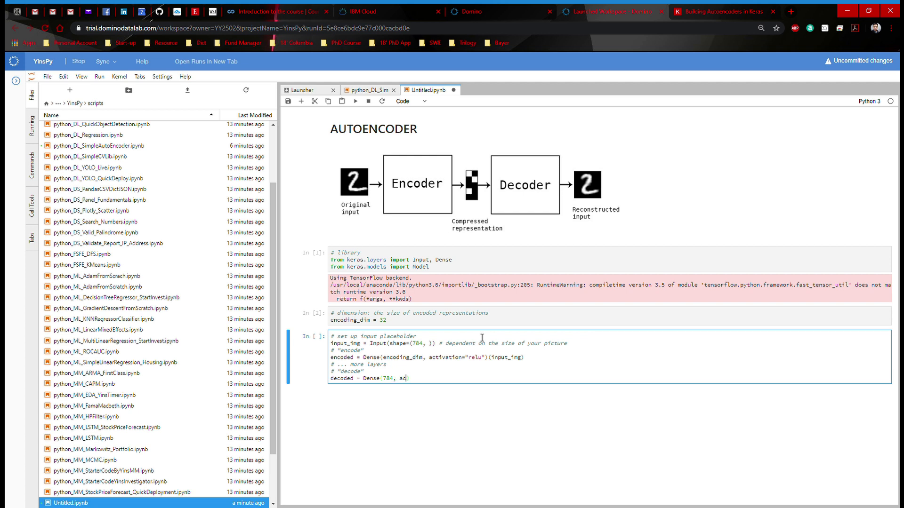
type("ctivation=\"\")")
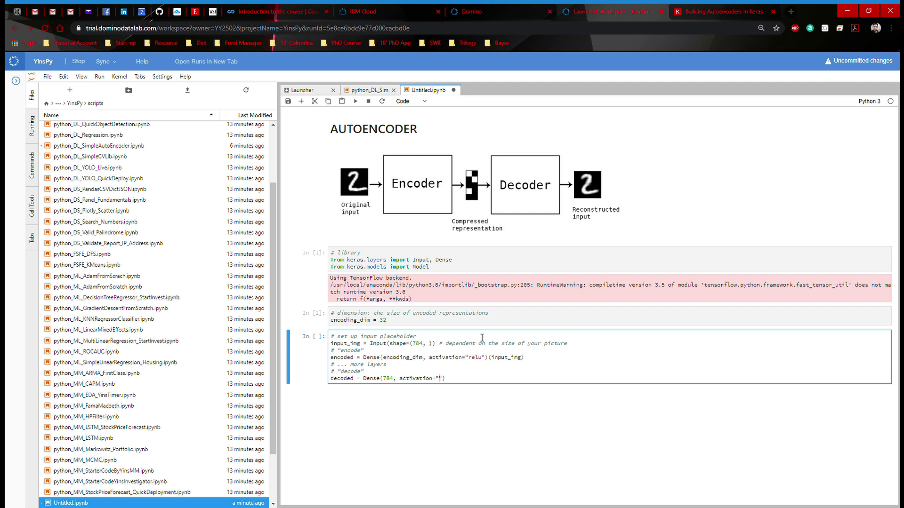
type("sigmoid")
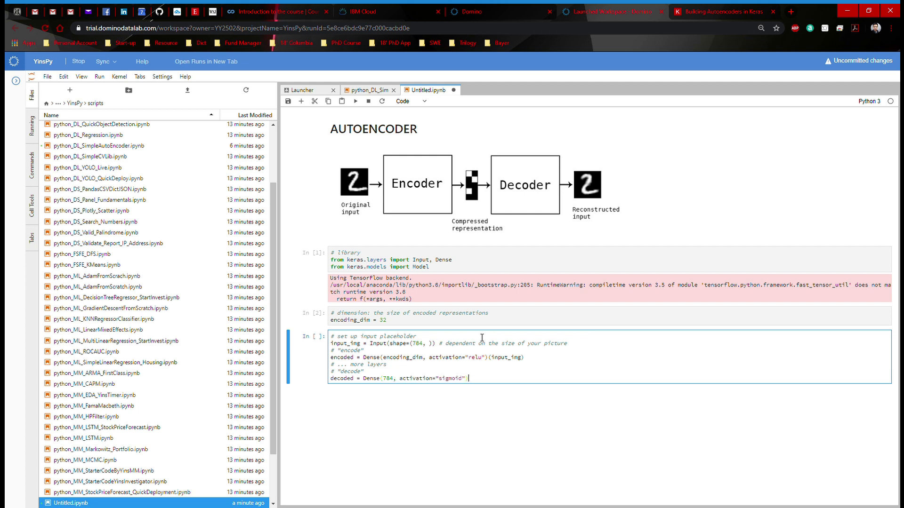
type("(en")
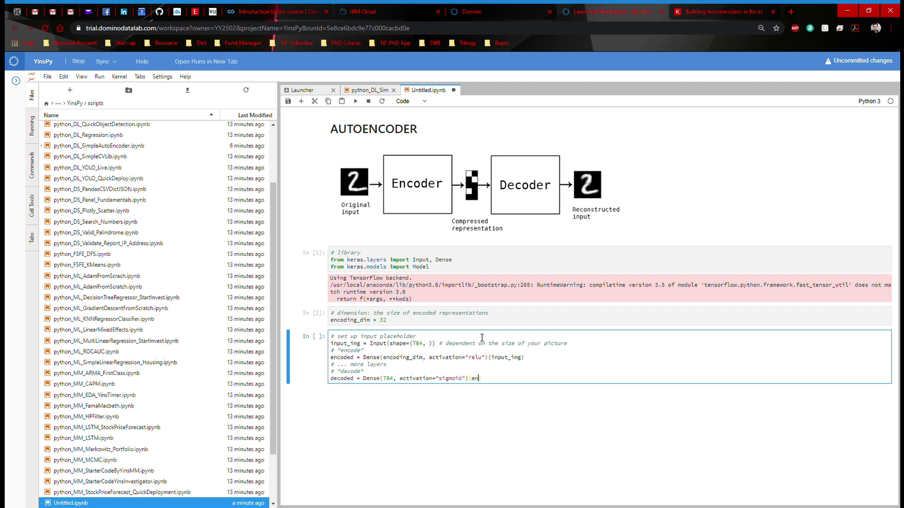
type("coded")
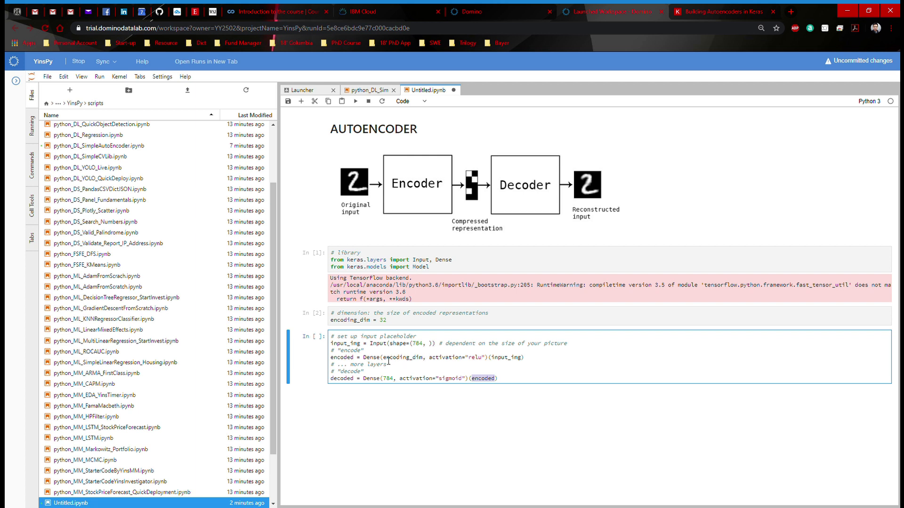
mouse_move(419, 376)
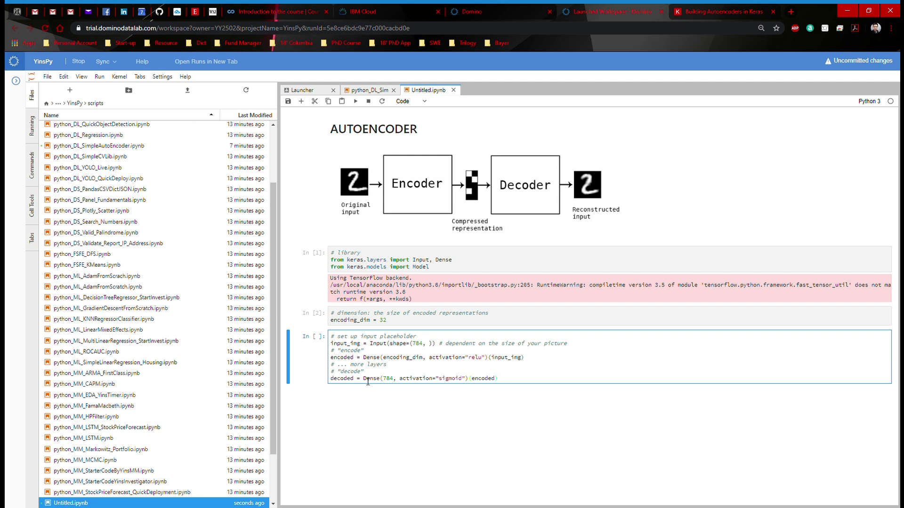
mouse_move(423, 383)
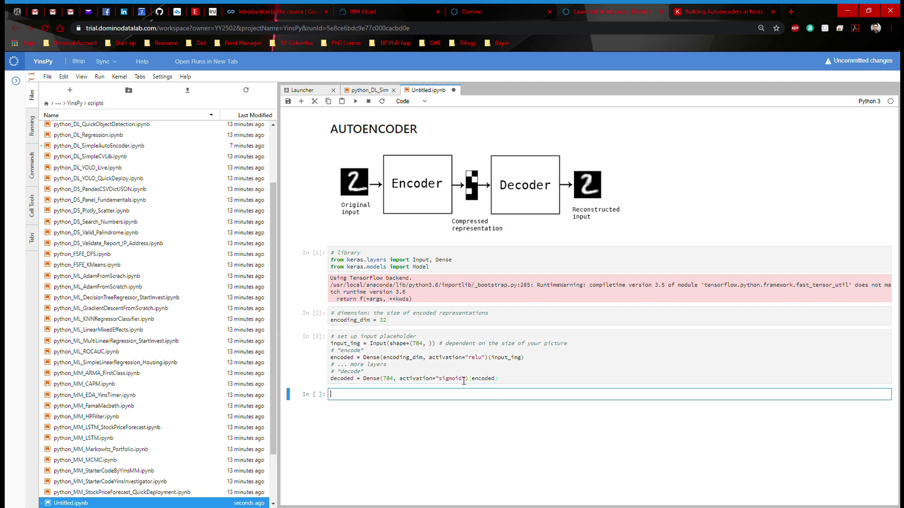
- Build autoencoder = Model(input_img, decoded), commented as mapping input to its reconstruction
type("# # #")
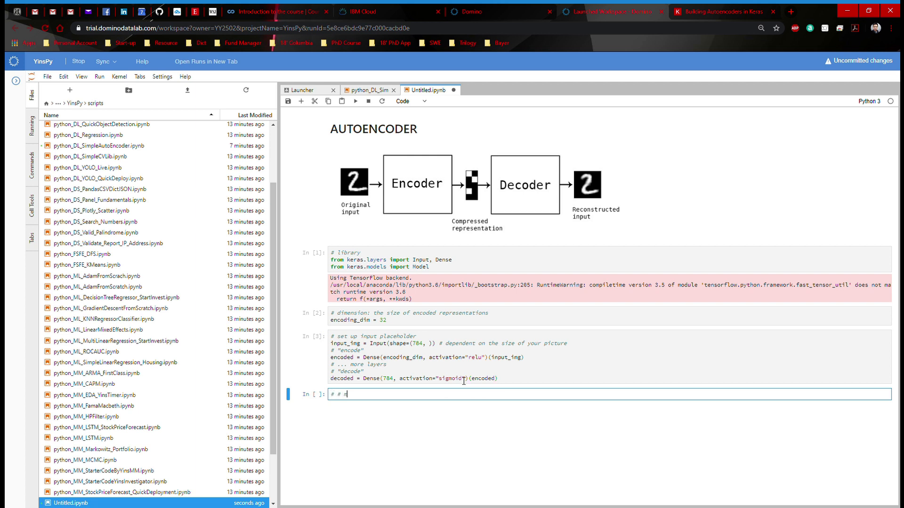
type("ap input to")
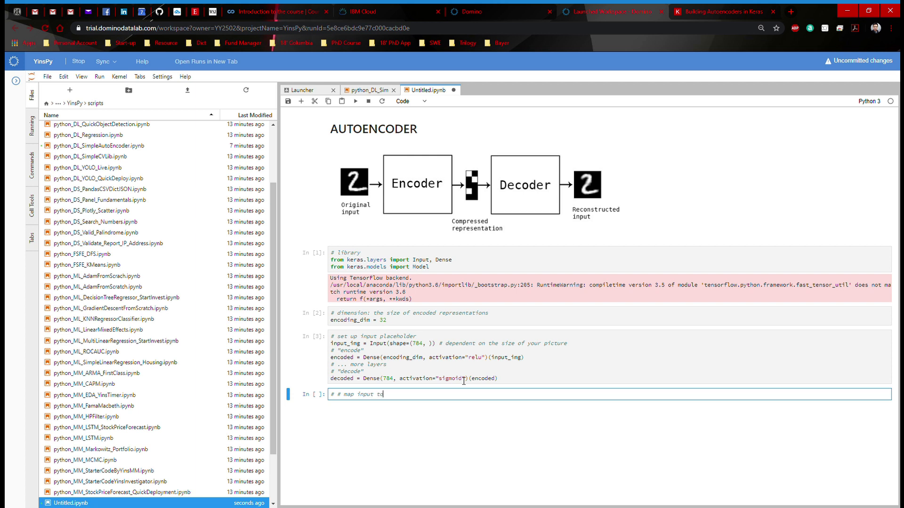
type("its reconstruction")
type("a")
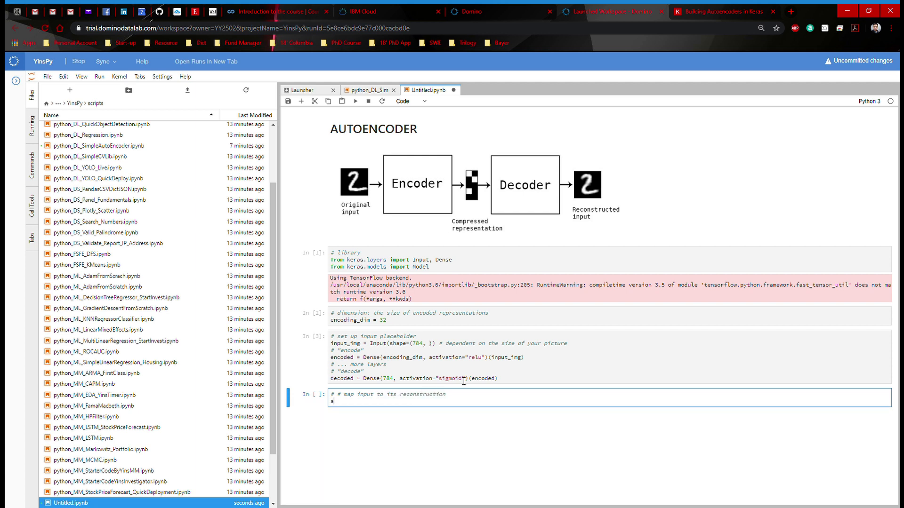
type("utoencoder =")
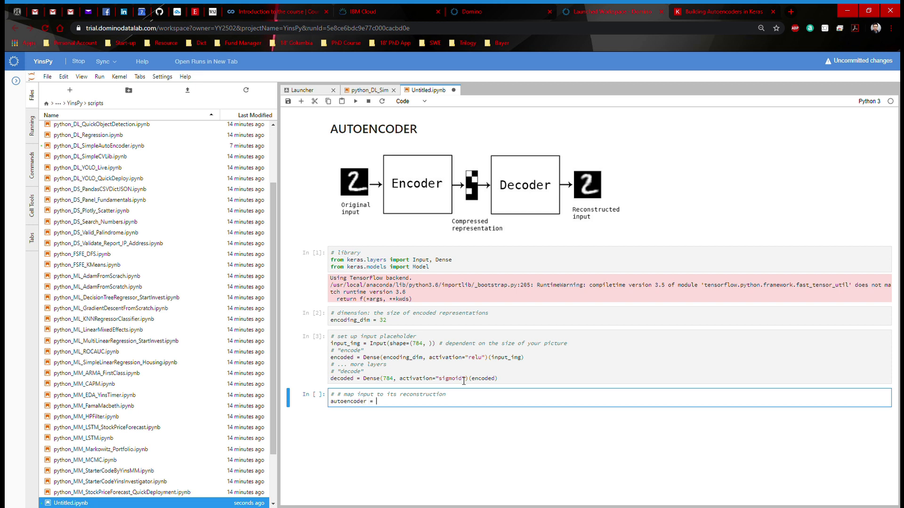
type("Model")
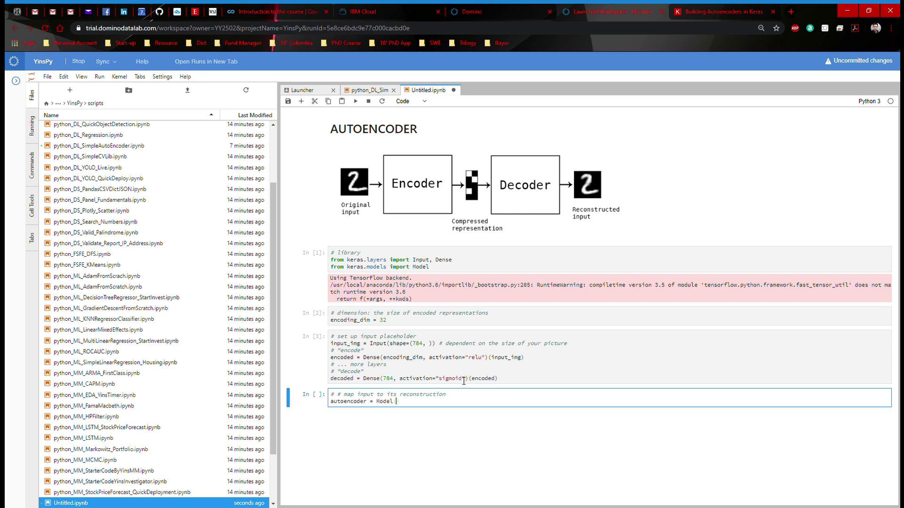
type("(input_img, decoded")
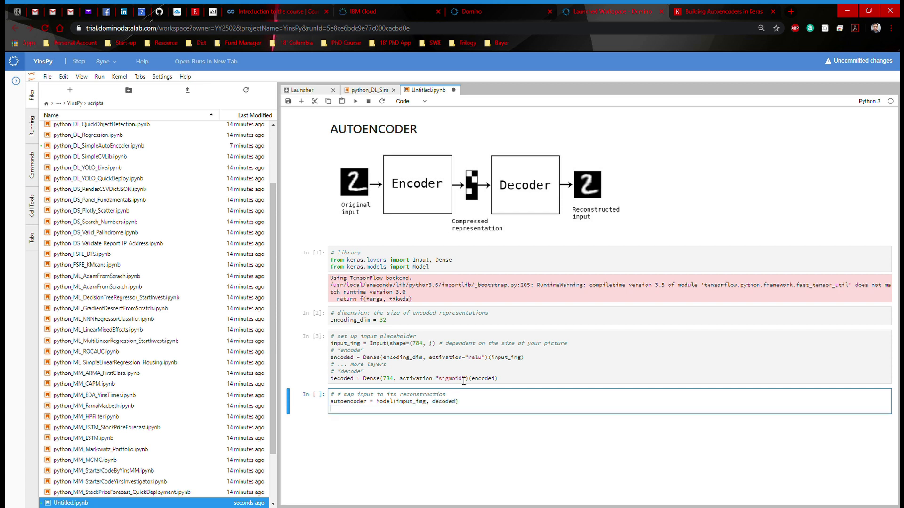
- Build the separate encoder = Model(input_img, encoded) and run the cell
type("encoder")
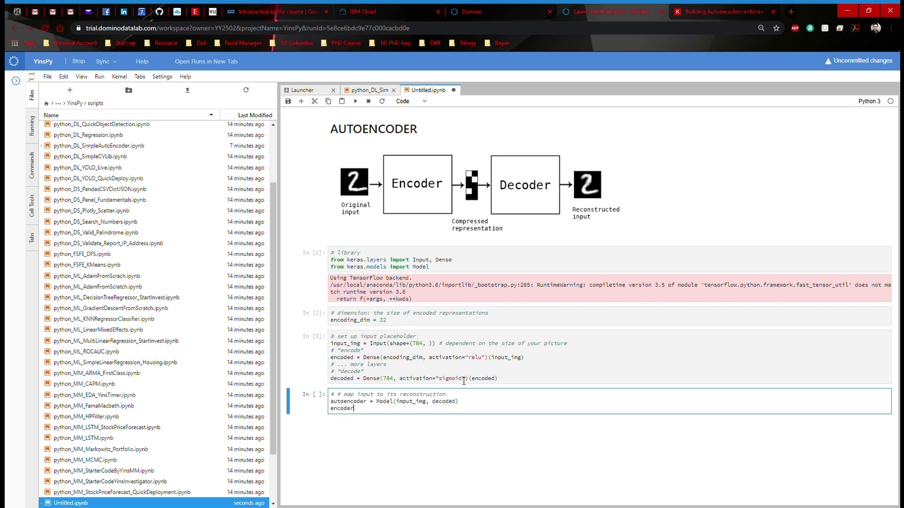
type("= Model()")
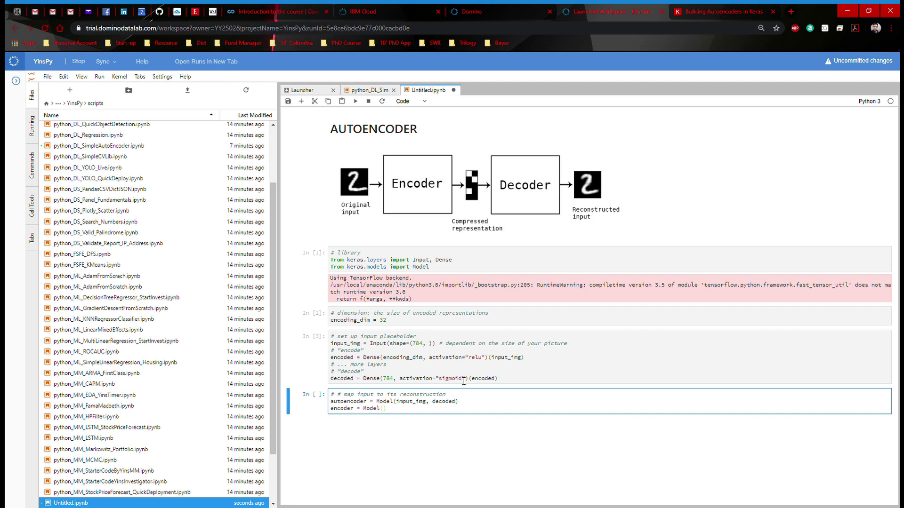
type("input")
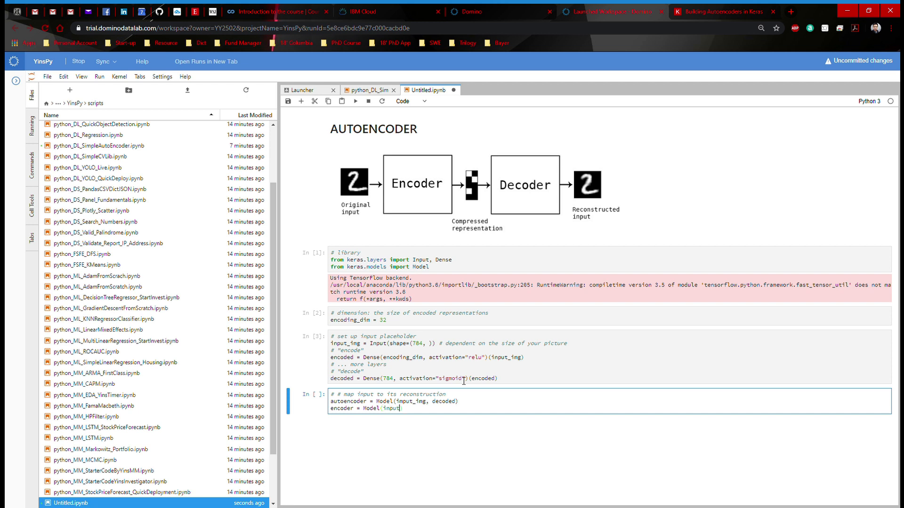
type("_img,")
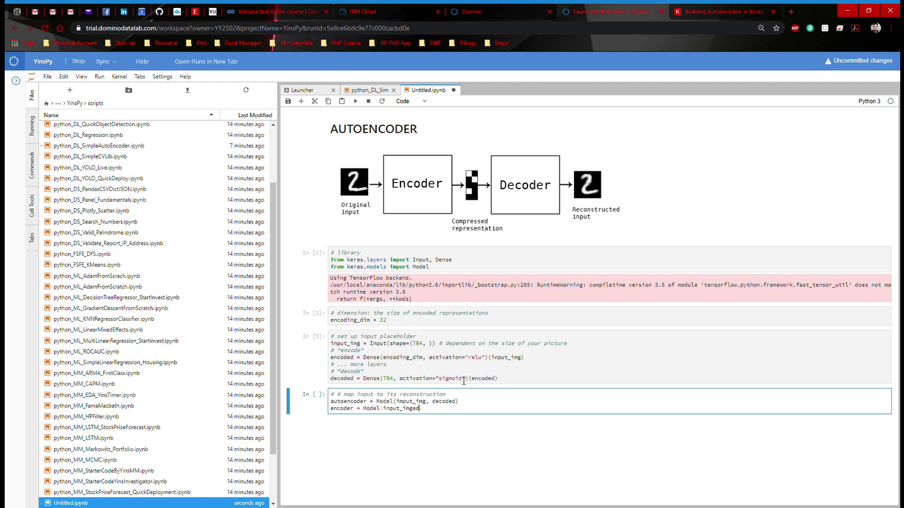
type(", encod")
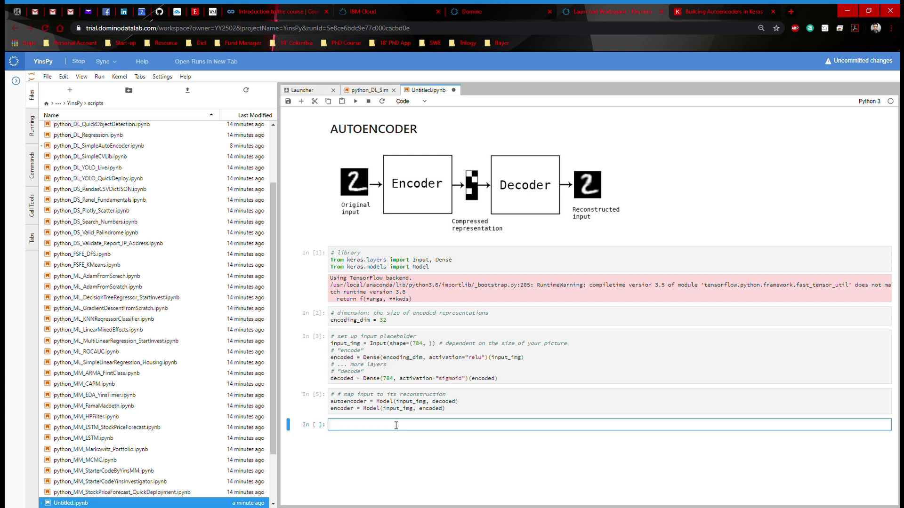
- Write autoencoder.compile(optimizer='adadelta', loss='binary_crossentropy') under a '# compile' comment and run it
type("# compile")
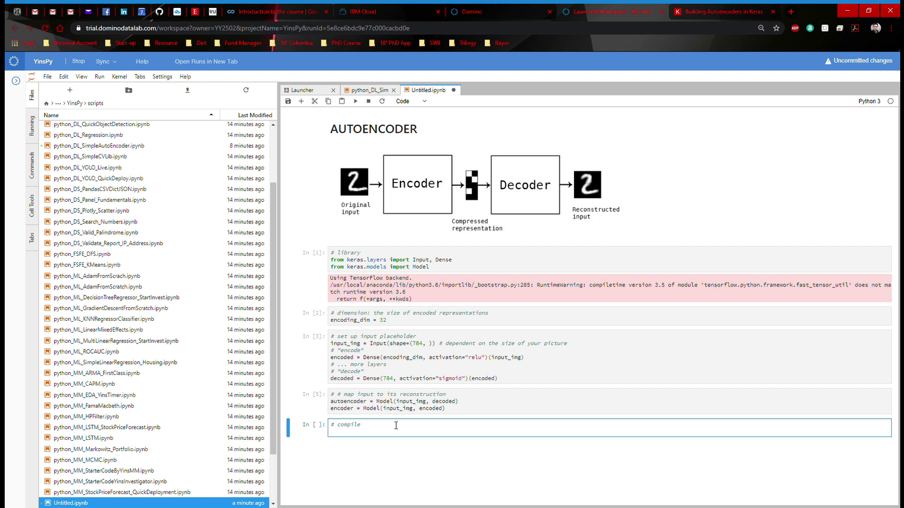
type("auto")
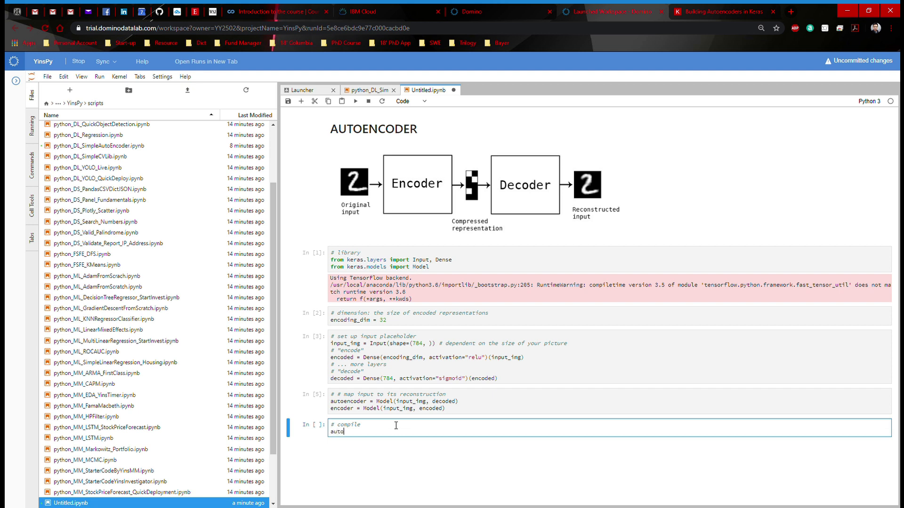
type("encoder.com")
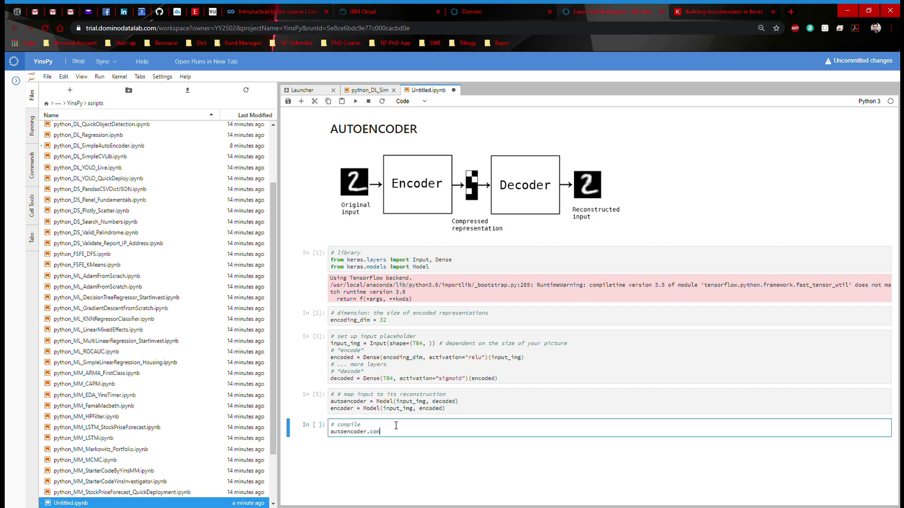
type("pile(optimi")
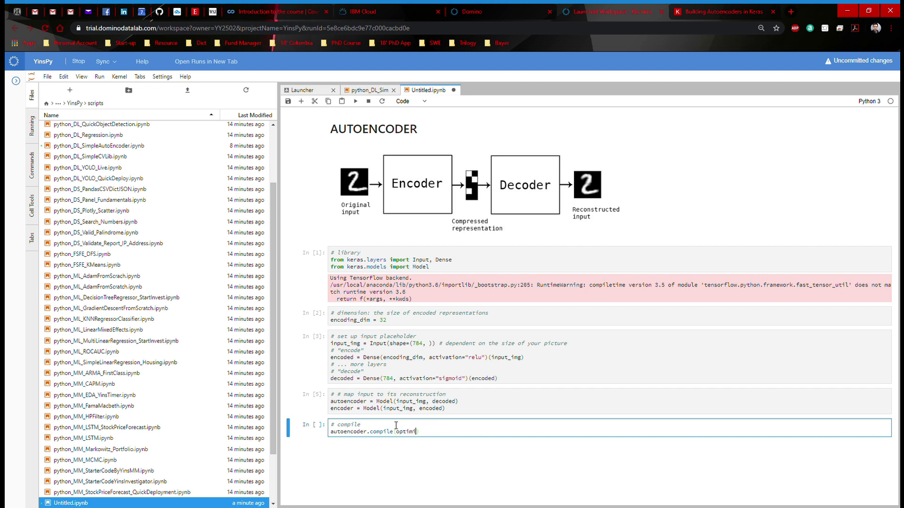
type("(optimizer='')")
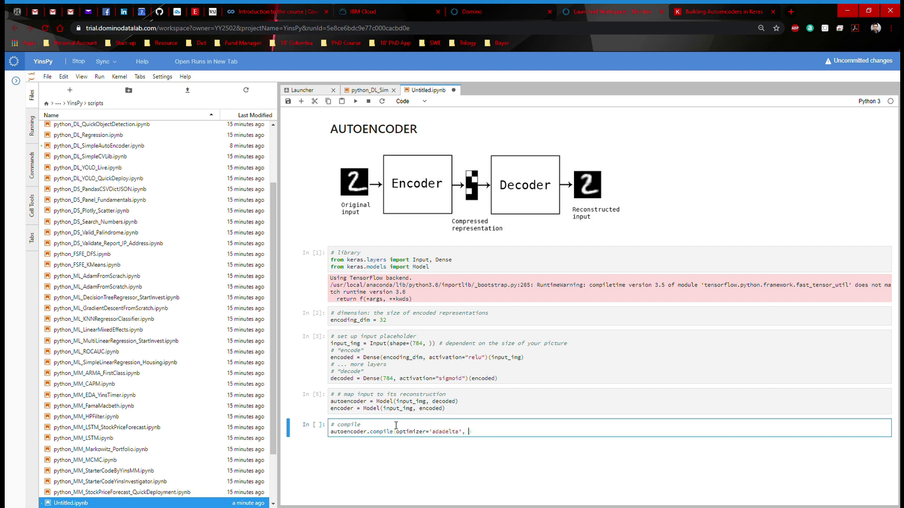
type("loss=")
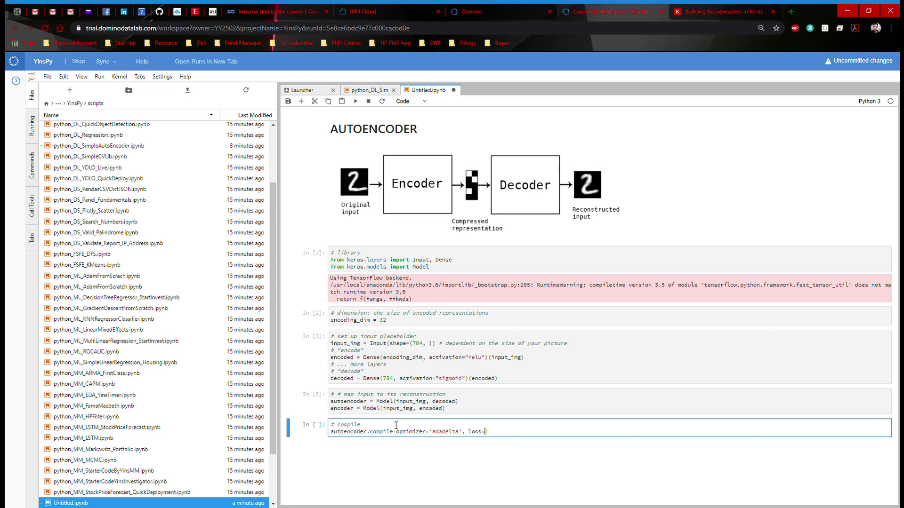
type("'binary'")
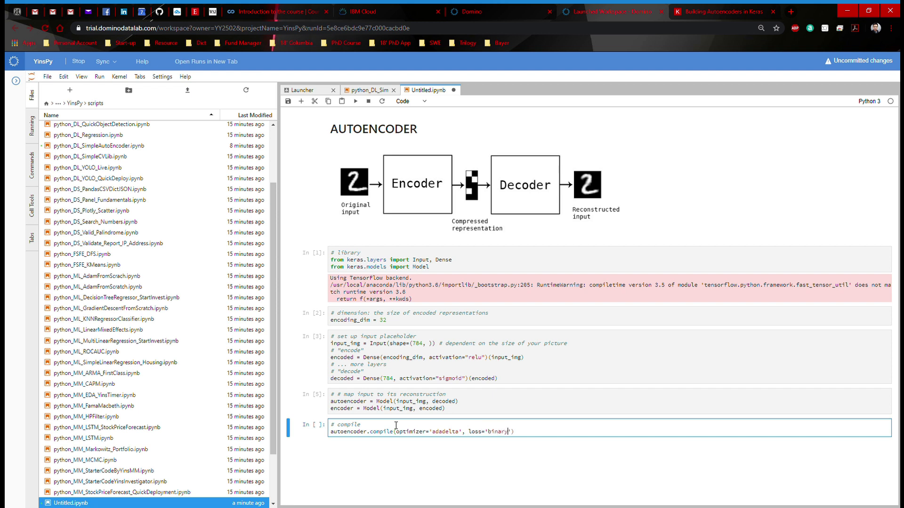
type("_crossentropy")
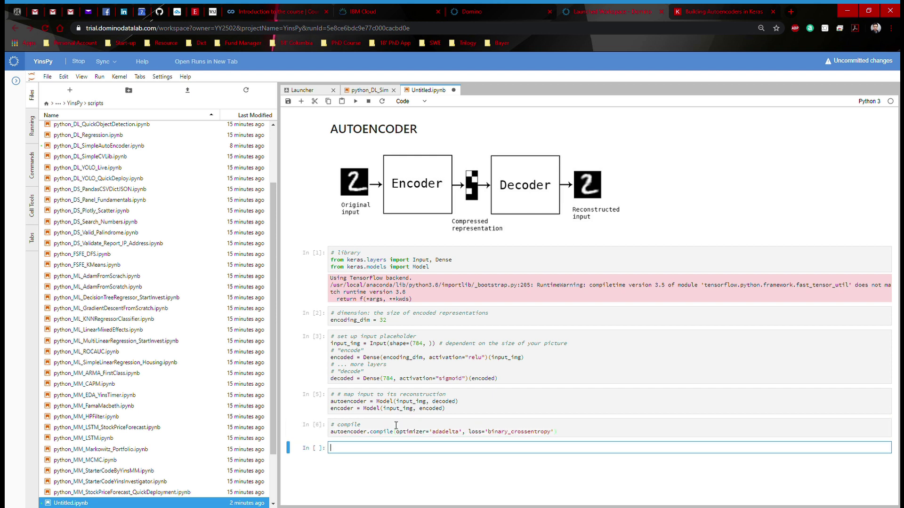
- Import mnist from keras.datasets and numpy as np in a new cell
type("from")
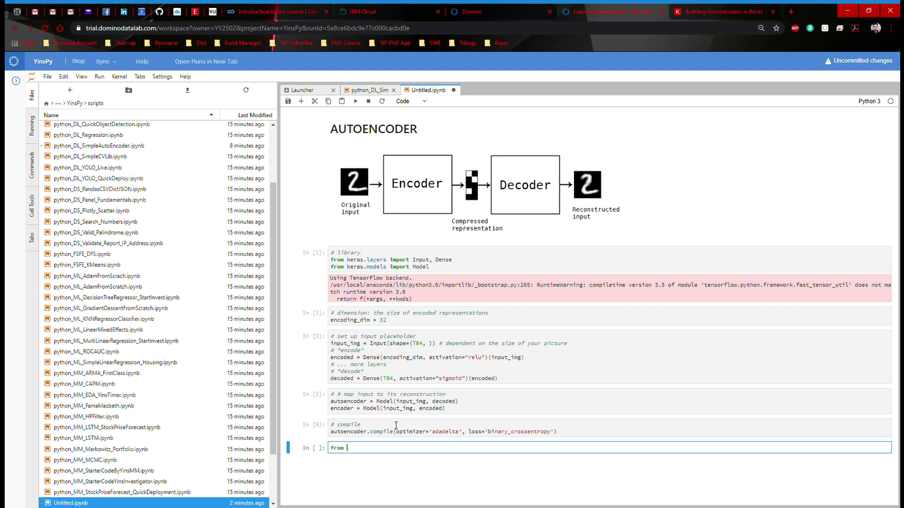
type("keras.")
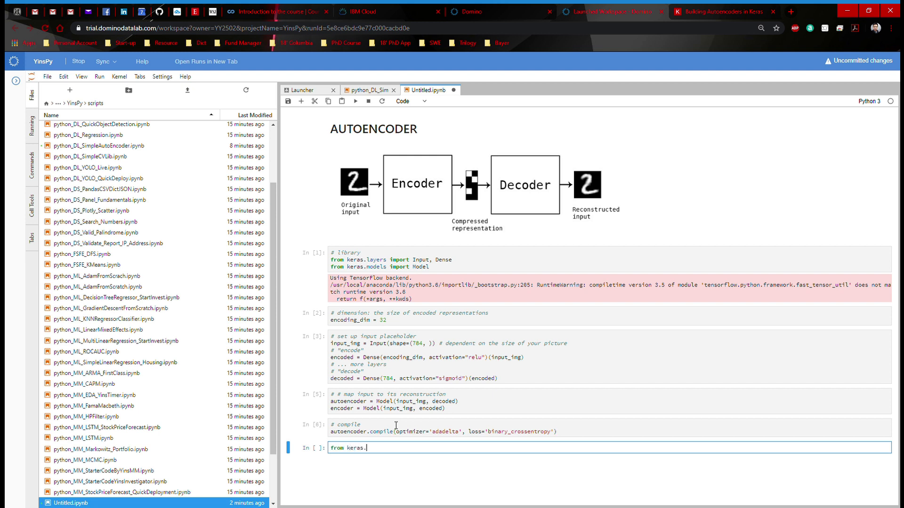
type("datasets import mnist")
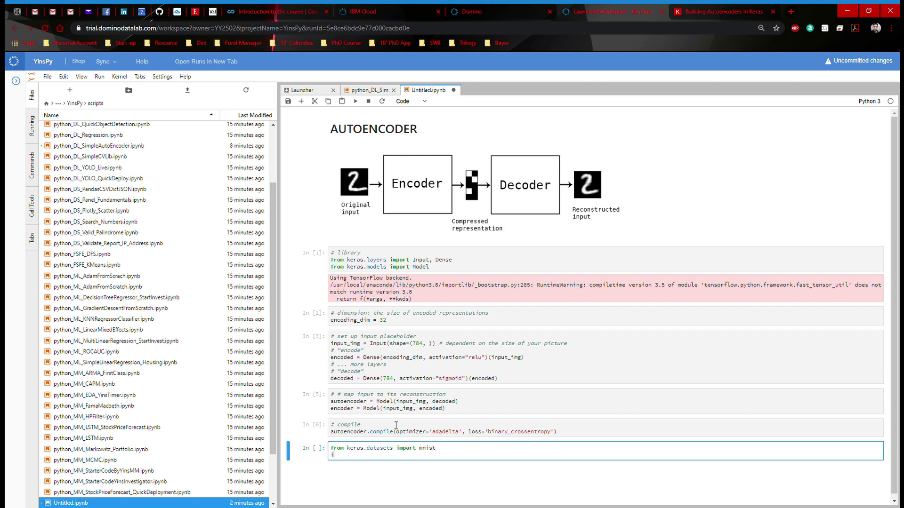
type("import numpy as np")
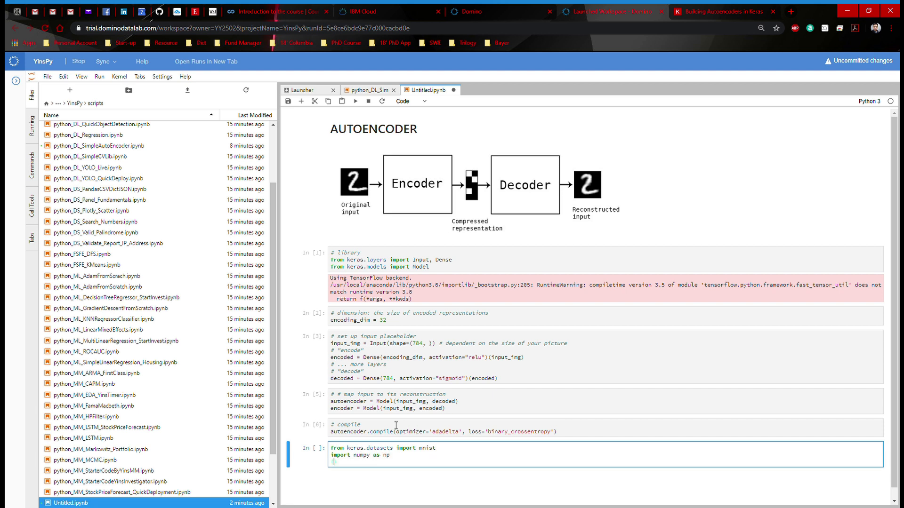
- Unpack (x_train, _), (x_test, _) = mnist.load_data()
type("x_train, _),")
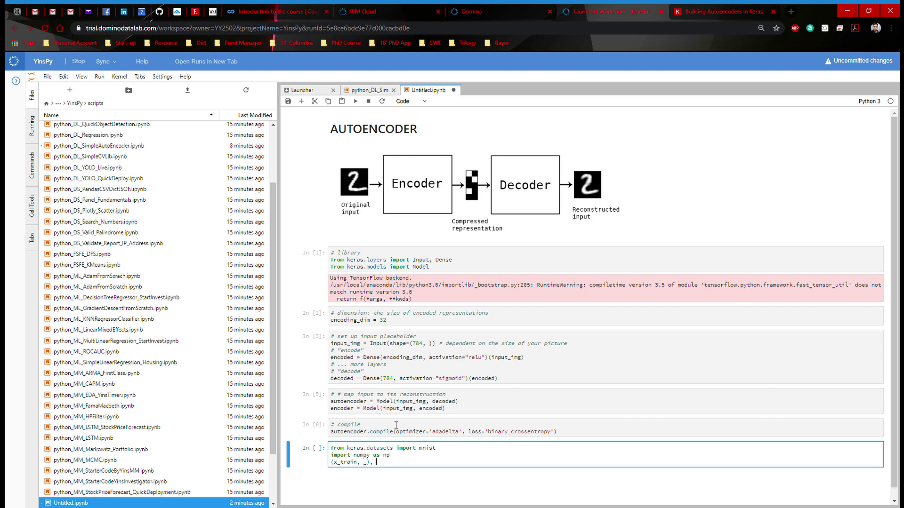
type("(x_test,")
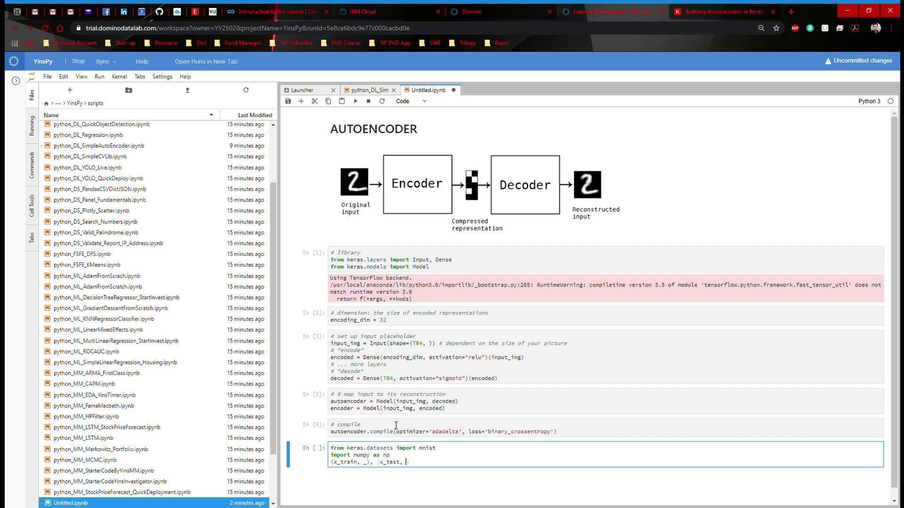
type("_) =")
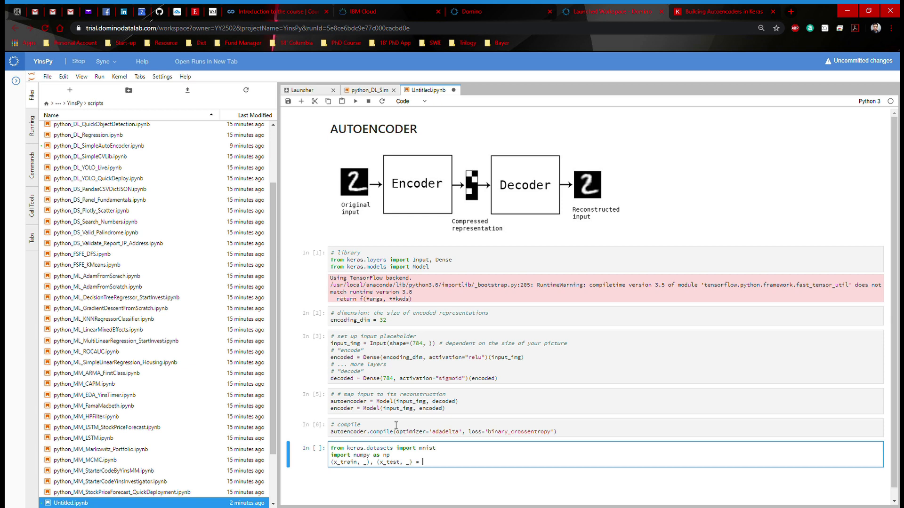
type("mnist.load_data(")
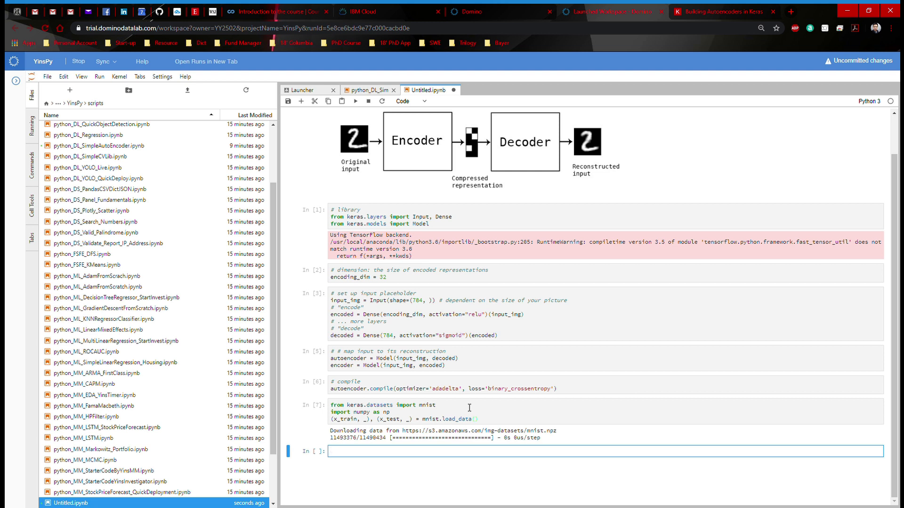
- Cast x_train and x_test to float32 and divide each by 255
type("x_train = x_train.a")
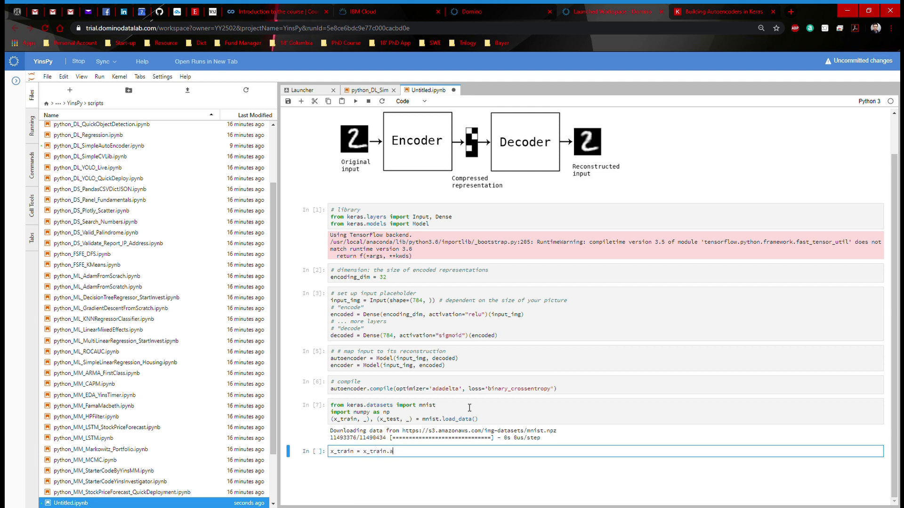
type("stype('f')")
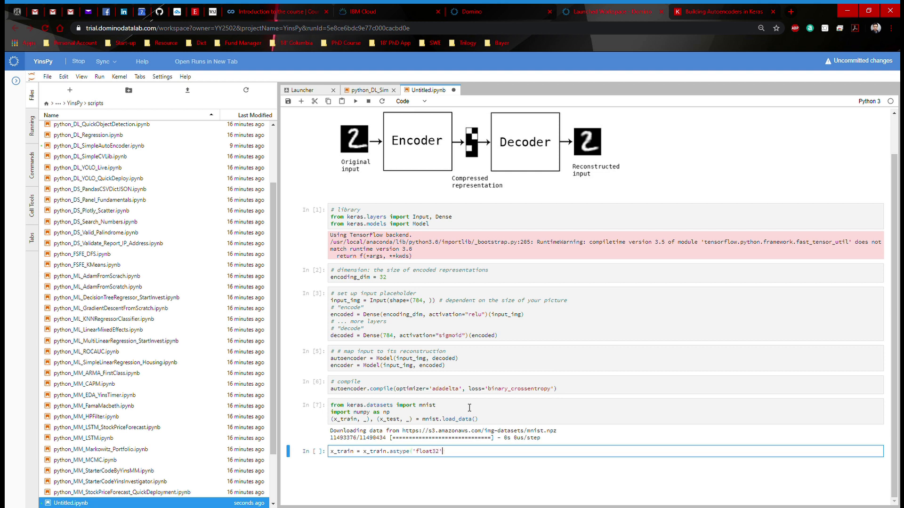
type("/")
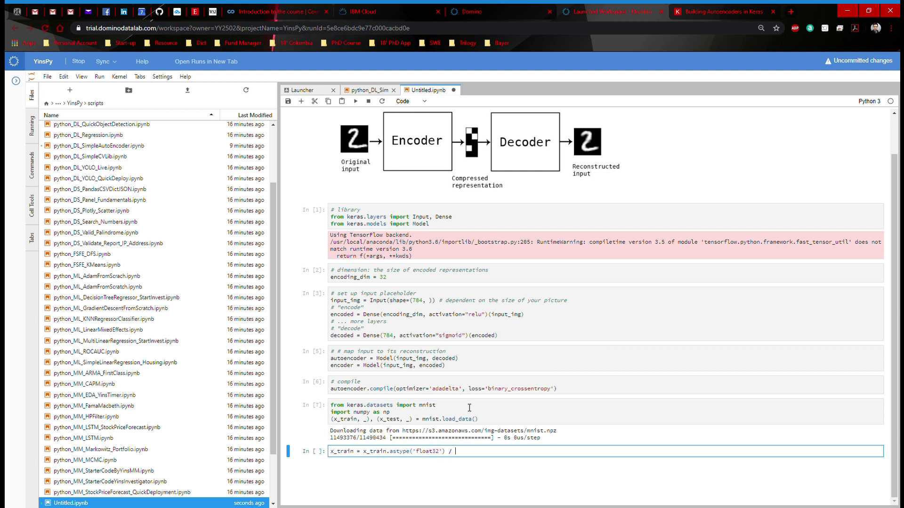
type("255.")
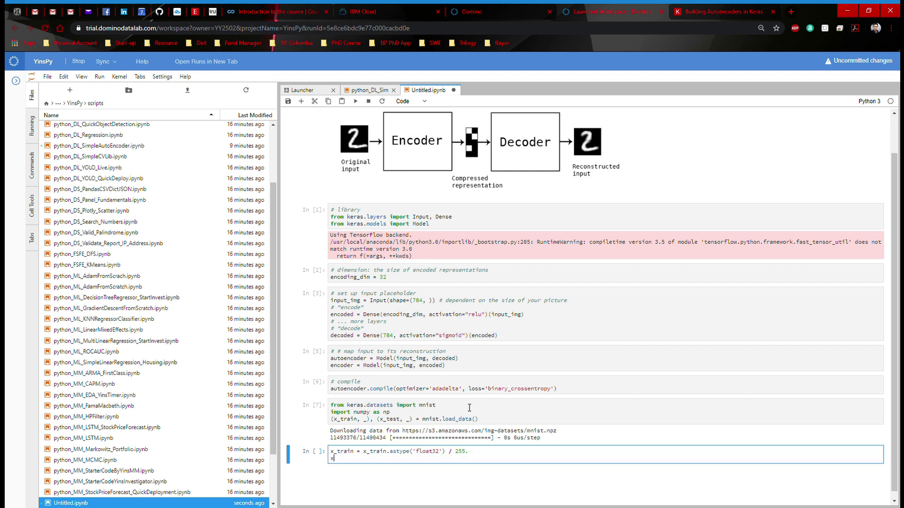
type("x_test = x_test.astype('floa")
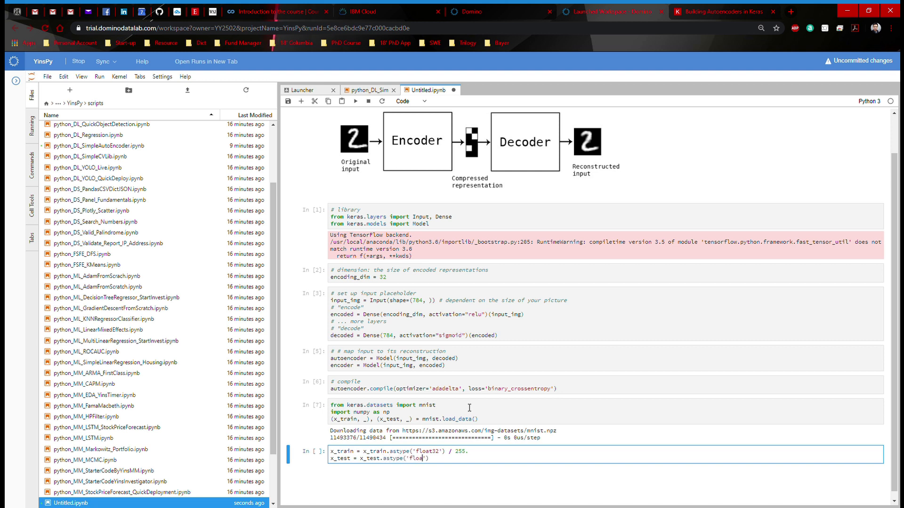
type("32'")
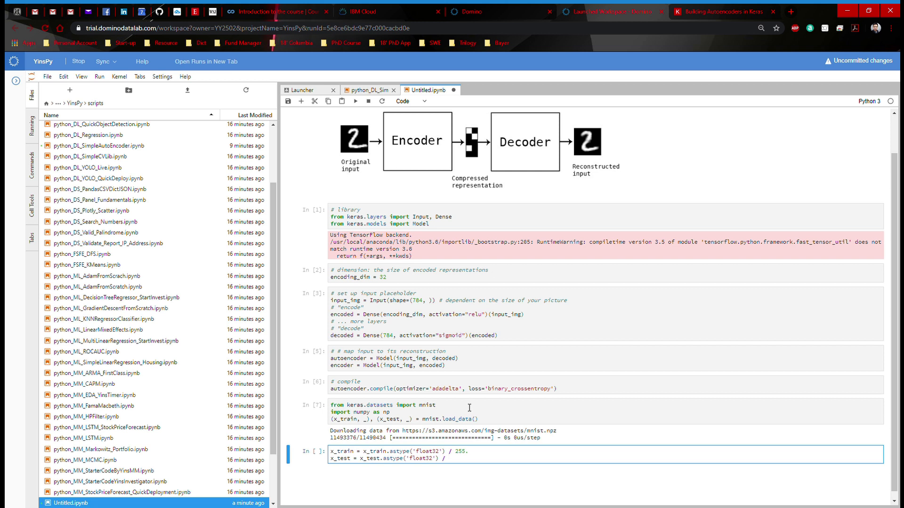
type("255.")
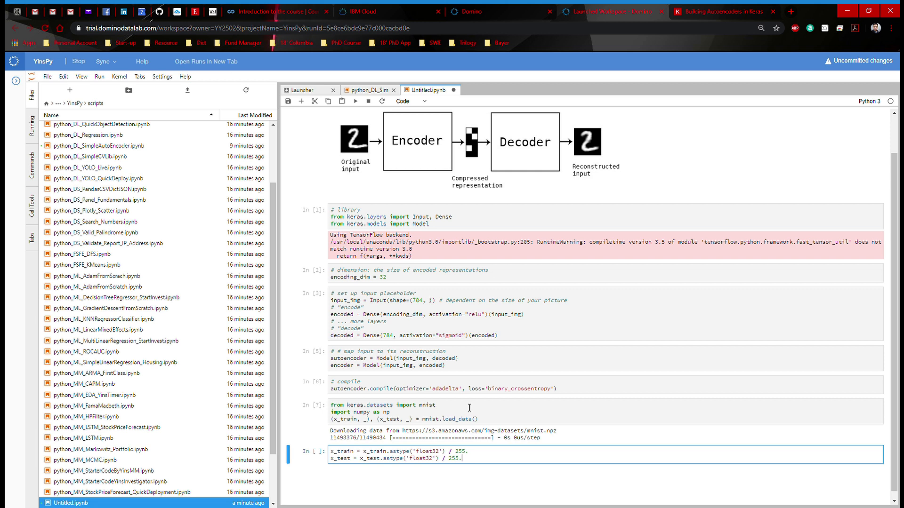
key("Enter")
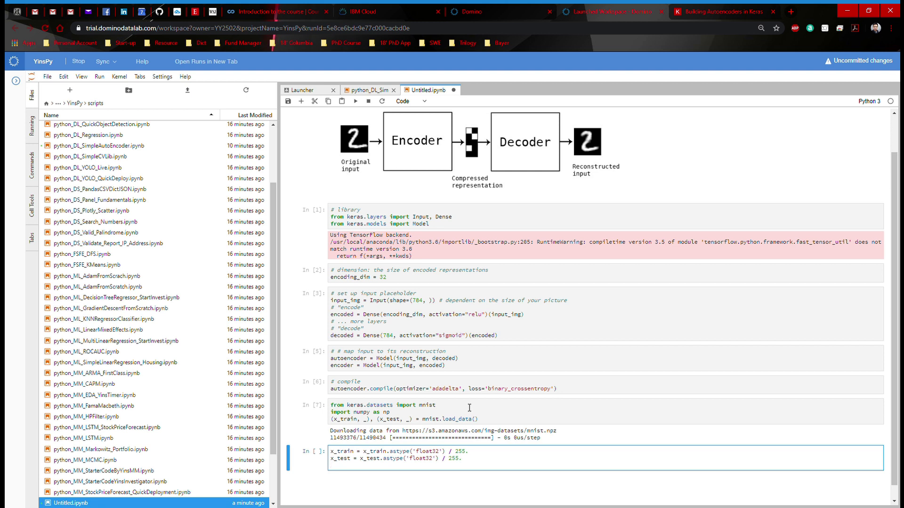
- Reshape x_train and x_test to (len, np.prod(shape[1:])) and print shapes (60000, 784) and (10000, 784)
type("x_train = x_train.reshape((len(x")
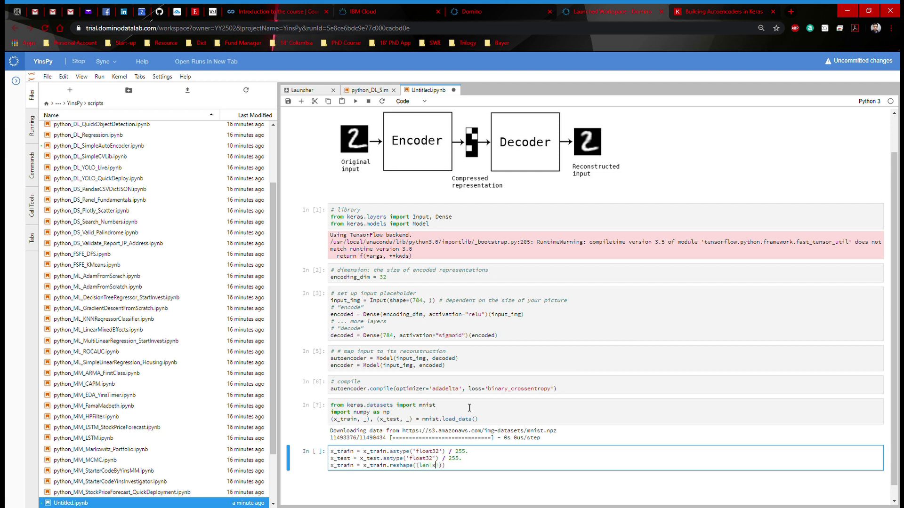
type("x_train")
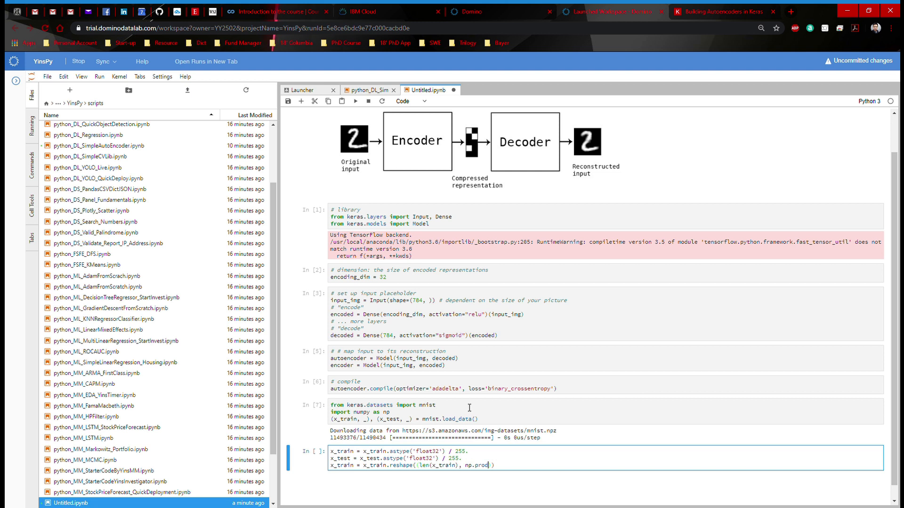
type("(x_train.shape[1:")
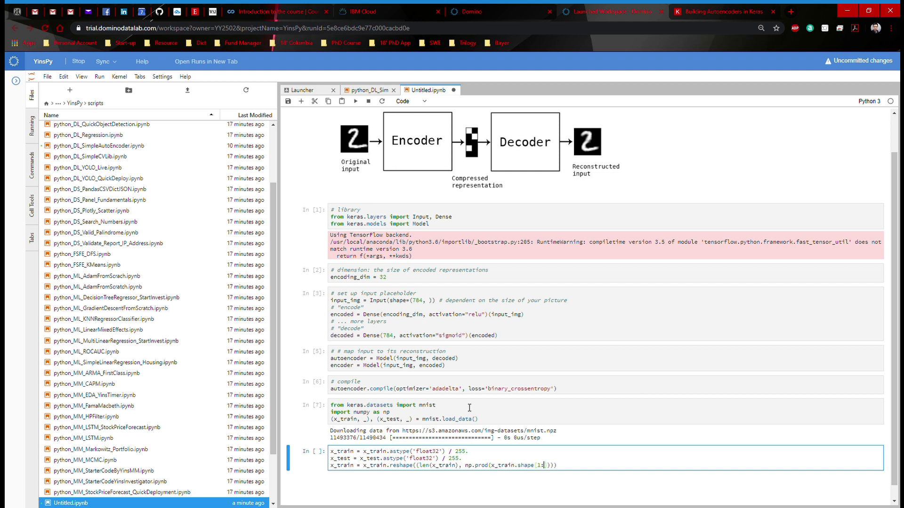
type("x_test = x_test.reshape")
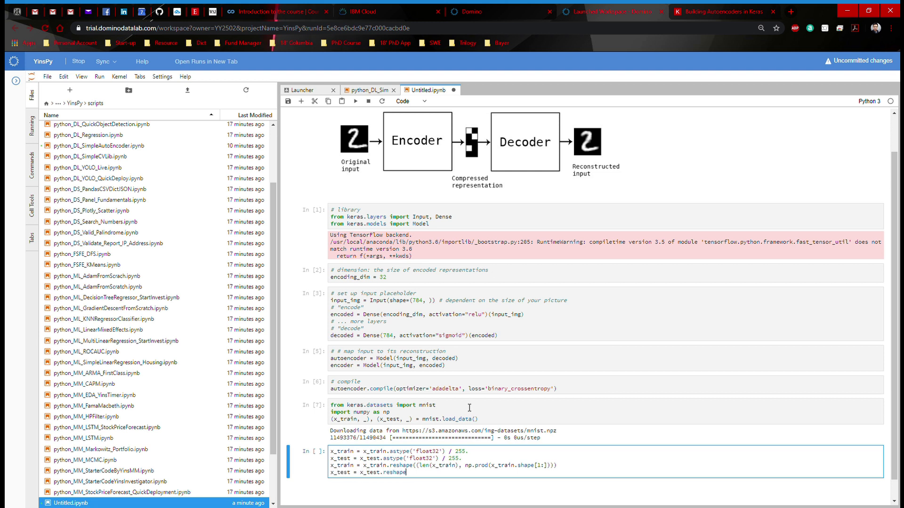
type("((len(x_test)),")
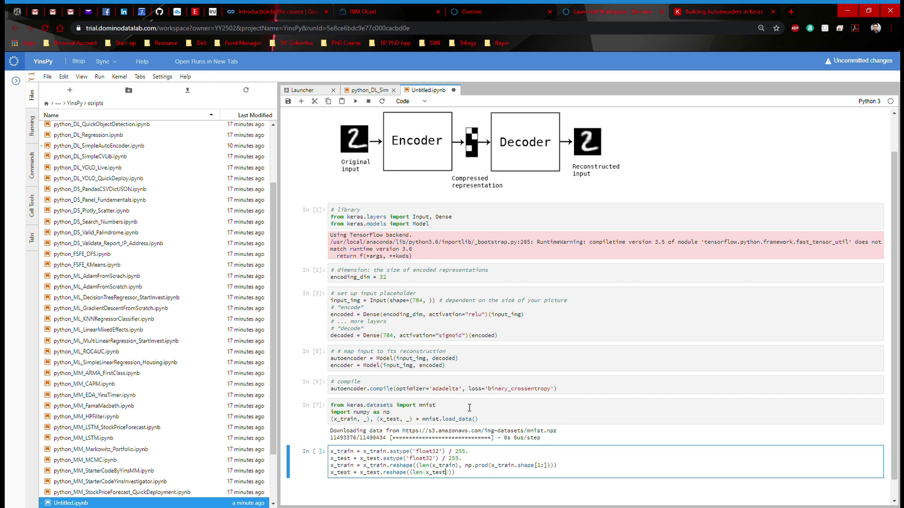
type(", np.prod")
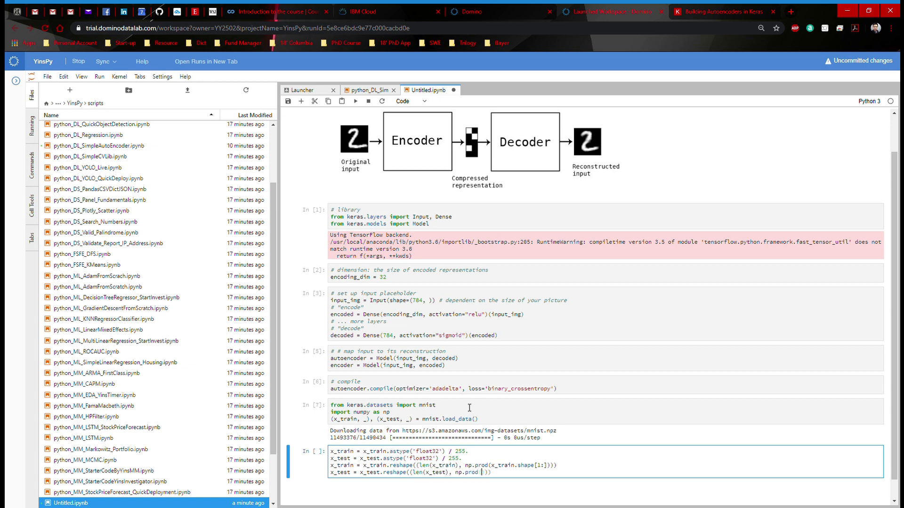
type("x_test.shape[1:")
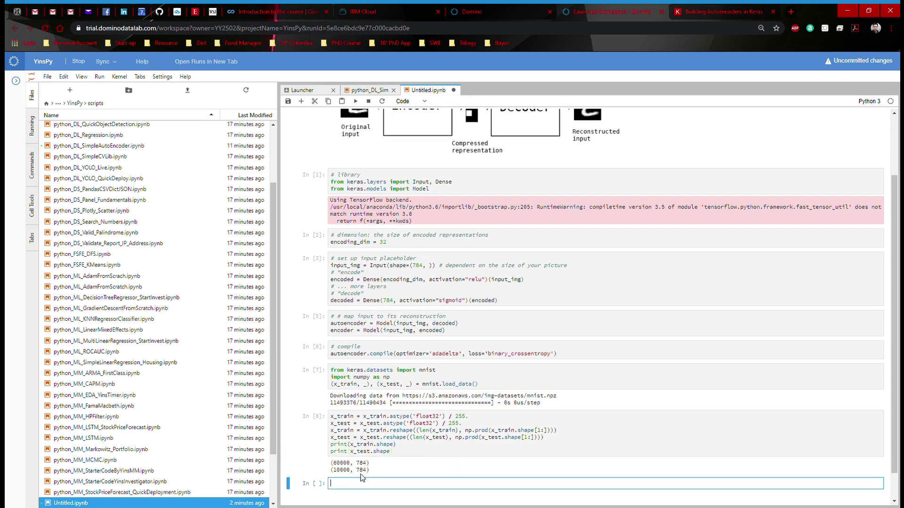
- Write autoencoder.fit(x_train, x_train, epochs=10, batch_size=256, shuffle=True, validation_data=(x_test, x_test))
scroll("down", 3)
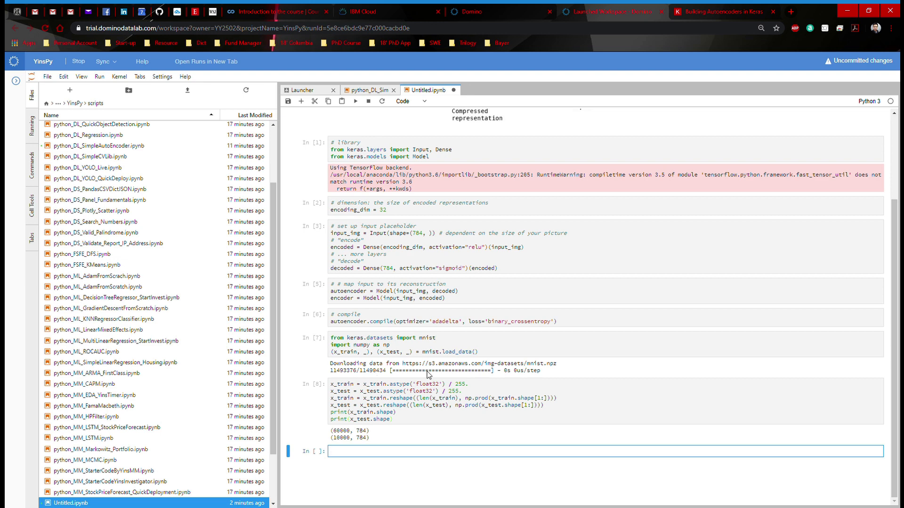
mouse_move(439, 405)
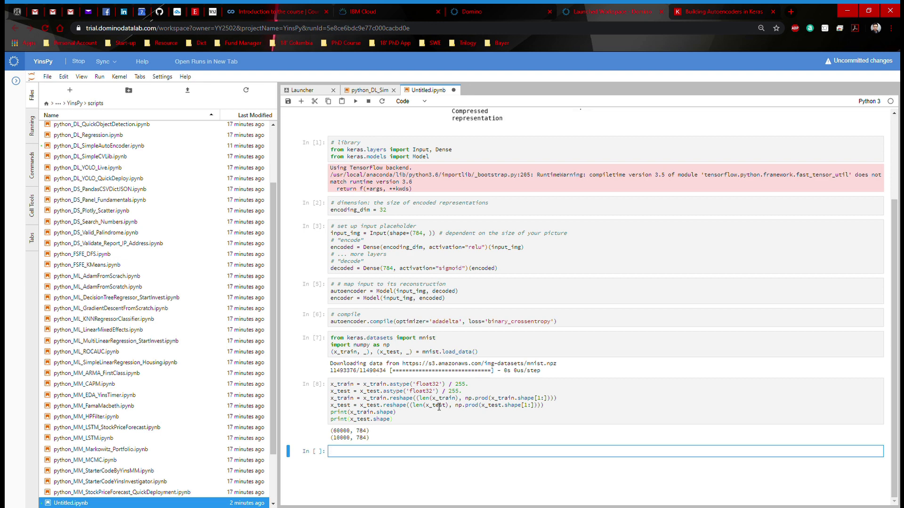
type("autoencoder.fi")
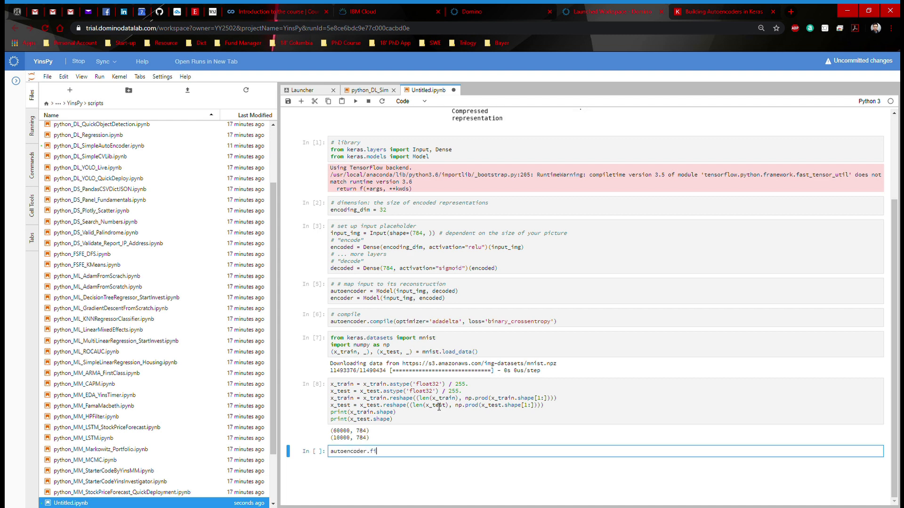
type("t(x_train, x_")
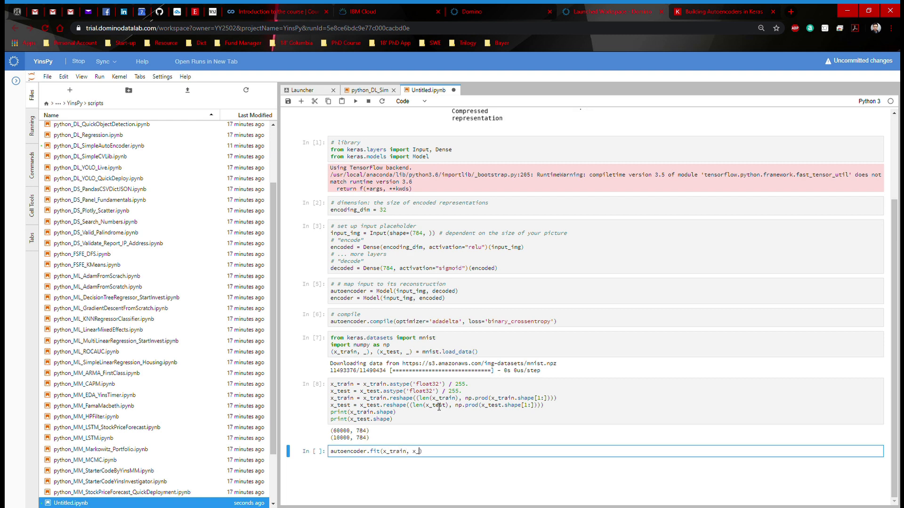
type("_train,")
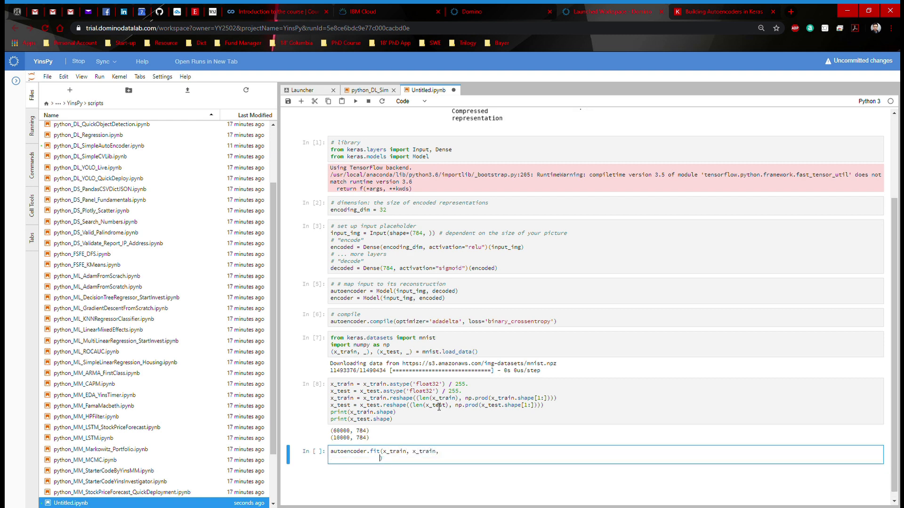
type("ep")
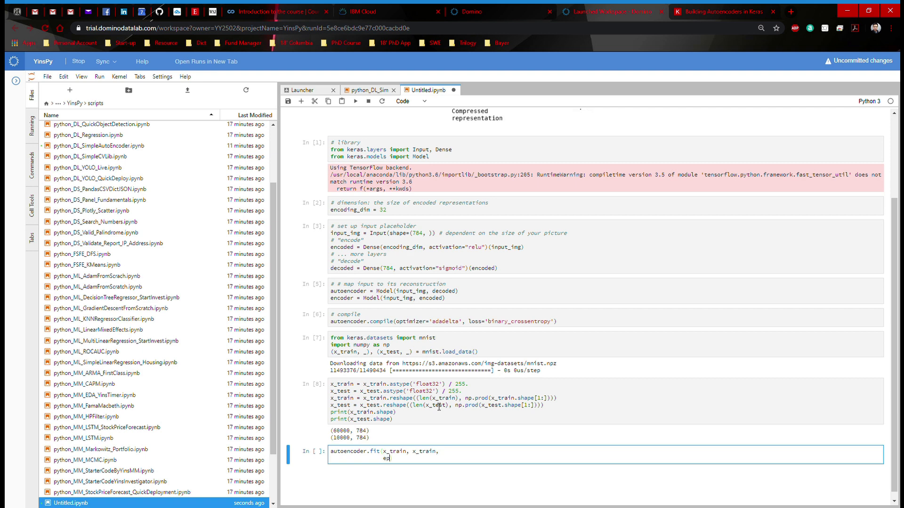
type("pochs=")
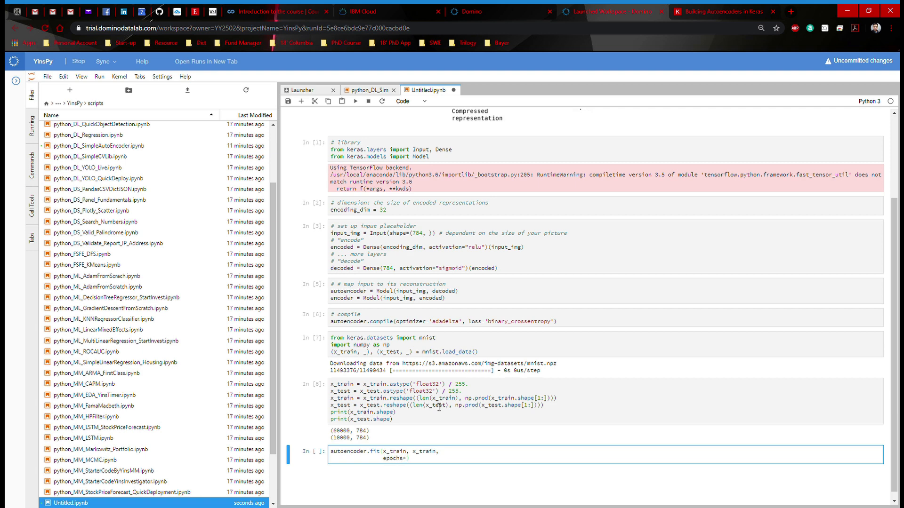
type("10,")
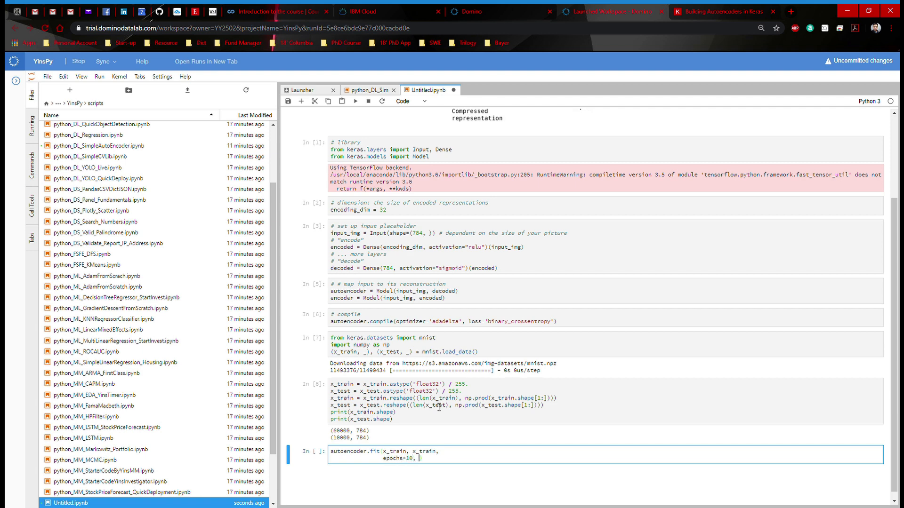
type("batch_size =")
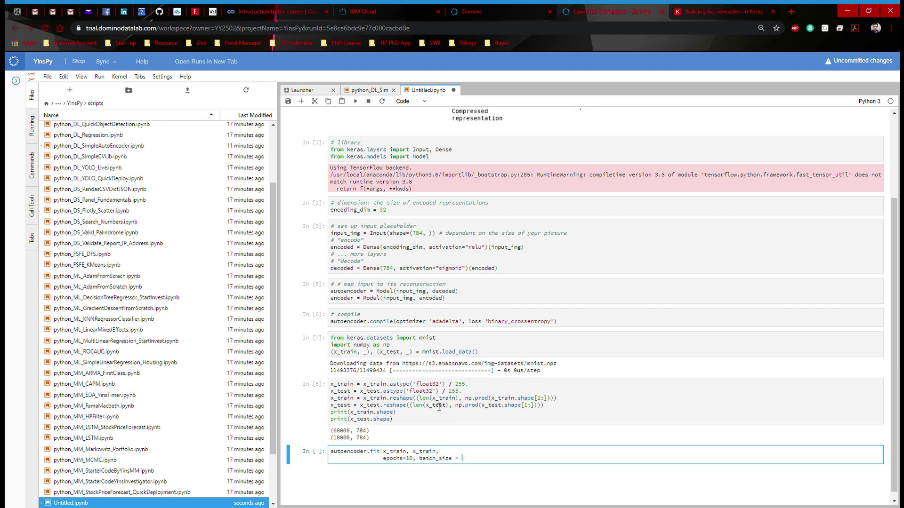
type("256,")
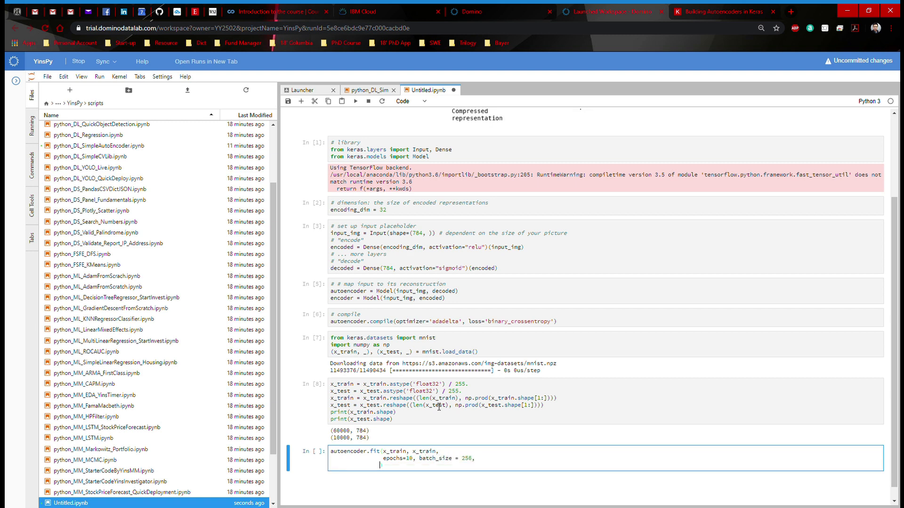
type("shuffle=T")
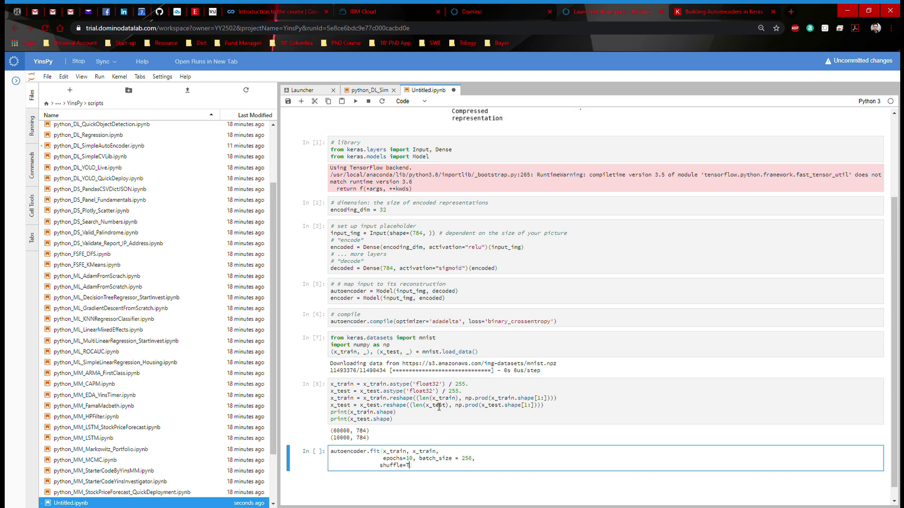
type("RUE")
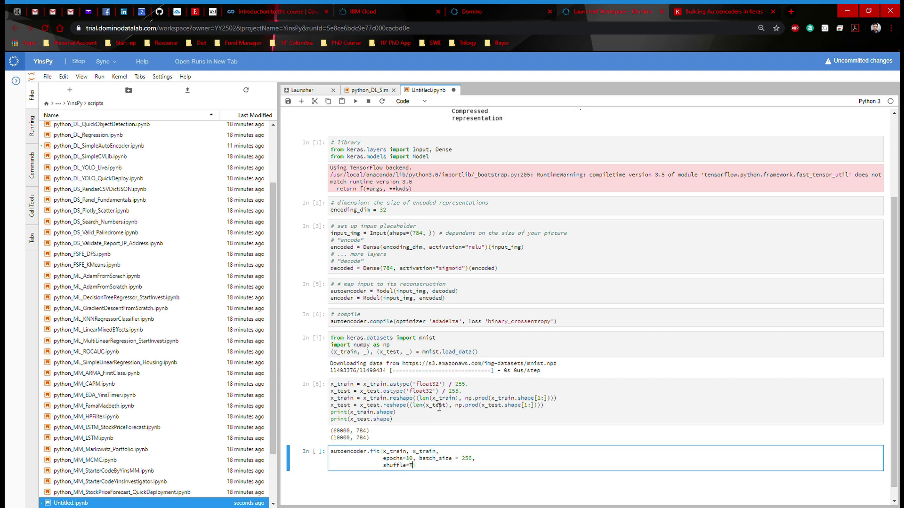
type("rue,")
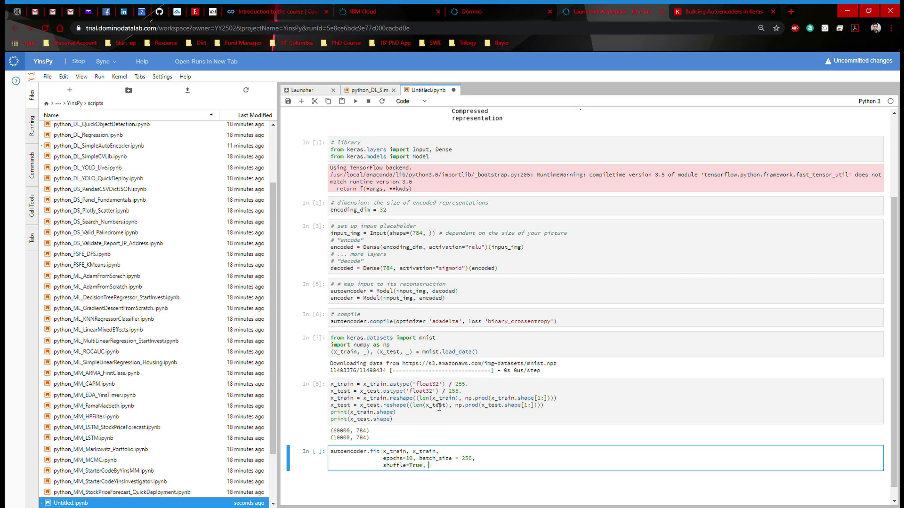
type("validation_data=(x_test,x_test")
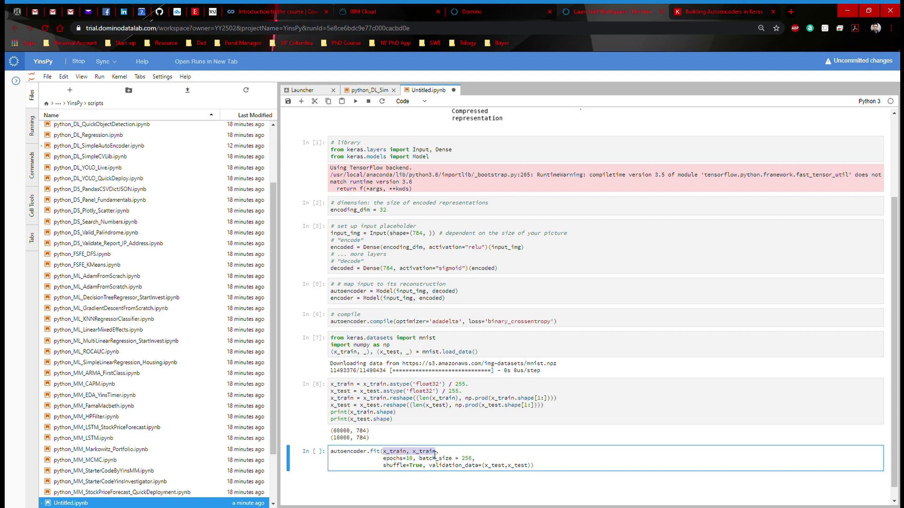
mouse_move(425, 471)
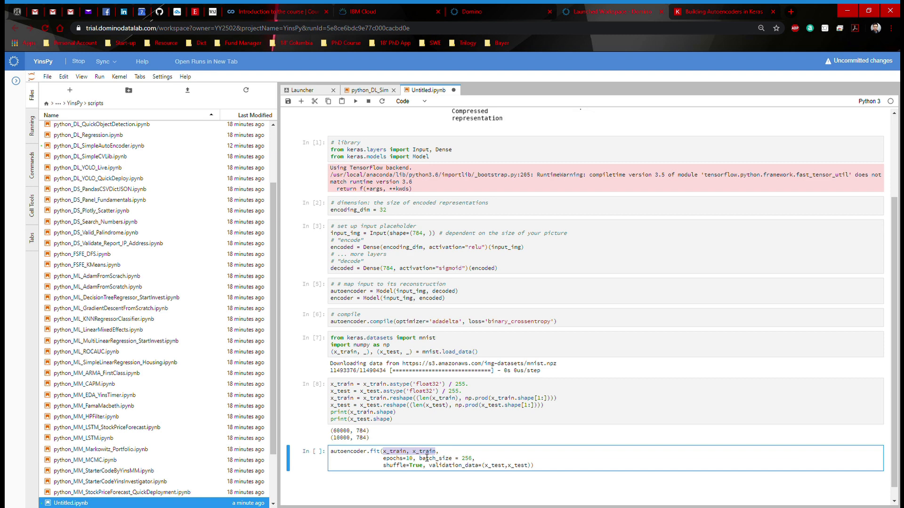
mouse_move(430, 451)
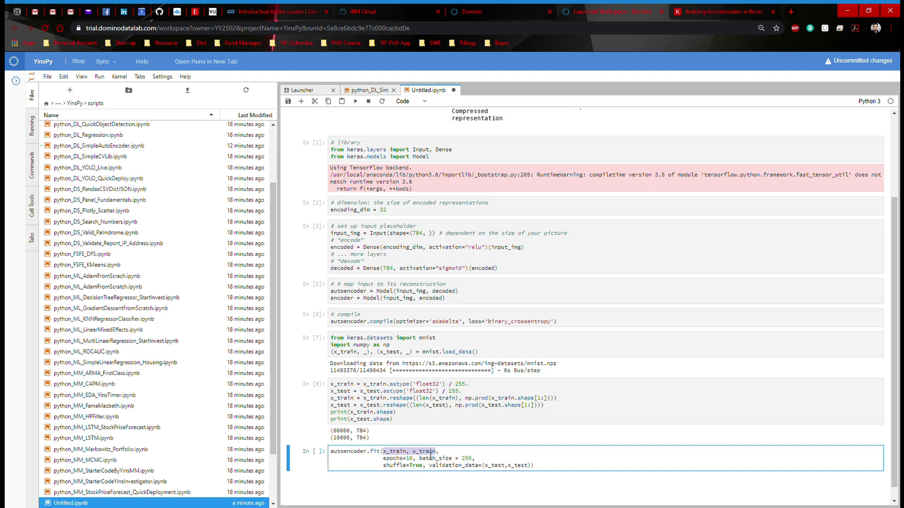
mouse_move(477, 458)
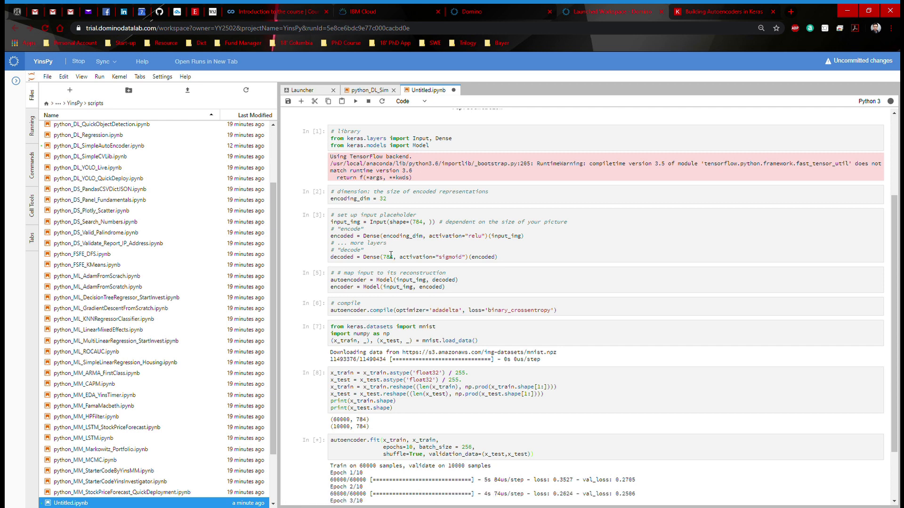
mouse_move(459, 268)
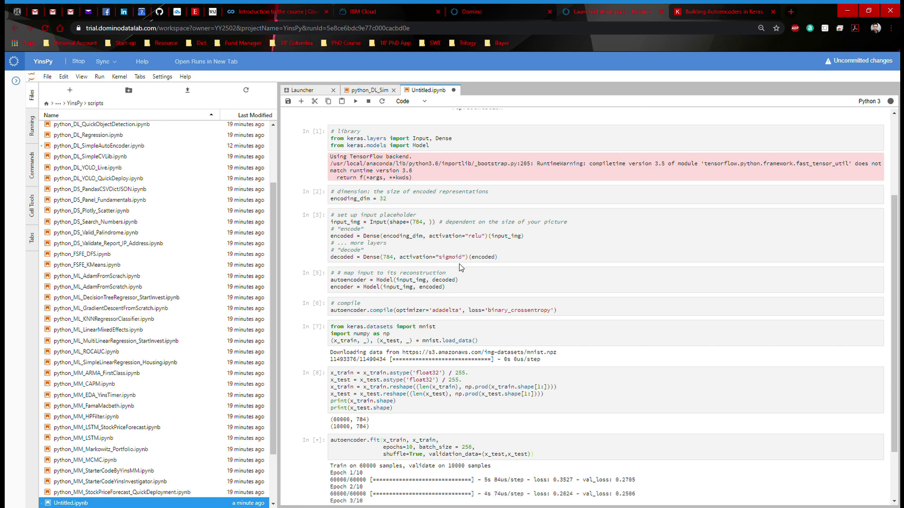
mouse_move(506, 267)
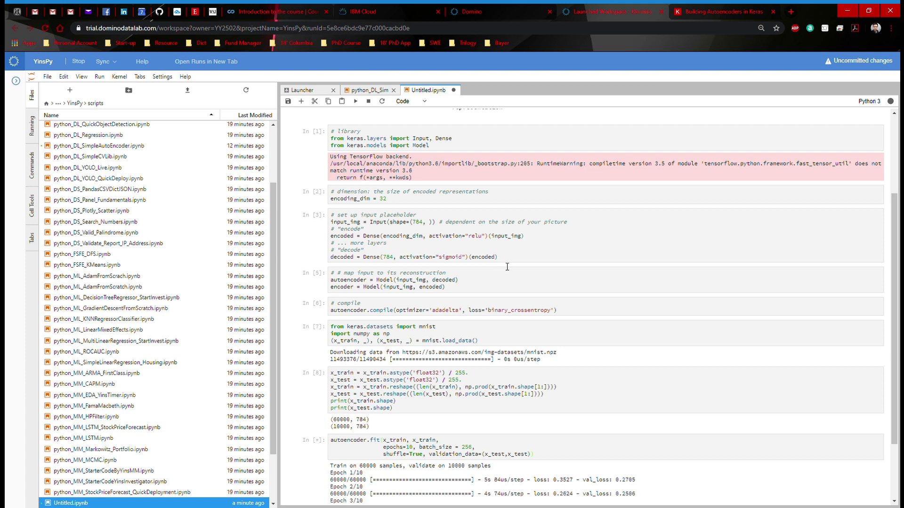
mouse_move(503, 227)
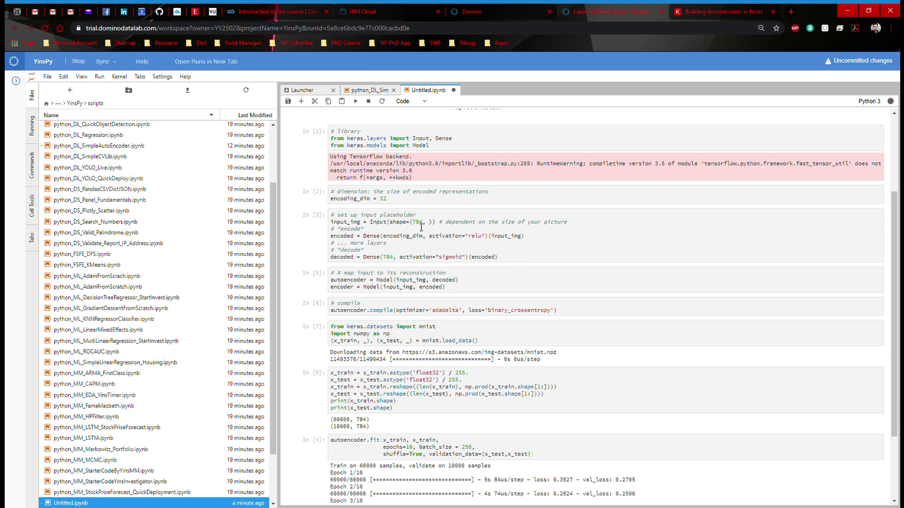
mouse_move(489, 235)
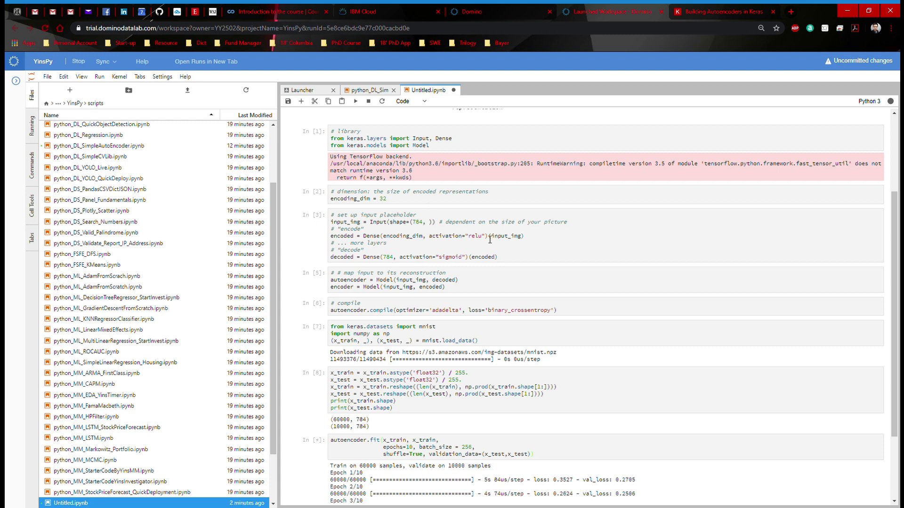
- Scroll down to watch autoencoder.fit finish its 10 epochs at val_loss 0.1655
scroll("down", 3)
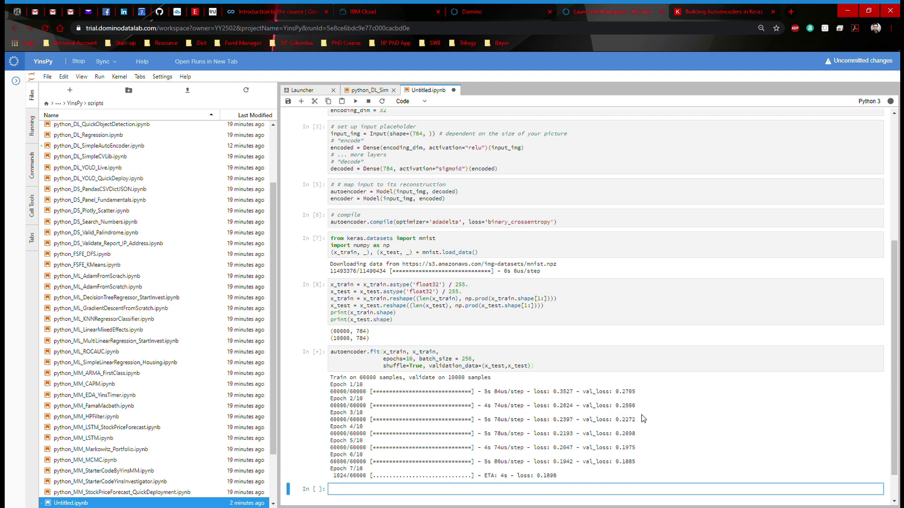
scroll("down", 3)
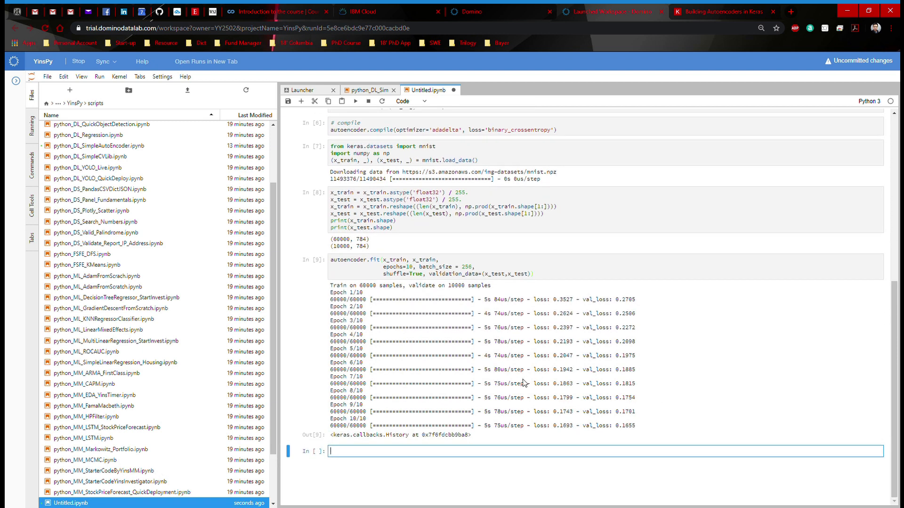
mouse_move(497, 400)
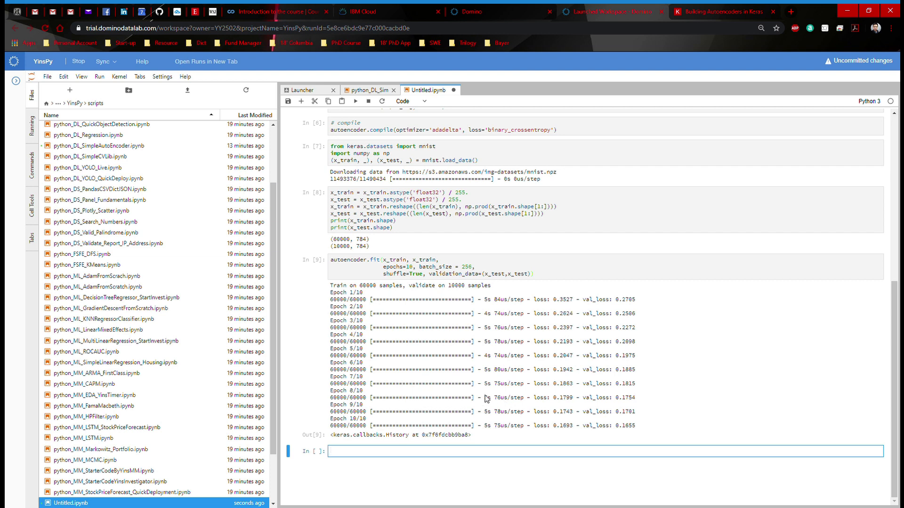
- Write encoded_imgs = encoder.predict(x_test) and decoded_imgs = decoder.predict(encoded_imgs) with a comment
type("# encode and decode")
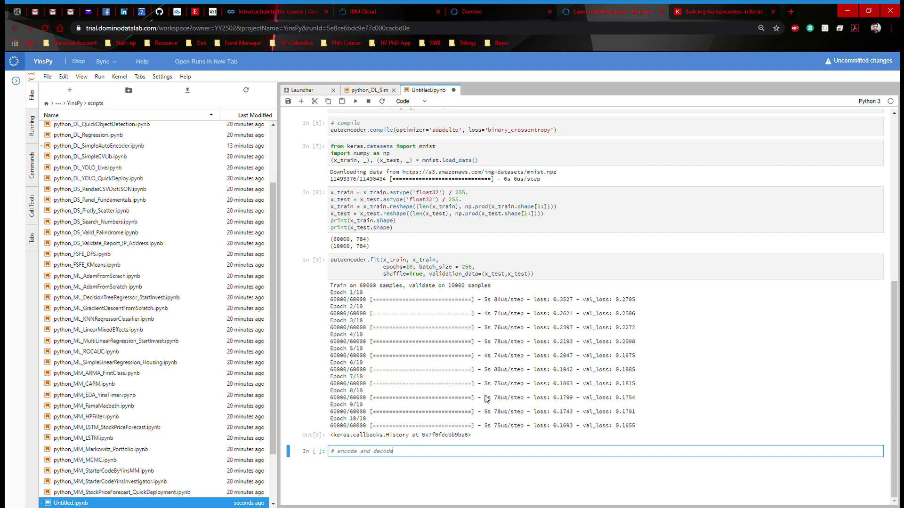
type("some pict")
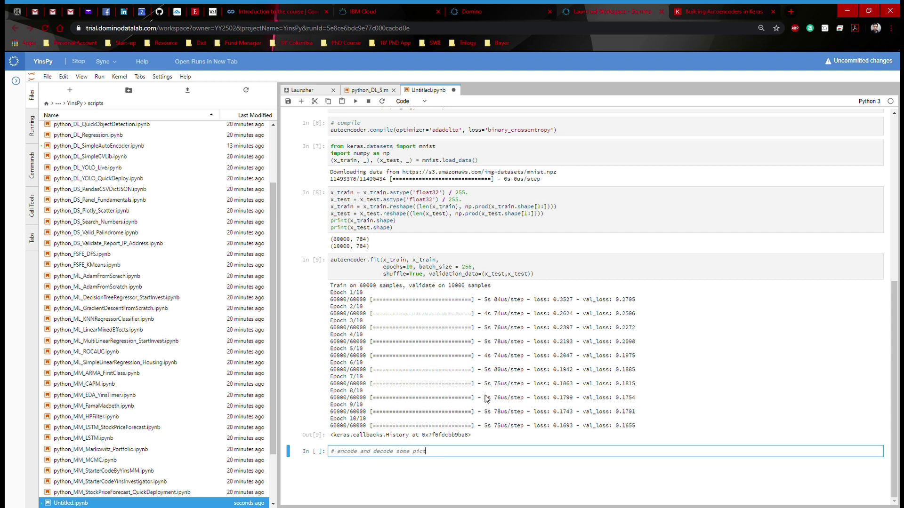
type("ures")
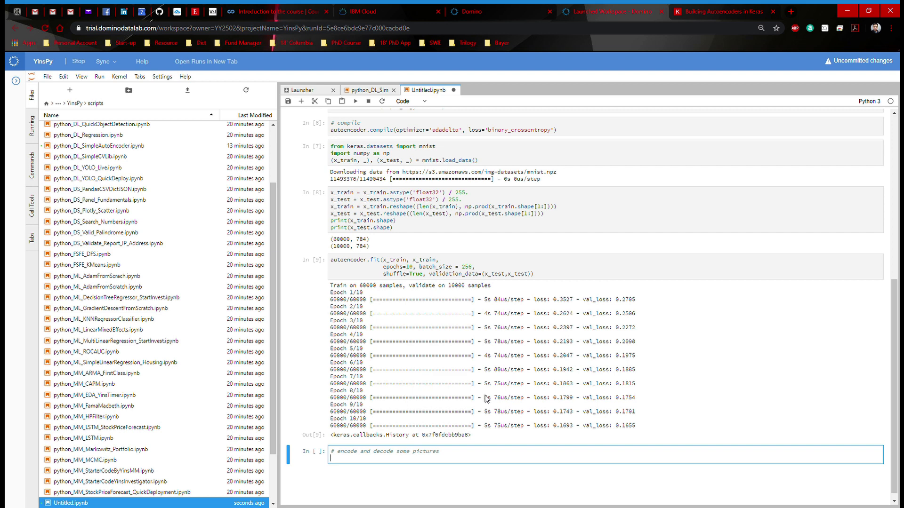
type("encoded_imgs =")
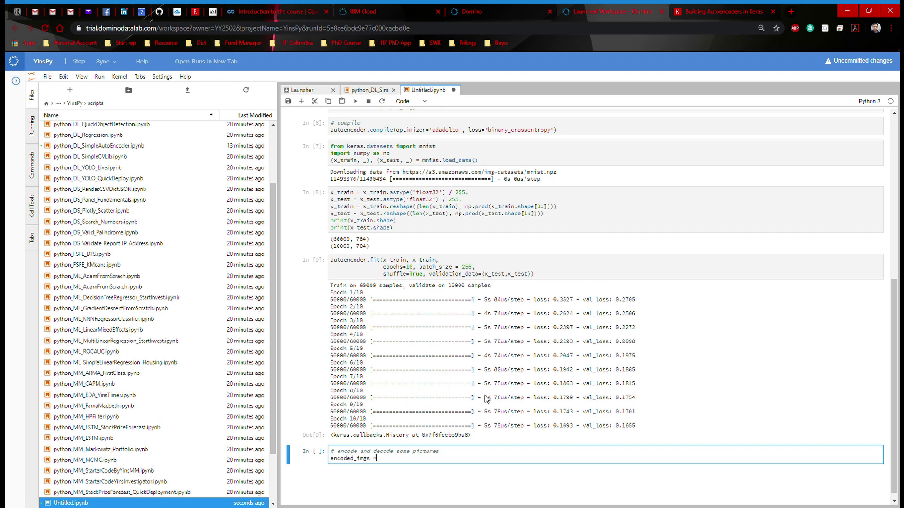
type("encoder.")
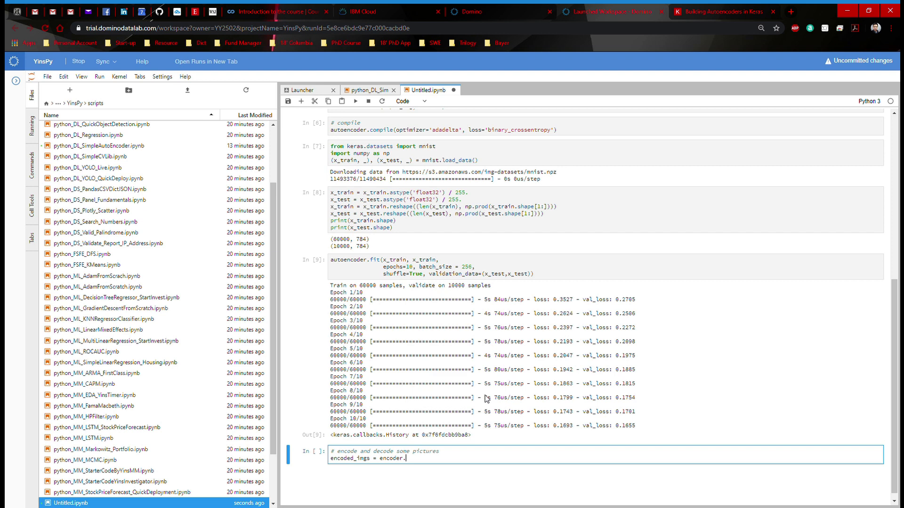
type("predict(x_test")
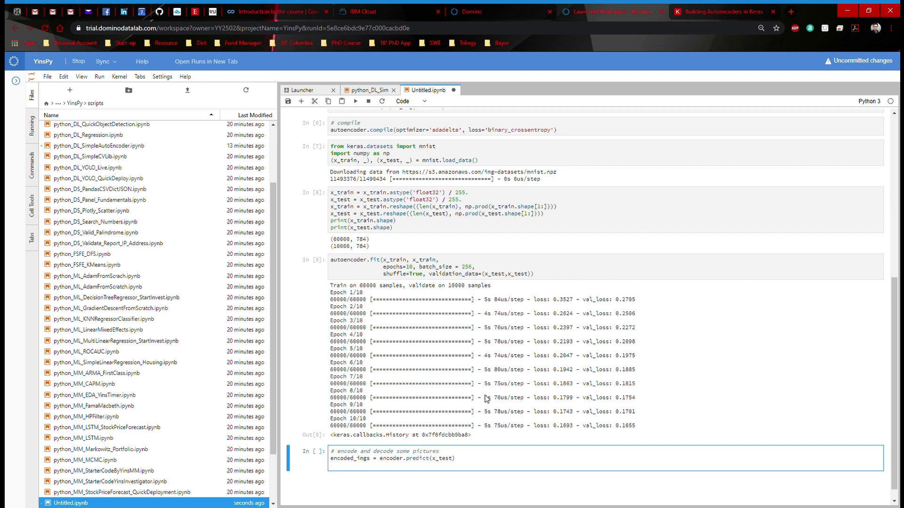
type("decoded_imgs = de")
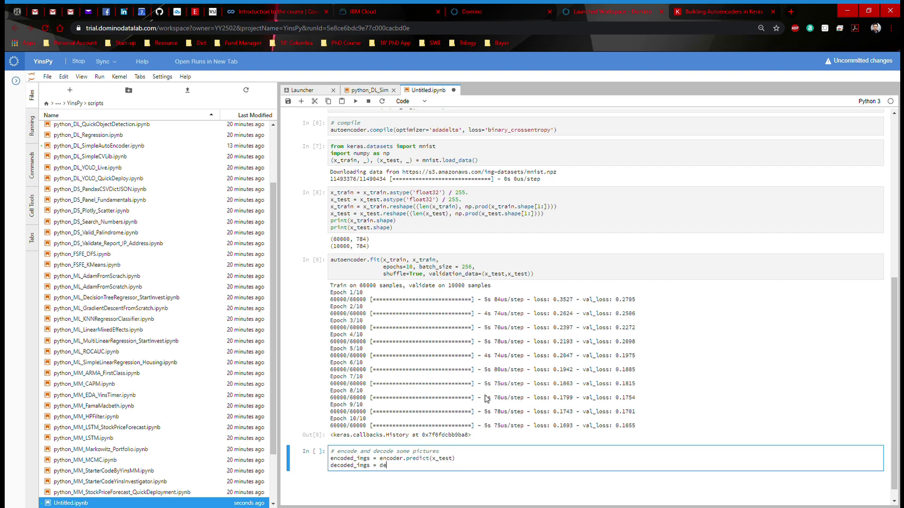
type("coder.predict")
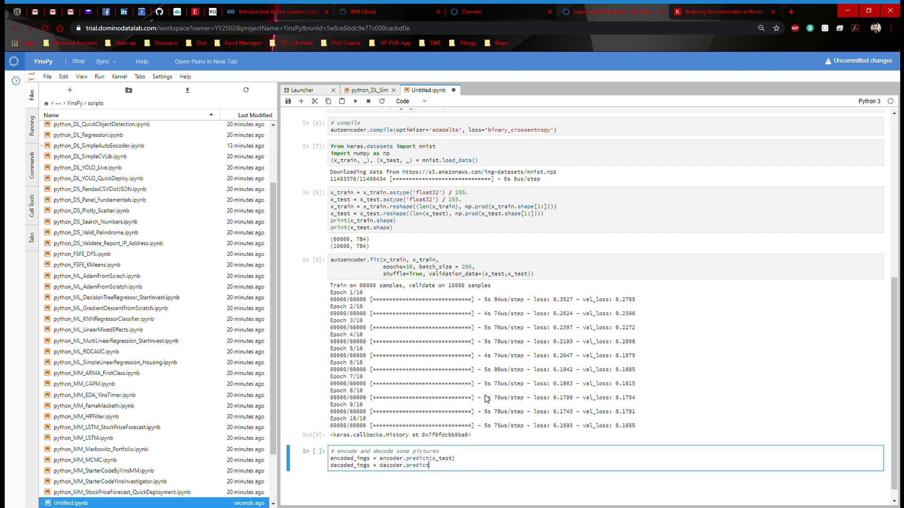
type("(encoded_")
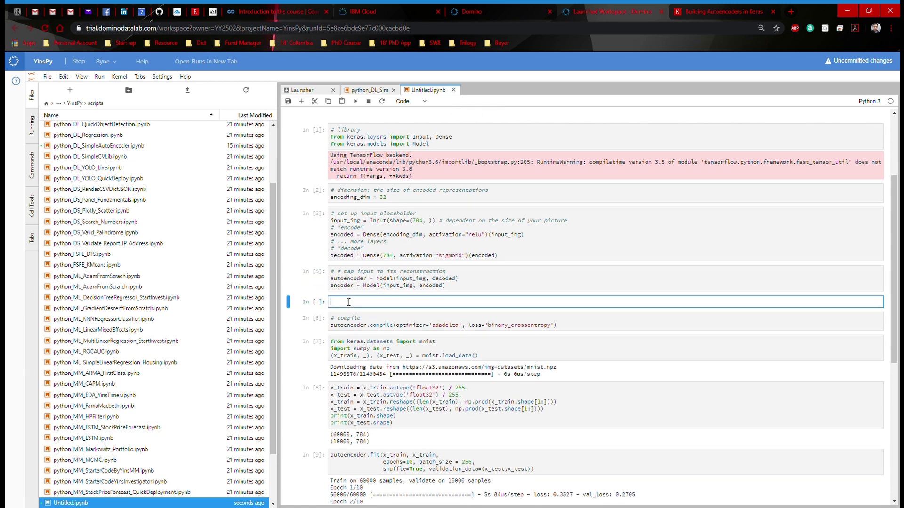
- Write the '# create decoder model' comment and encoded_input = Input(shape=(encoding_dim,))
type("#")
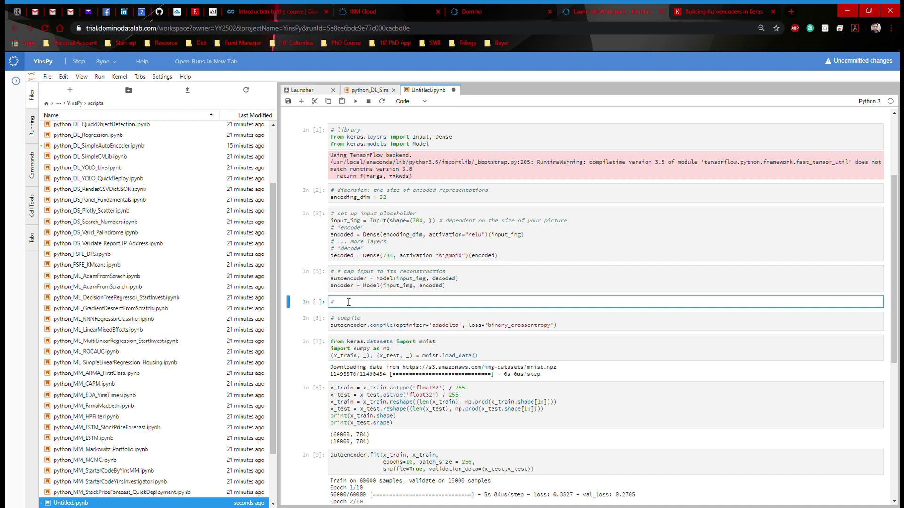
type("create decoder model")
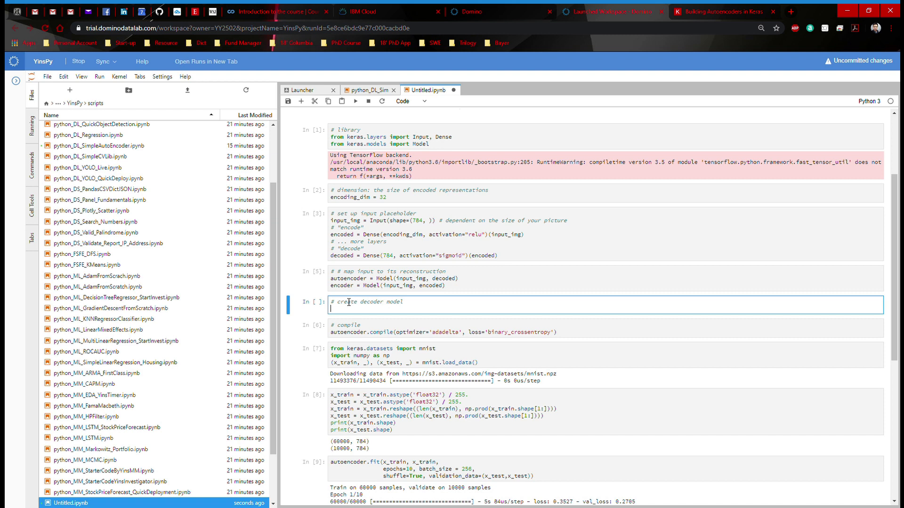
type("encoded_")
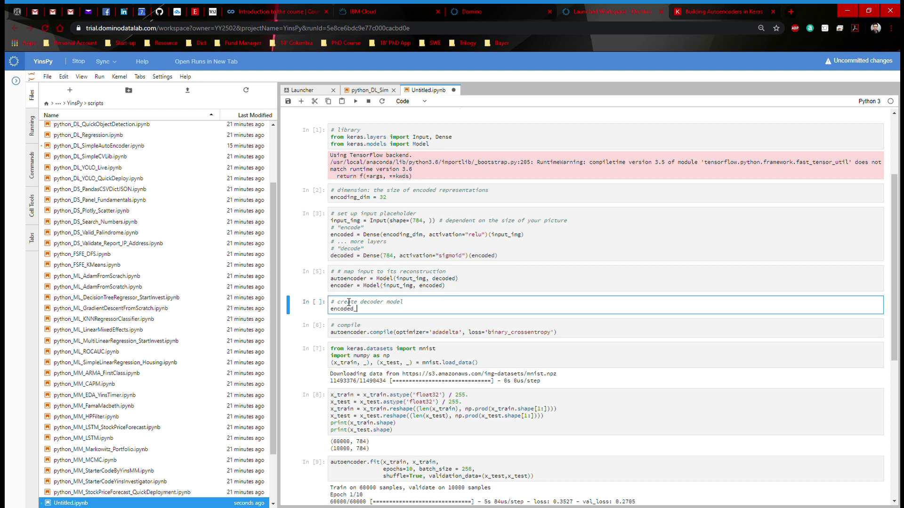
type("input =")
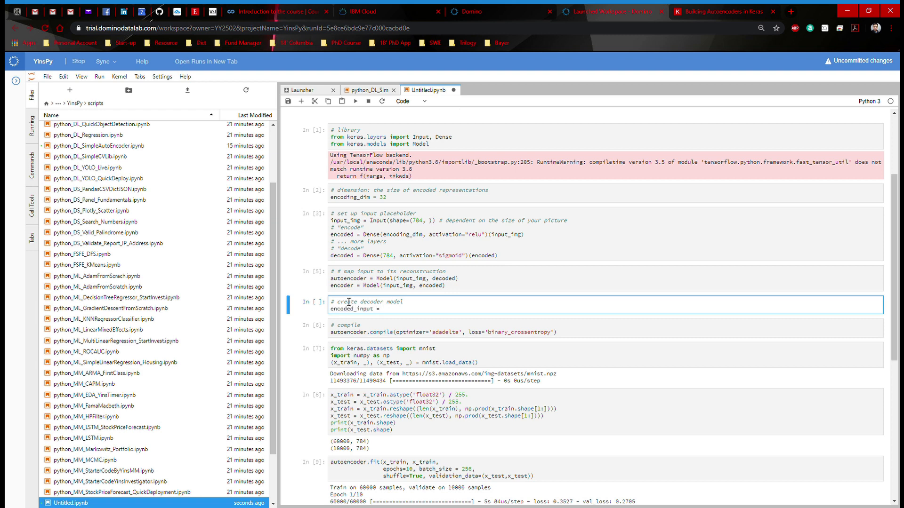
type("Input(shape=(encodi")
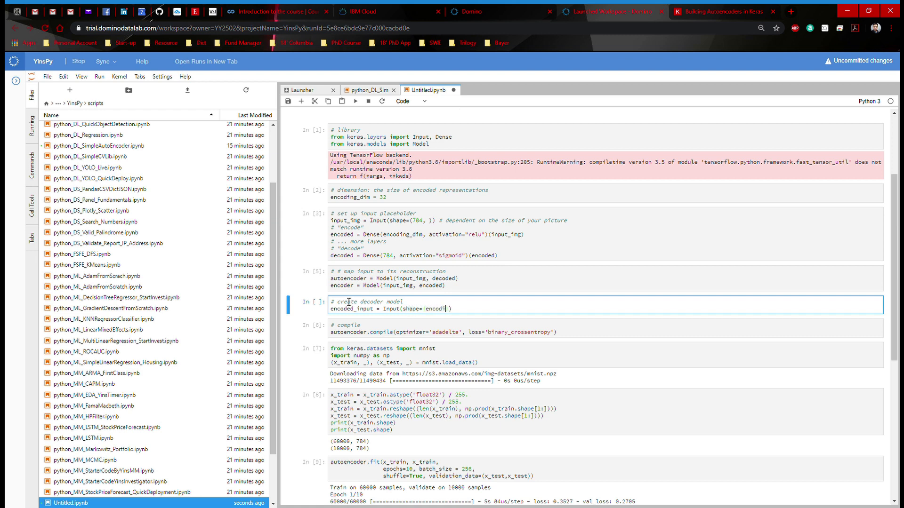
type("ng_dim,")
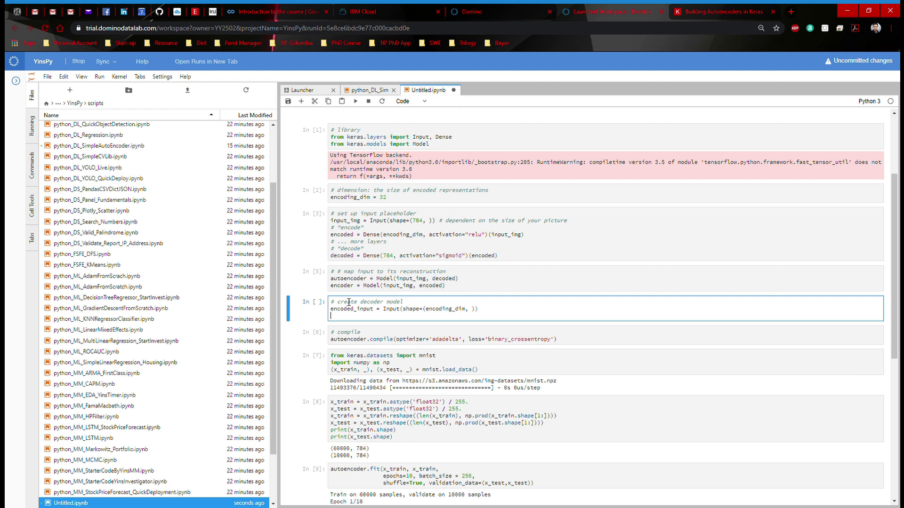
- Define decoder_layer = autoencoder.layers[-1] and decoder = Model(encoded_input, decoder_layer(encoded_input)), then revisit the code after the NameError
type("decoder_layer = a")
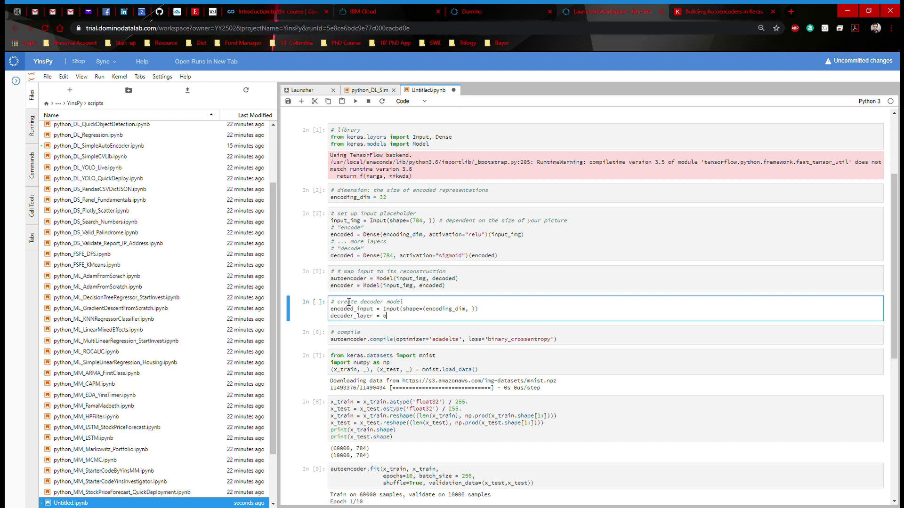
type("utoencoder.")
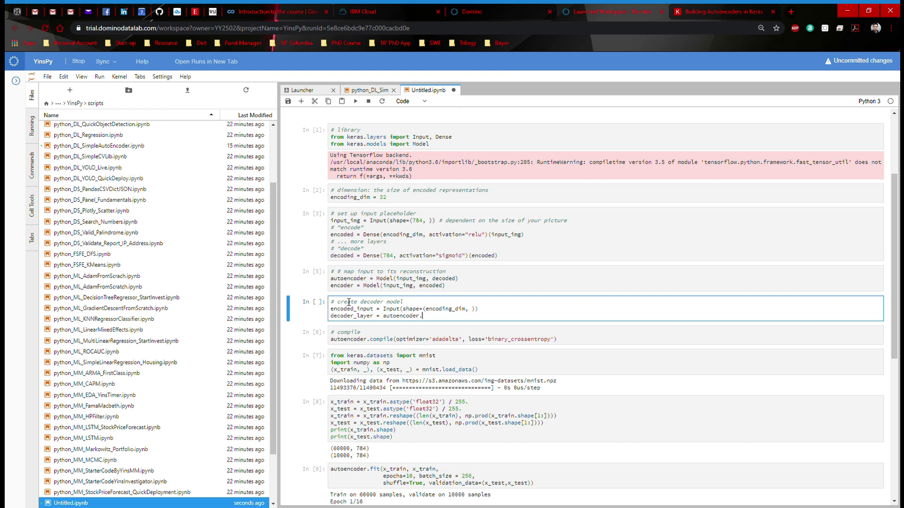
type("layers[-1")
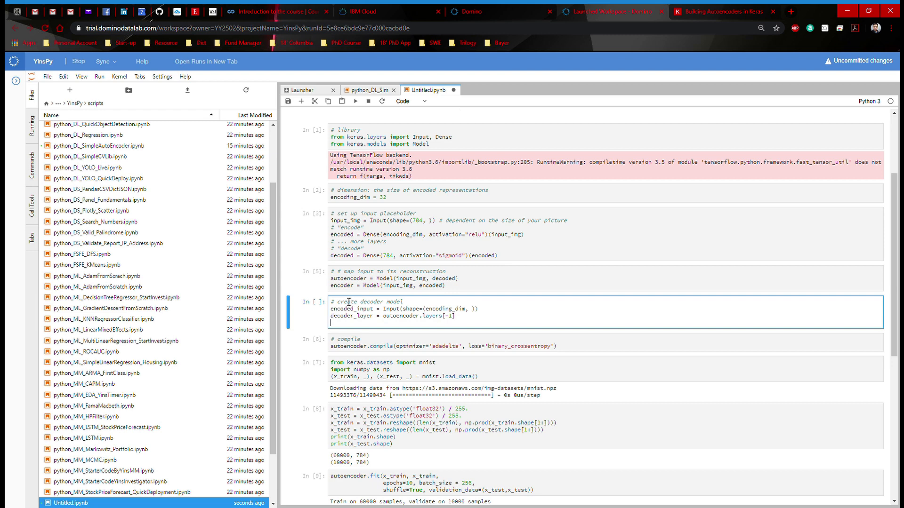
type("decoder =")
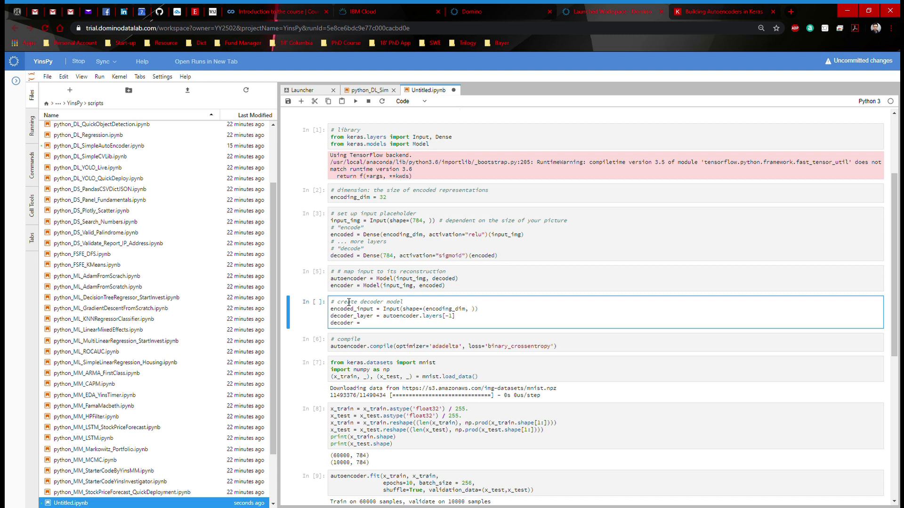
type("Model(encod")
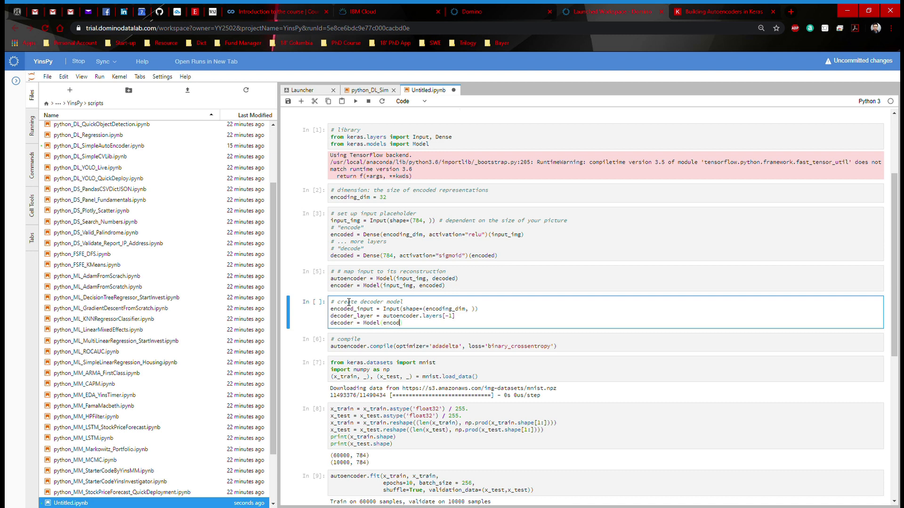
type("ed_input.")
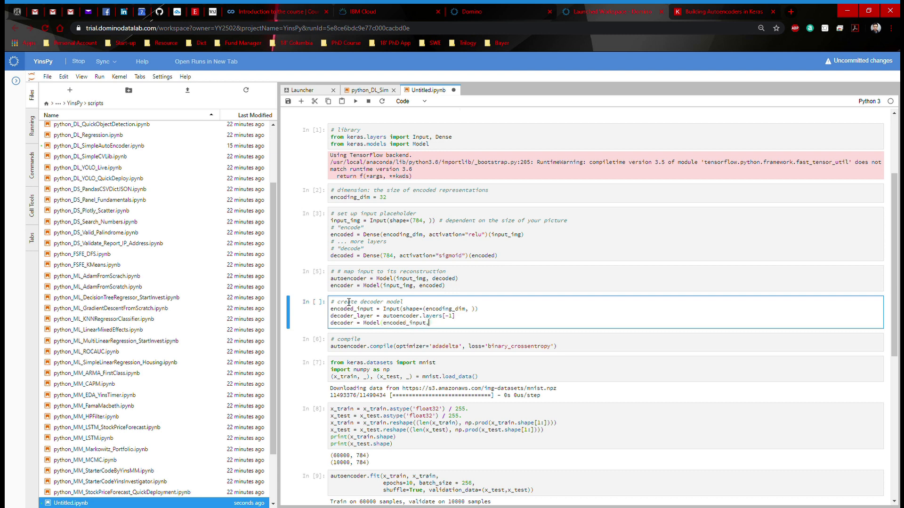
type(",")
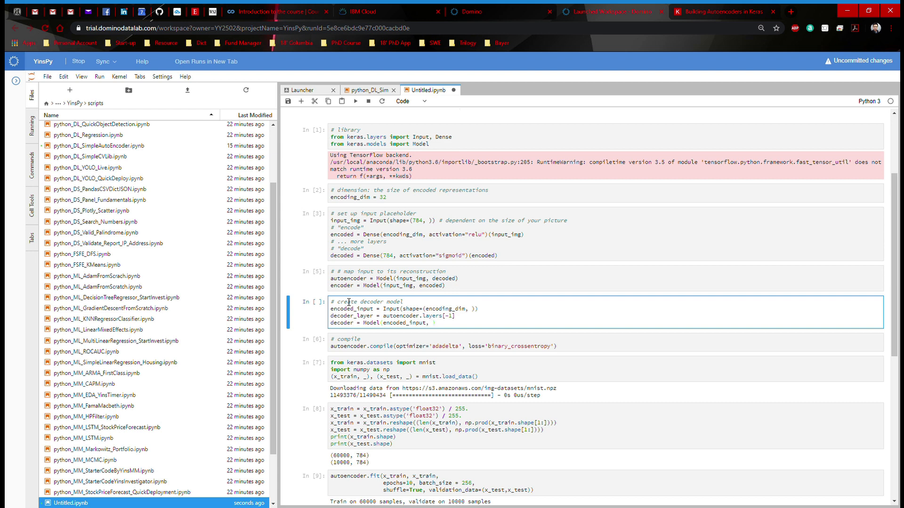
type("decoded_layer")
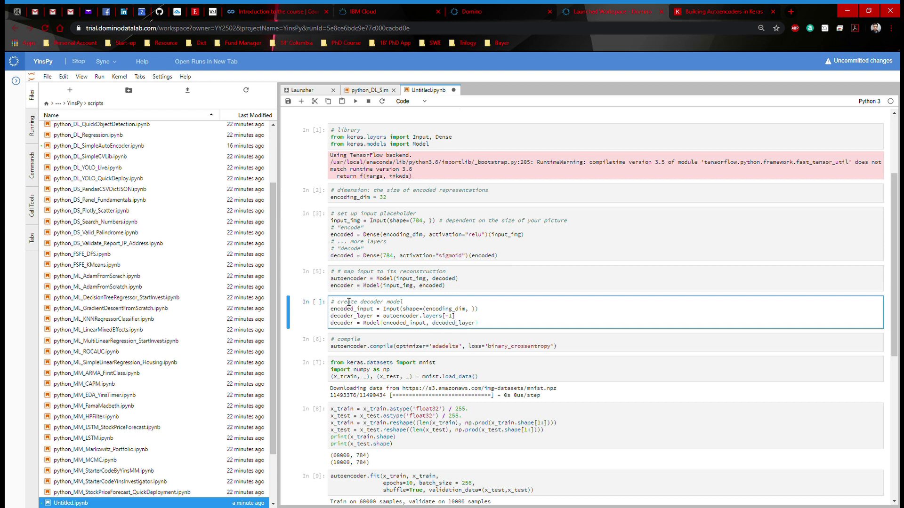
type("(encoded_")
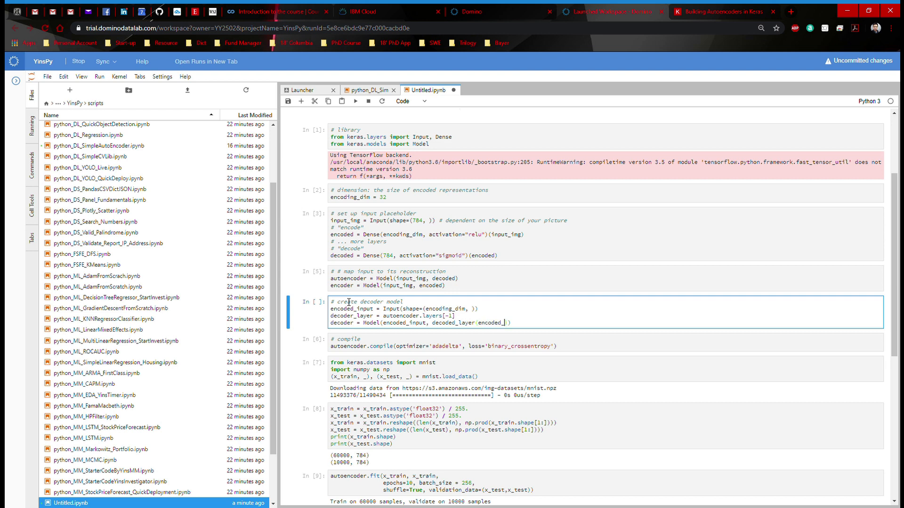
type("input")
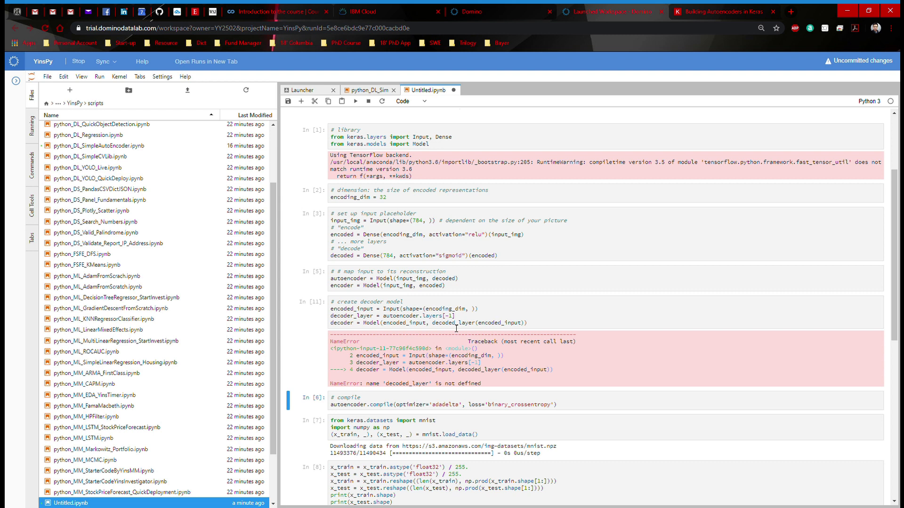
left_click(453, 322)
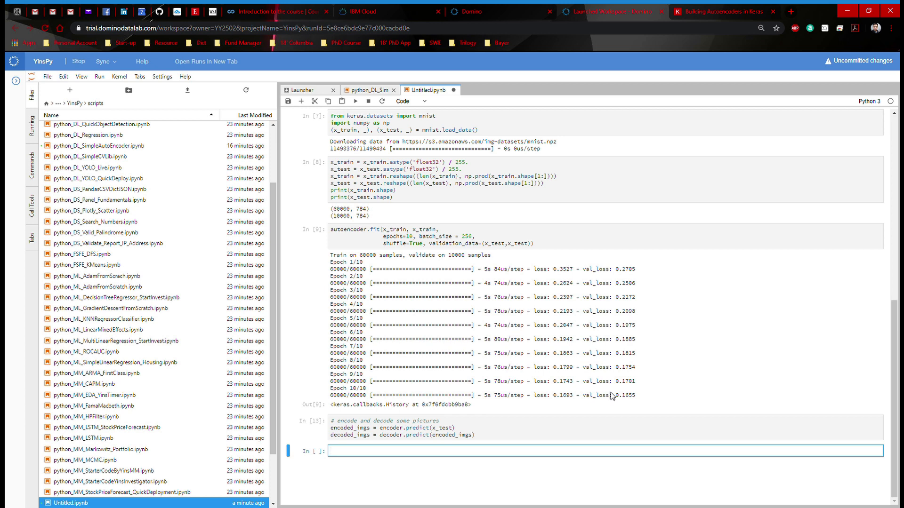
- Import matplotlib.pyplot as plt, set n = 10 pictures and create plt.figure(figsize=(20, 4))
type("import matplot")
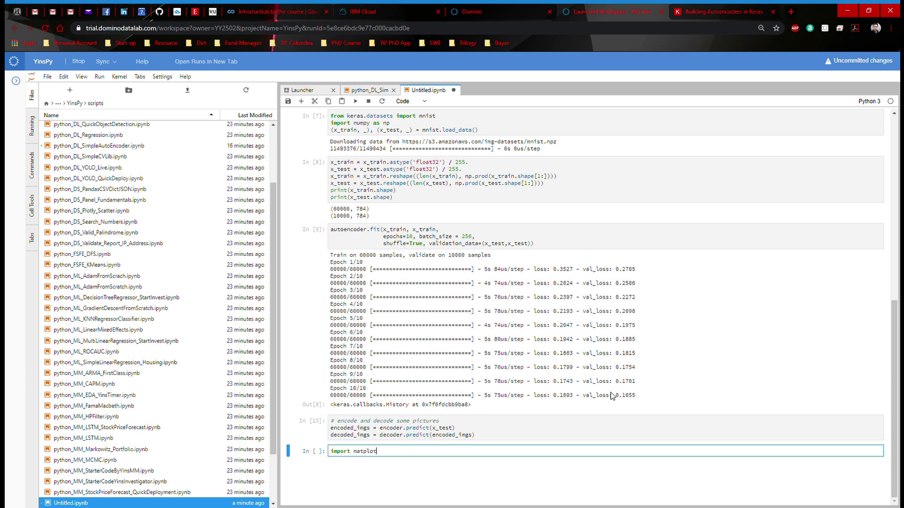
type("lib.pyplot")
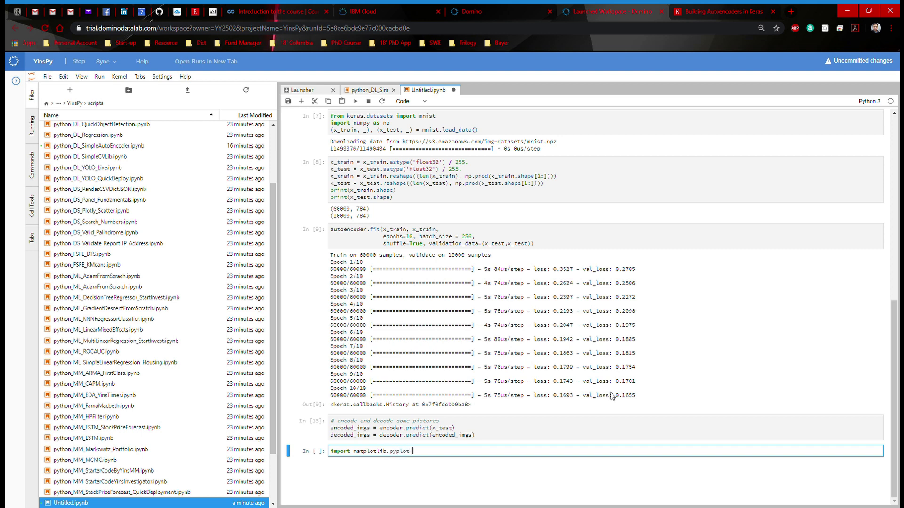
type("as plt")
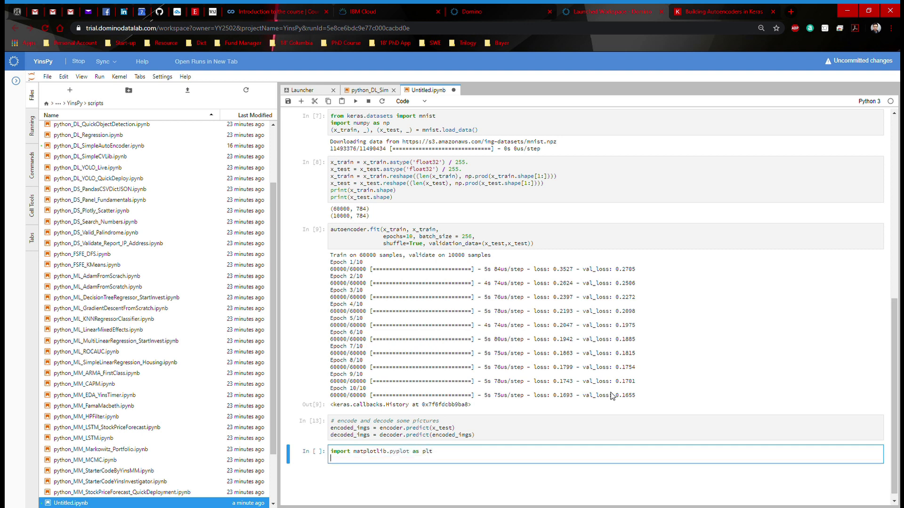
type("n =")
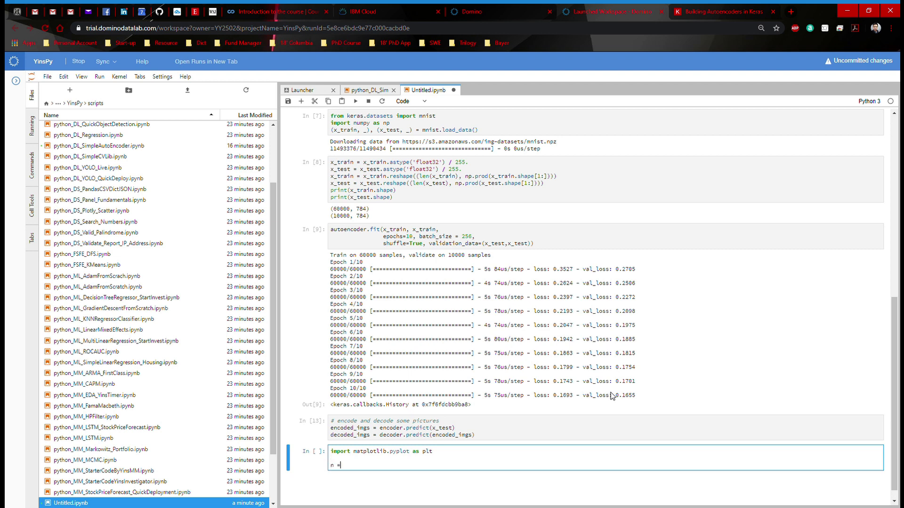
type("10 #")
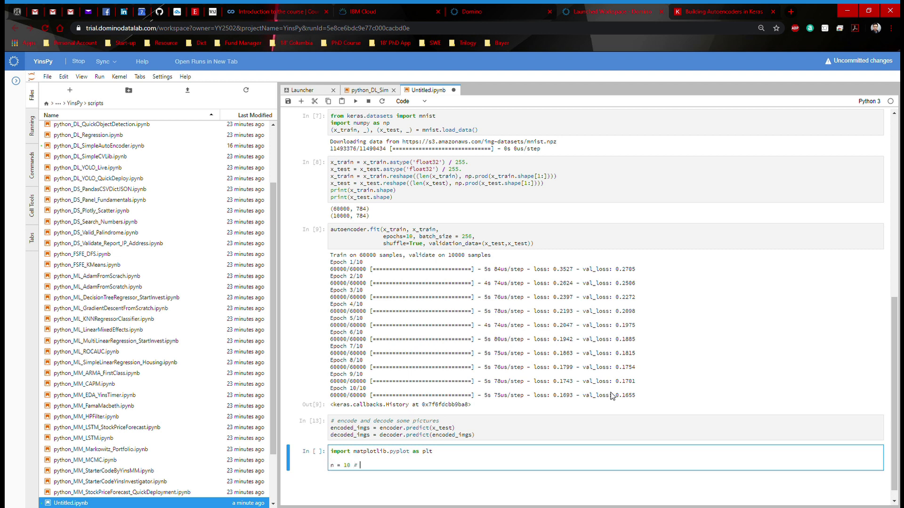
type("how many pictures to display")
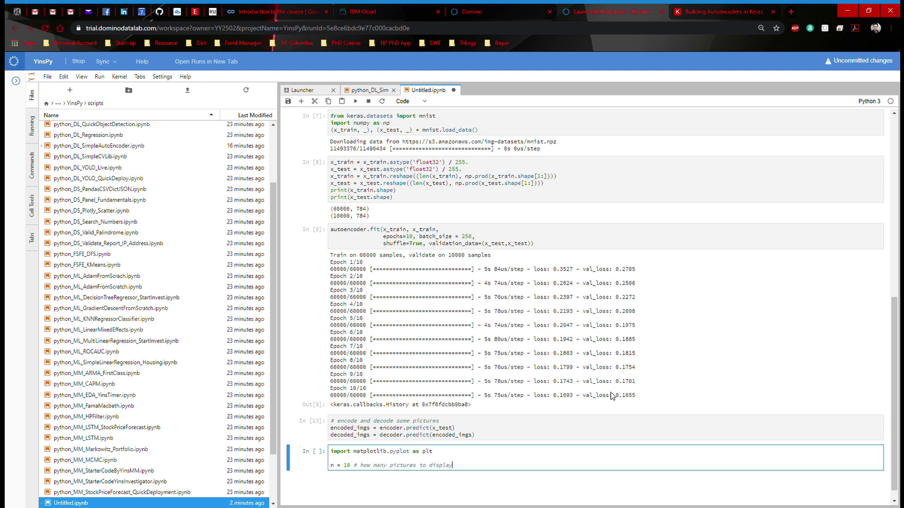
type("plt.")
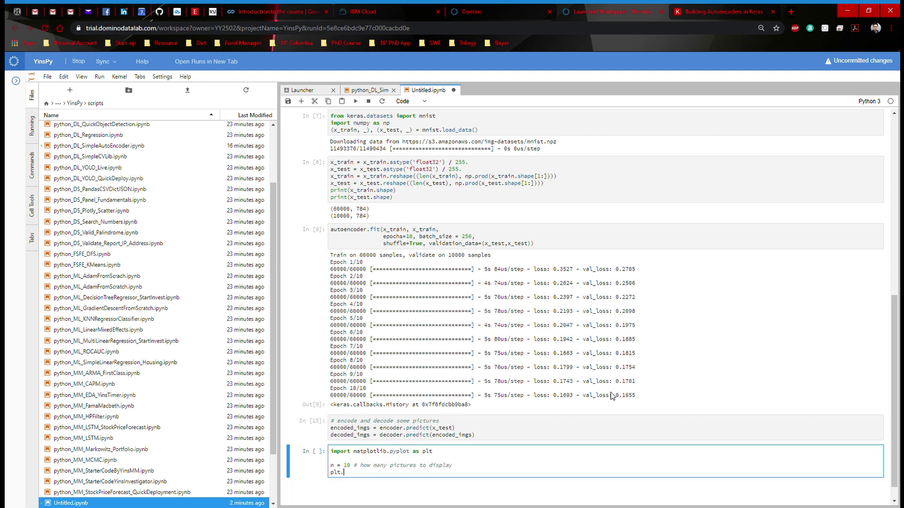
type("figure(figsize =")
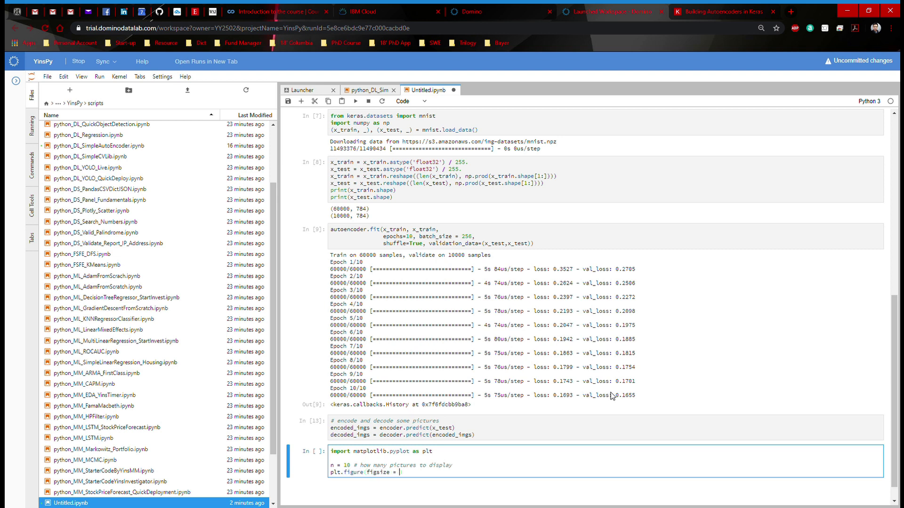
type("(20,")
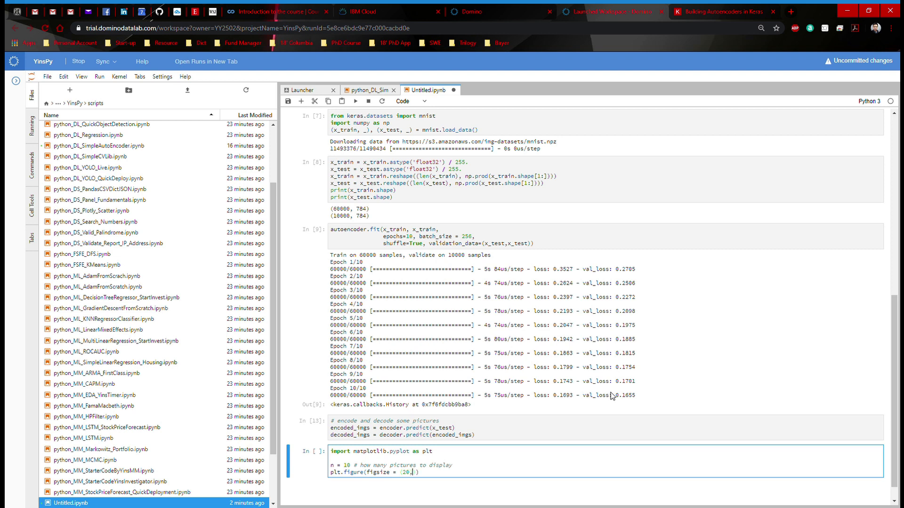
type("4)")
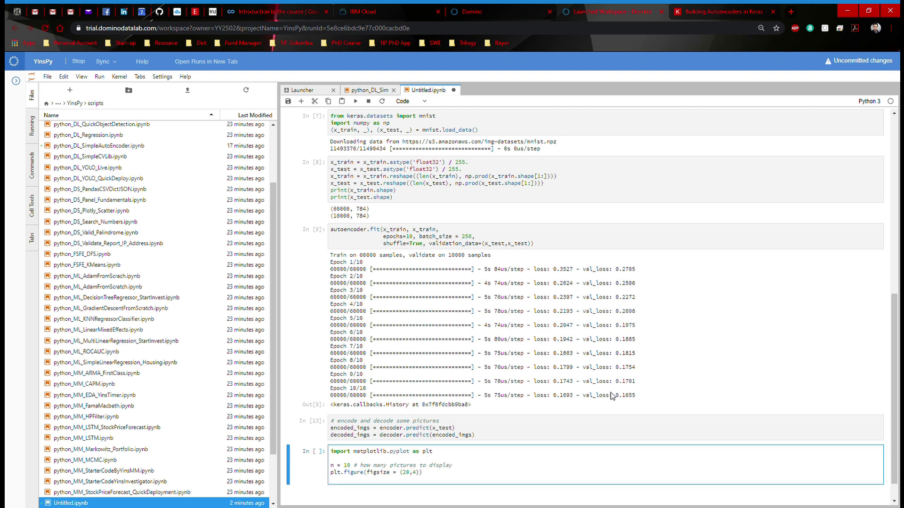
- Loop for i in range(n) with plt.subplot(2, n, i + 1) and plt.imshow(x_test[i].reshape(28, 28))
type("f")
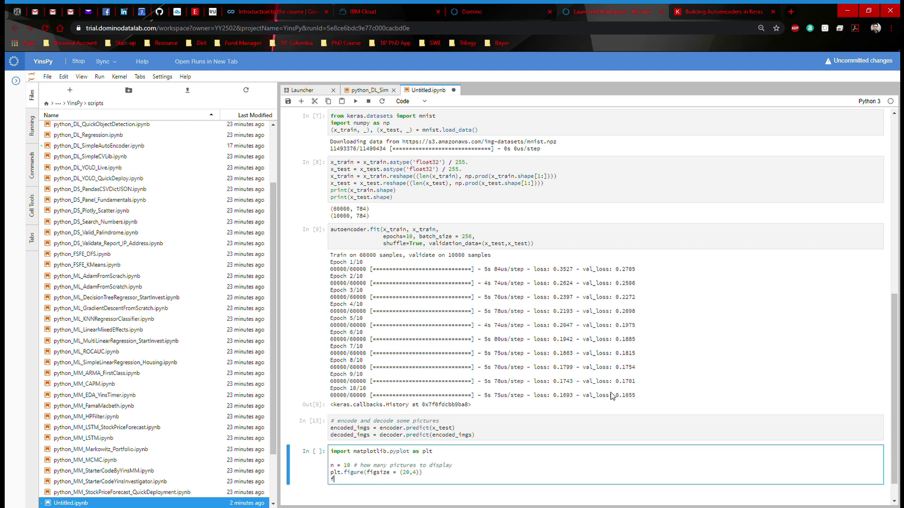
type("or i in")
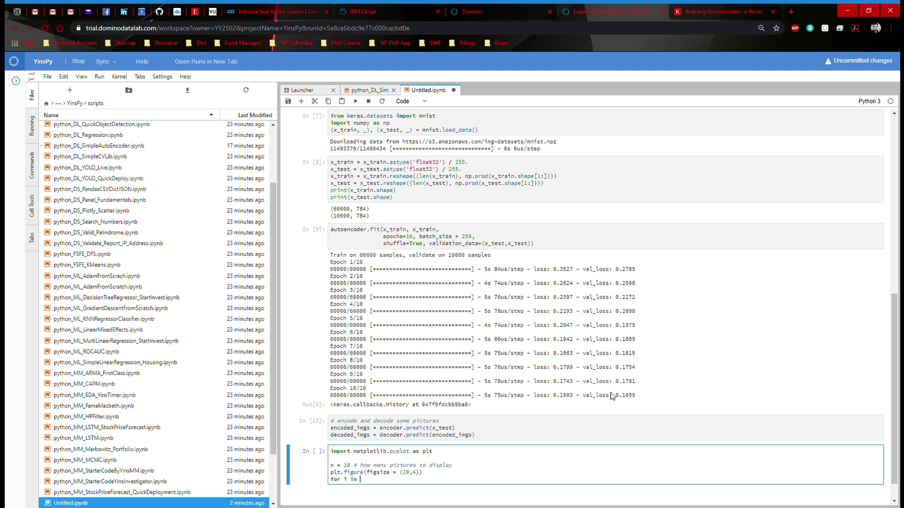
type("rrange(n):")
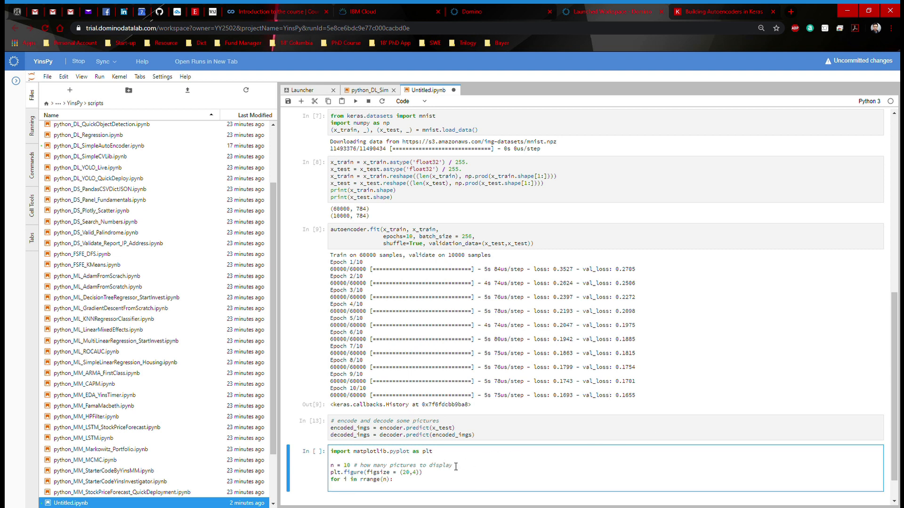
mouse_move(473, 471)
type("ax =")
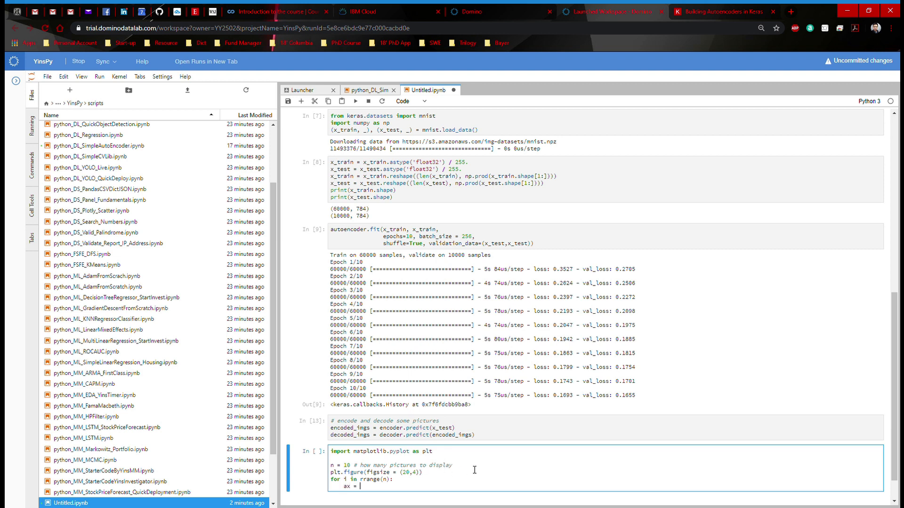
type("plt.subplot")
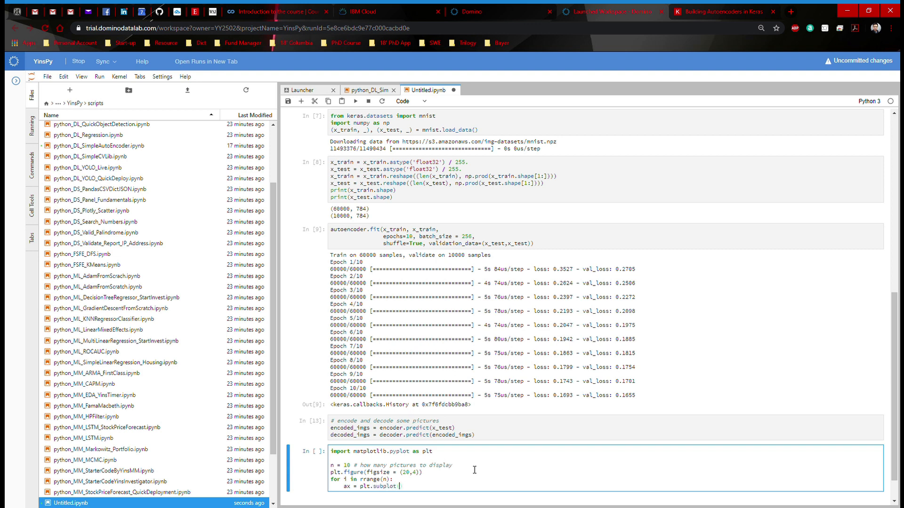
type("(2, n ,")
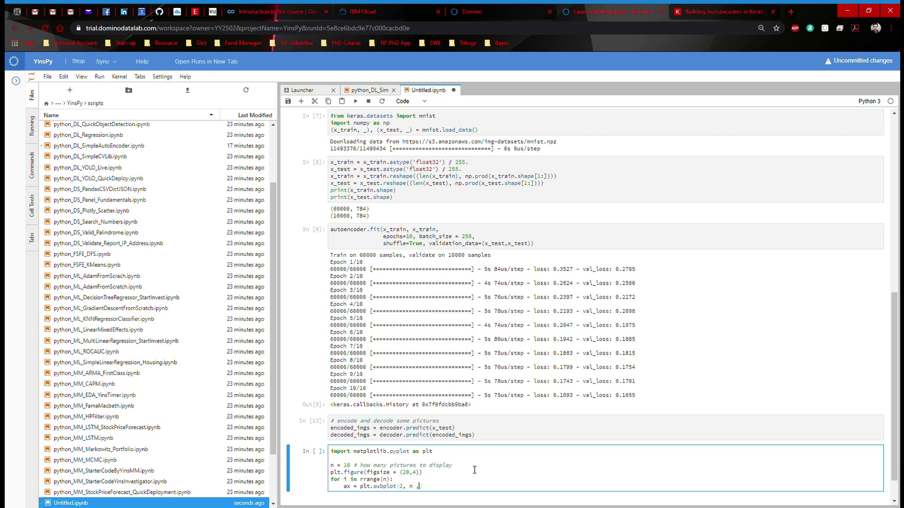
type("i + 1)")
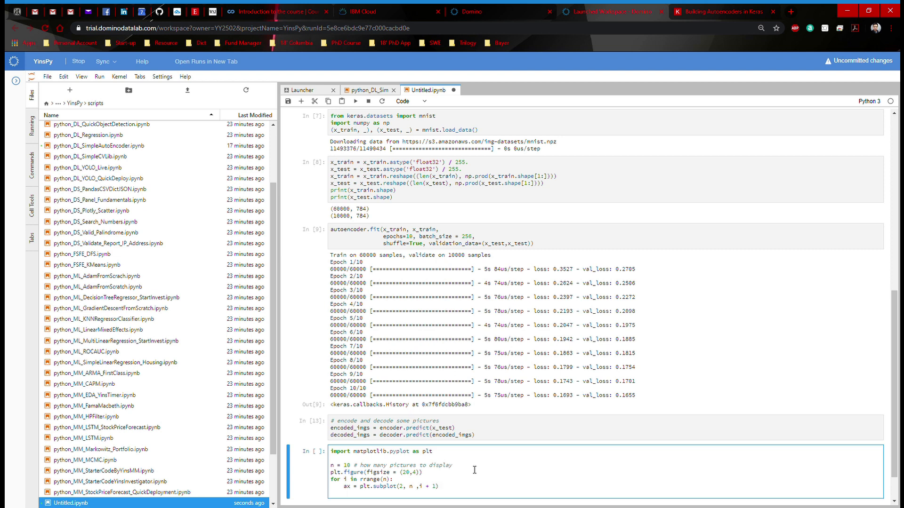
type("plt.")
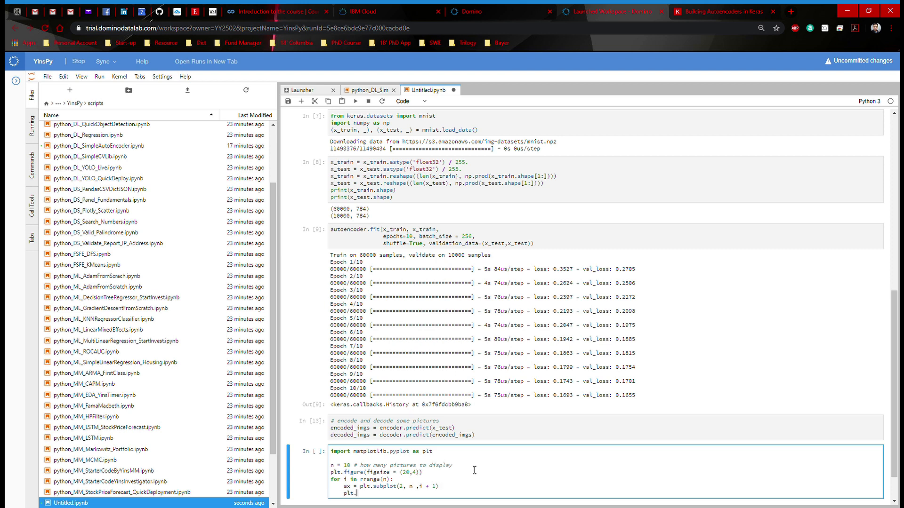
type("imshow(x_test[i")
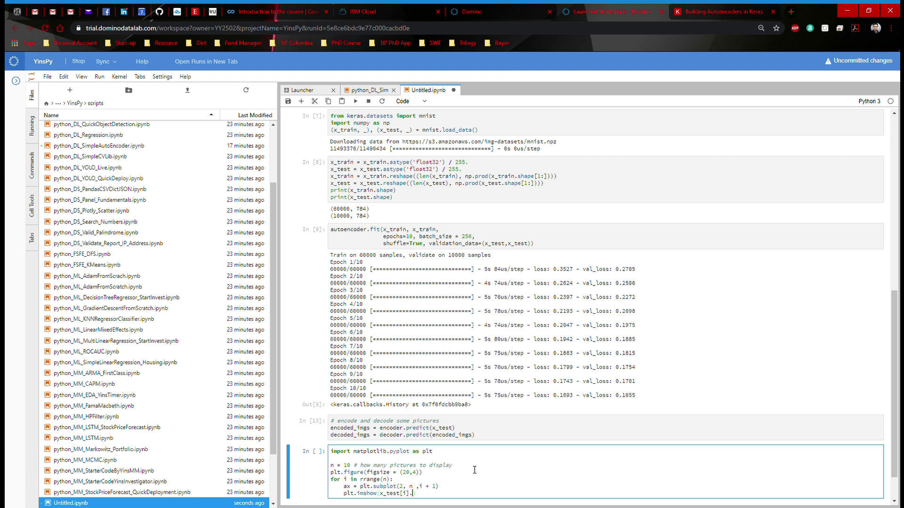
type(".reshape")
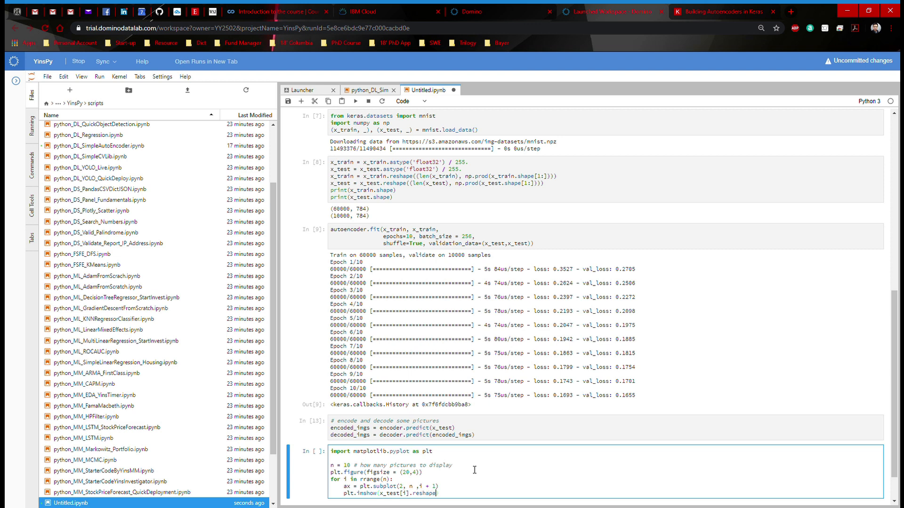
type("(28,")
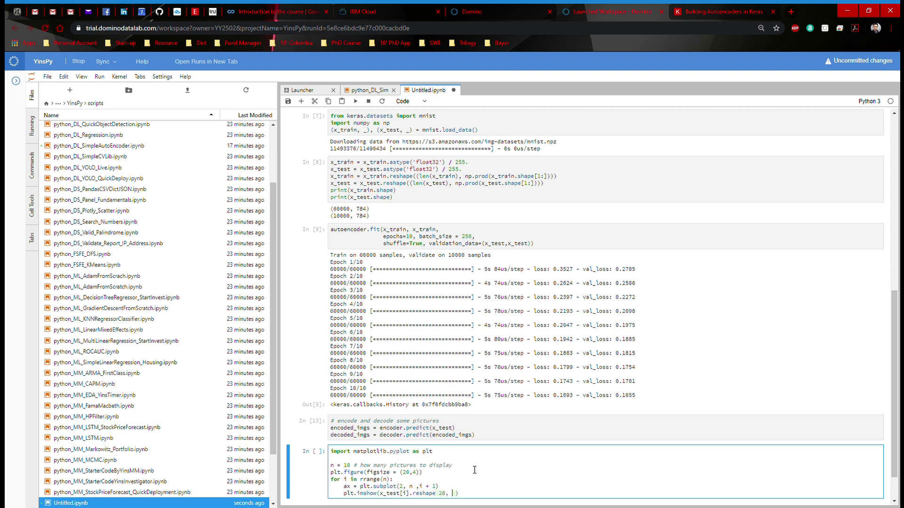
type("28")
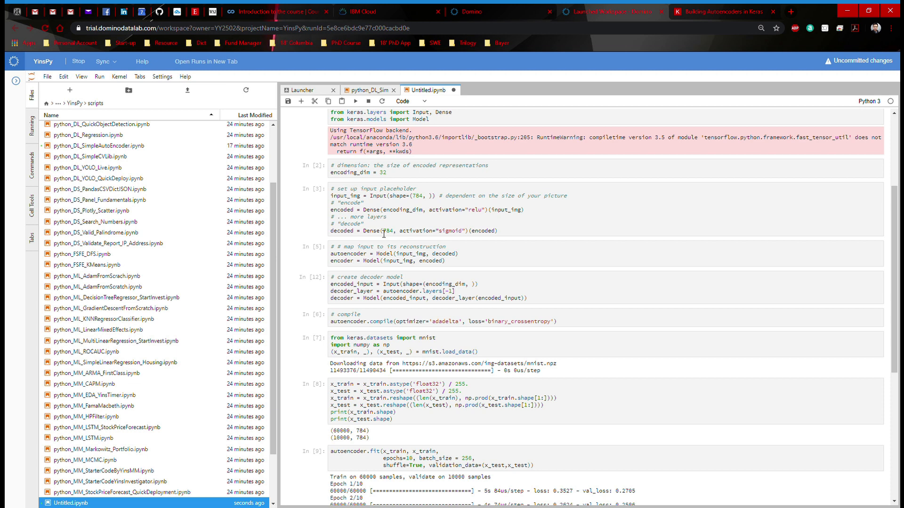
mouse_move(391, 235)
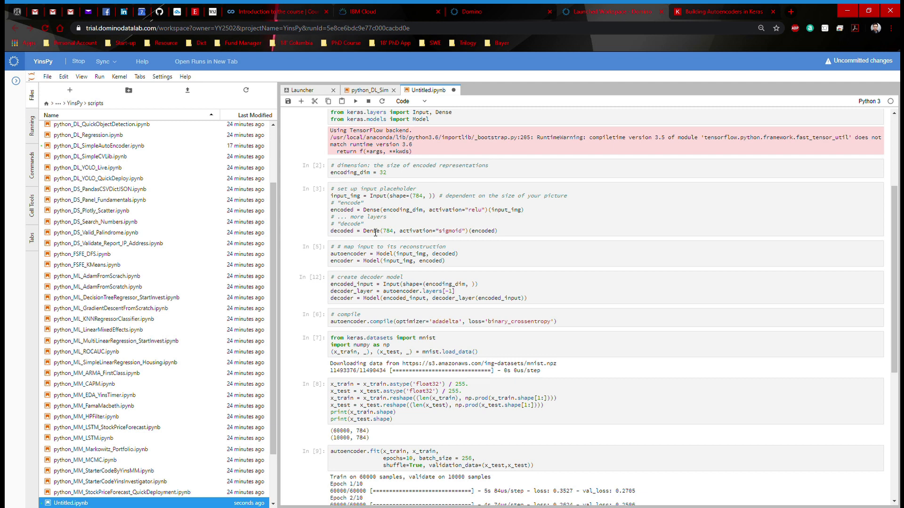
mouse_move(394, 238)
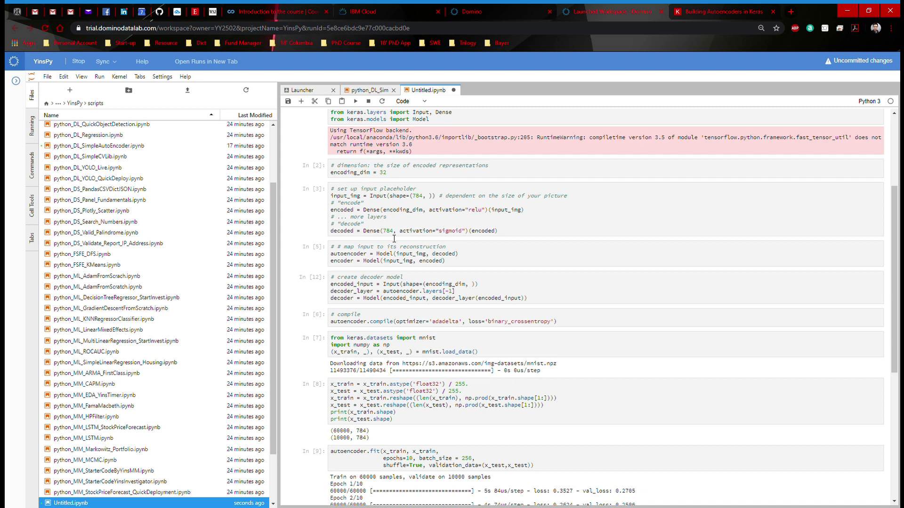
mouse_move(422, 241)
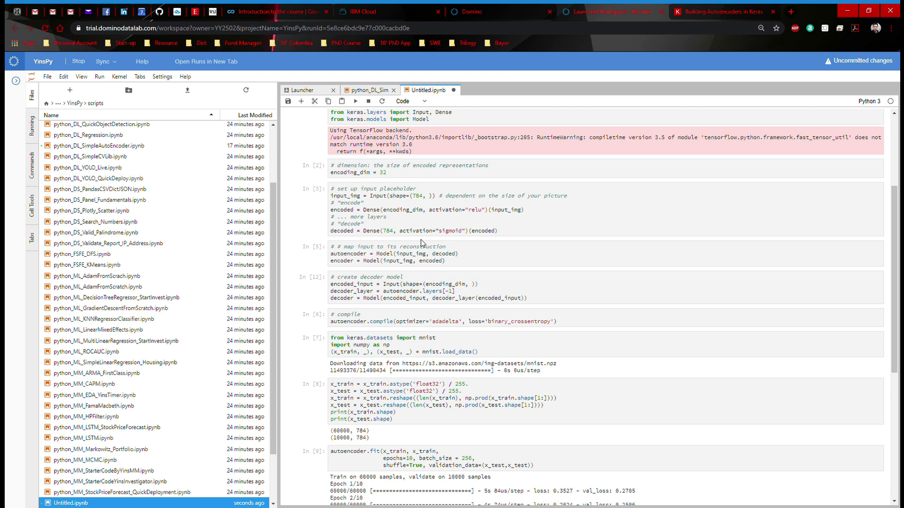
scroll("down", 3)
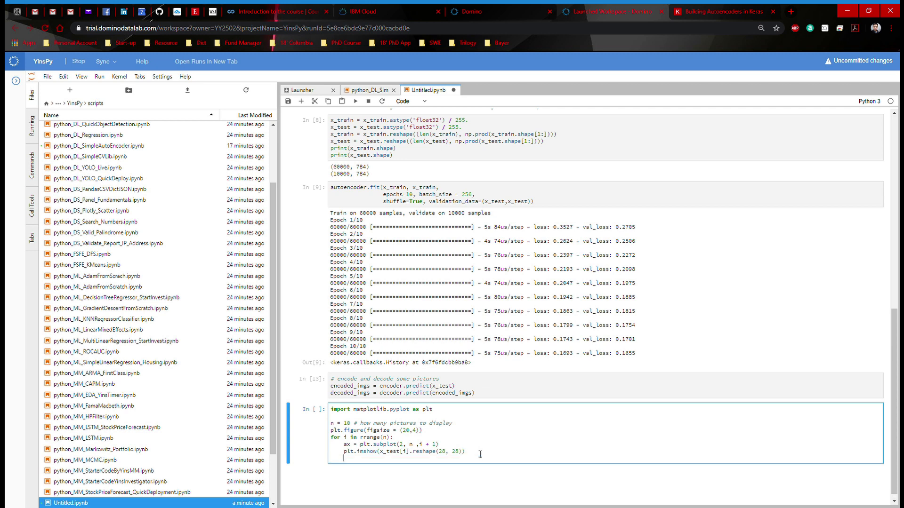
- Hide each original subplot's axes with ax.get_xaxis().set_visible(False) and ax.get_yaxis().set_visible(False)
type("plt.gray(")
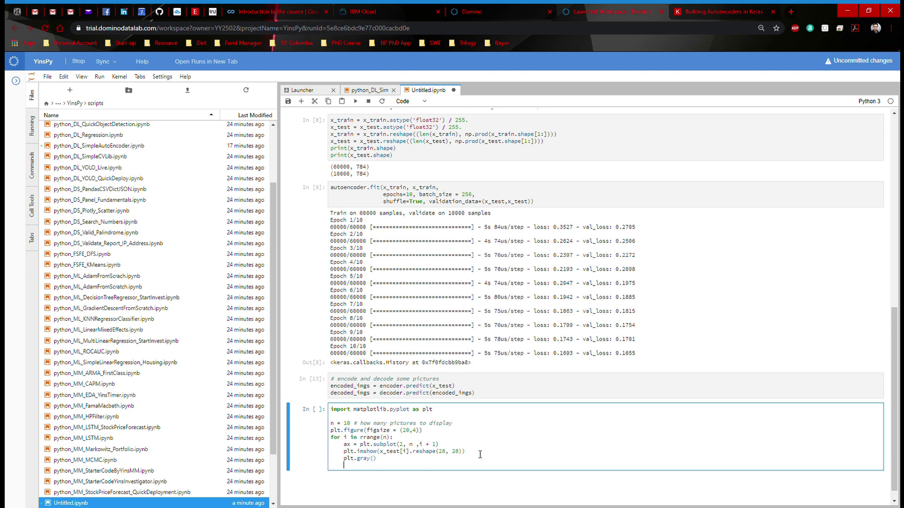
type("ax")
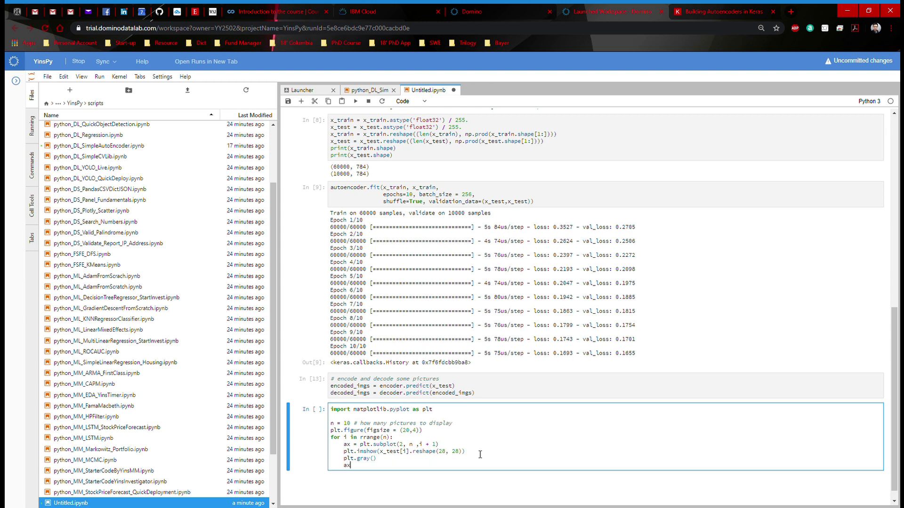
type(".get_xaxis().set")
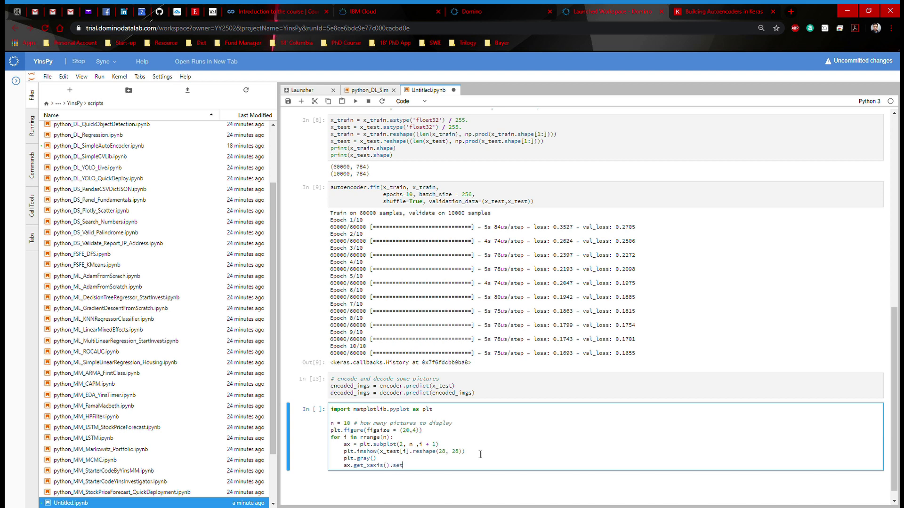
type("_visible")
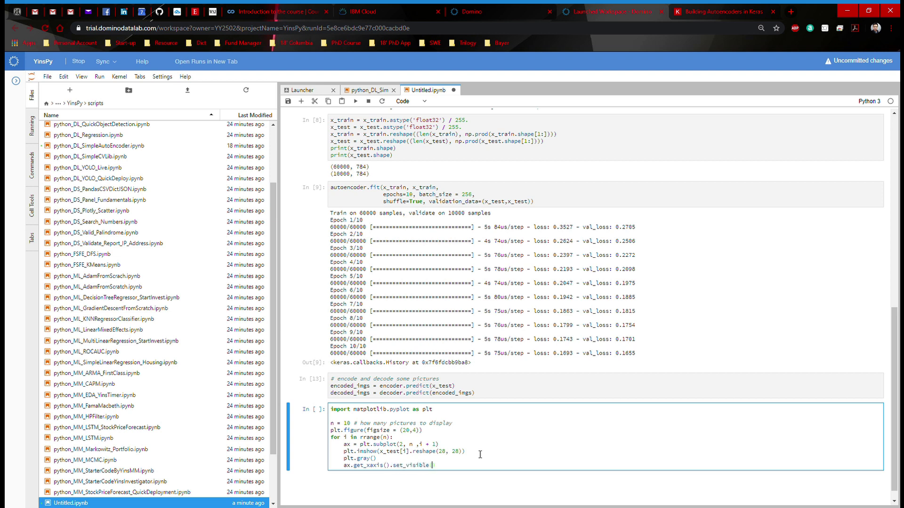
type("False")
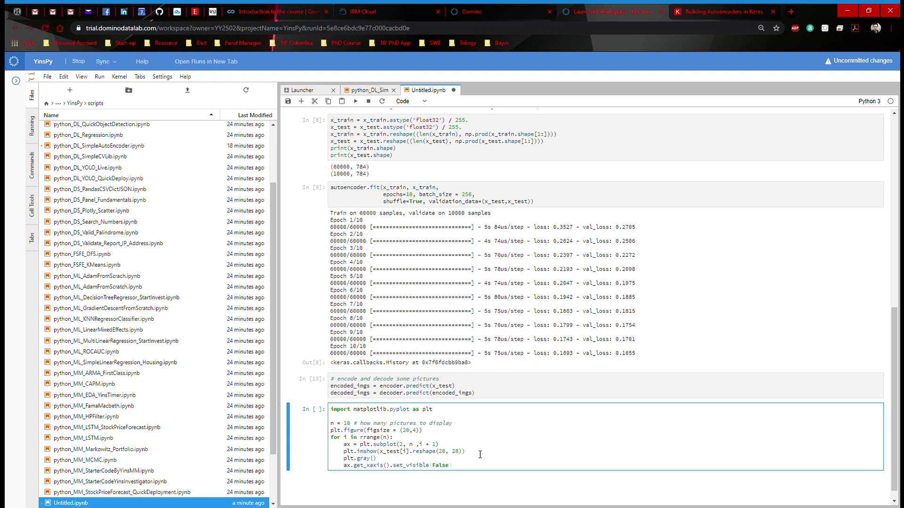
type("ax.g")
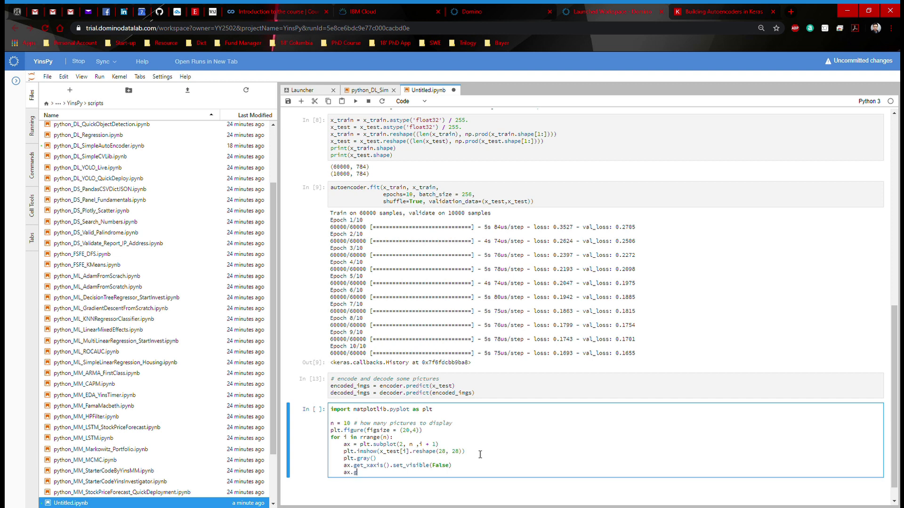
type("et_")
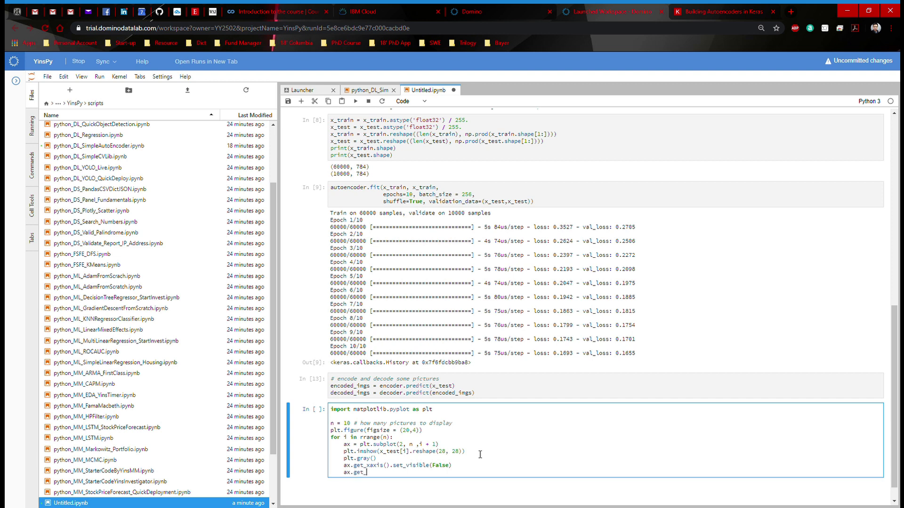
type("yaxis")
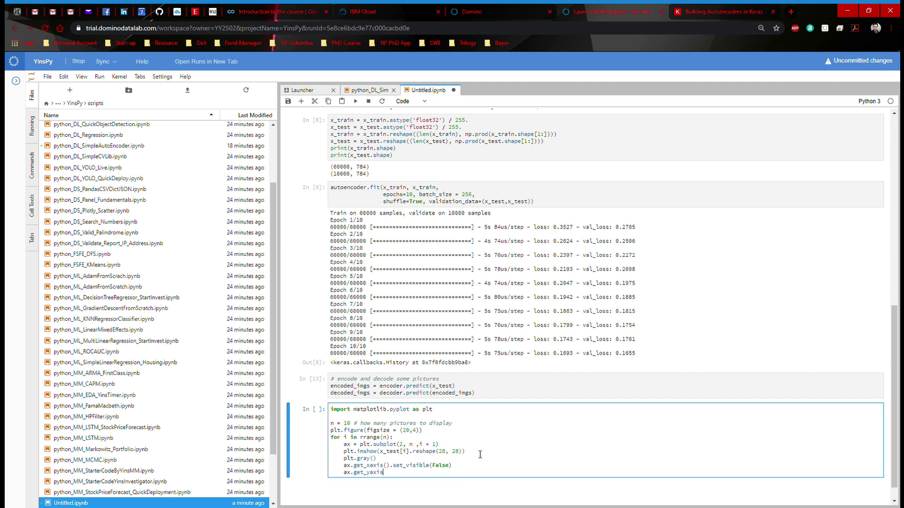
type("().set")
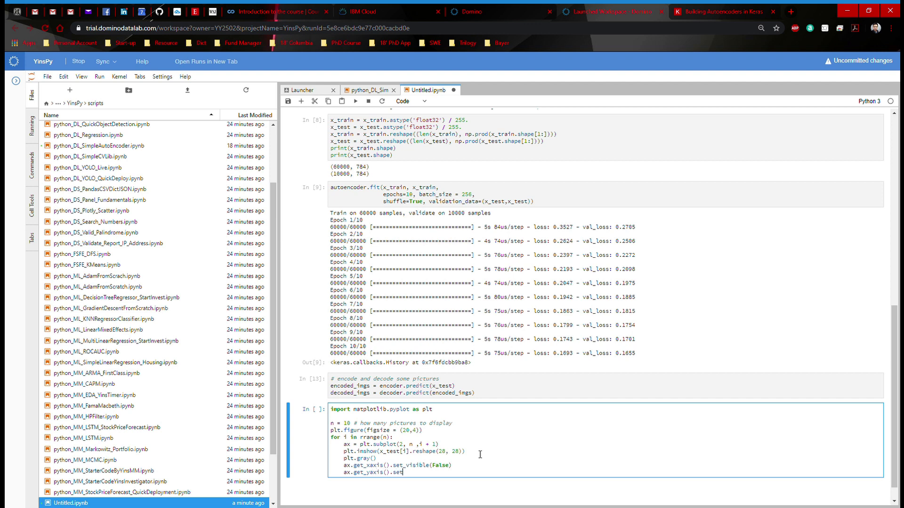
type("_visible(False")
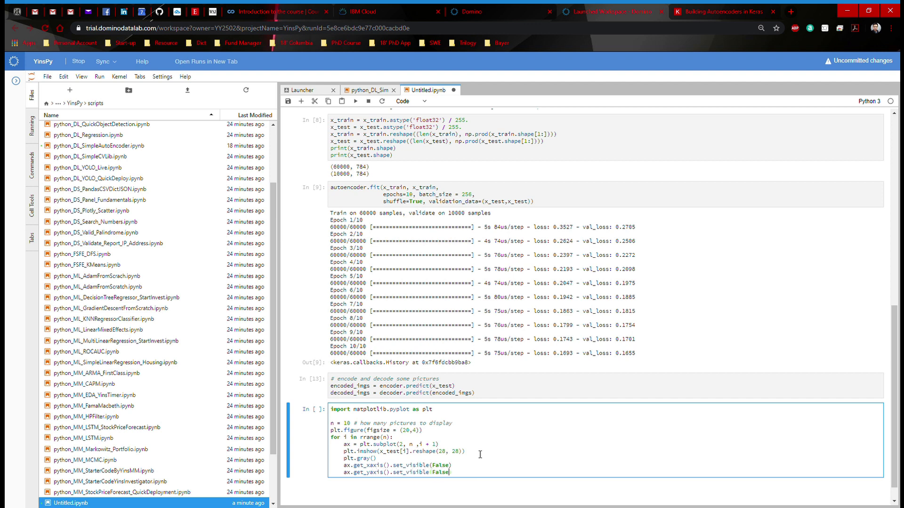
scroll("down", 3)
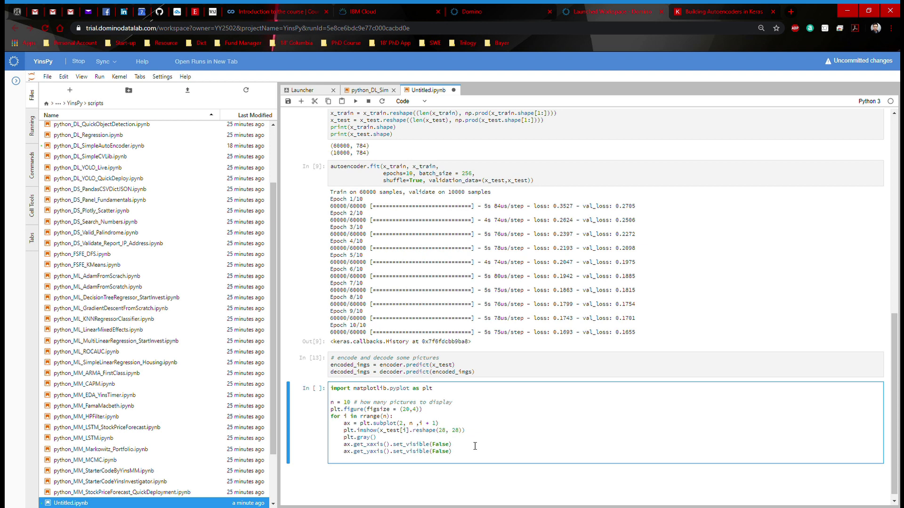
- Add a second-row subplot at i+1+n showing decoded_imgs[i].reshape(28, 28) in gray with hidden axes, then plt.show()
type("ax = plt.sub")
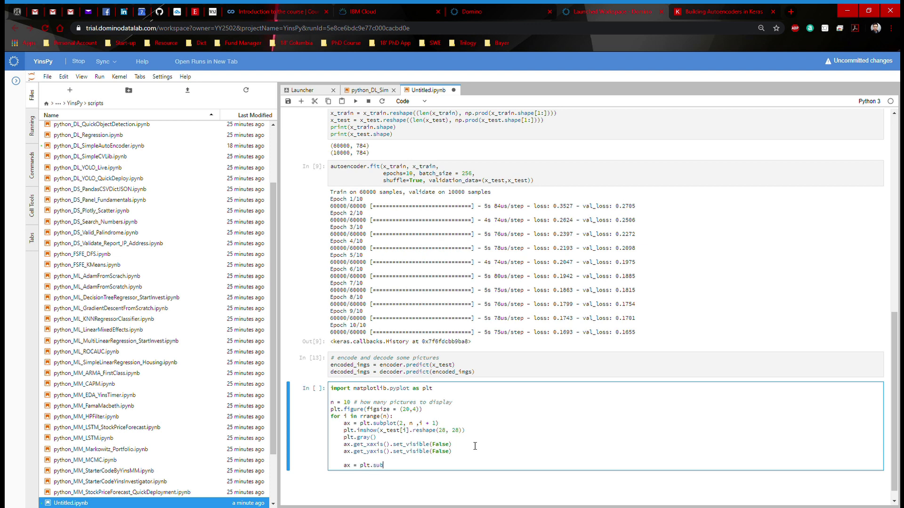
type("plot(2, n, i")
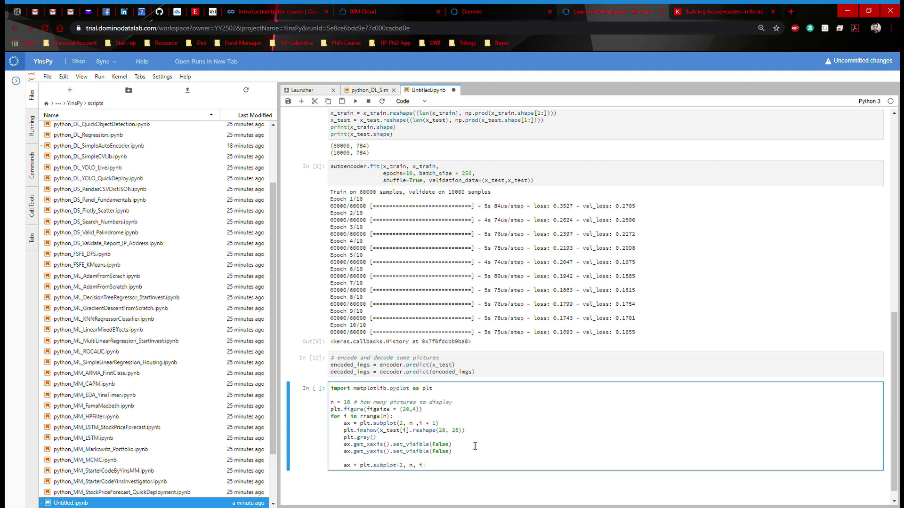
type("+1+n")
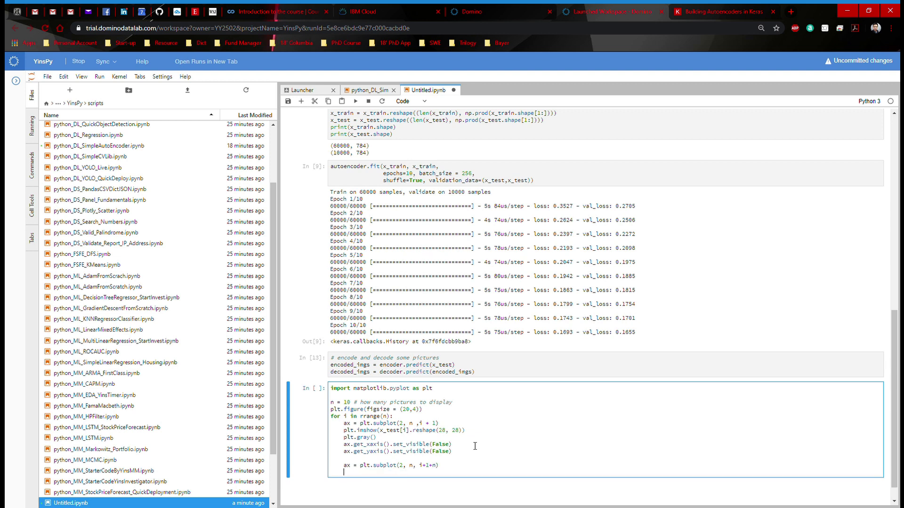
type("ax =")
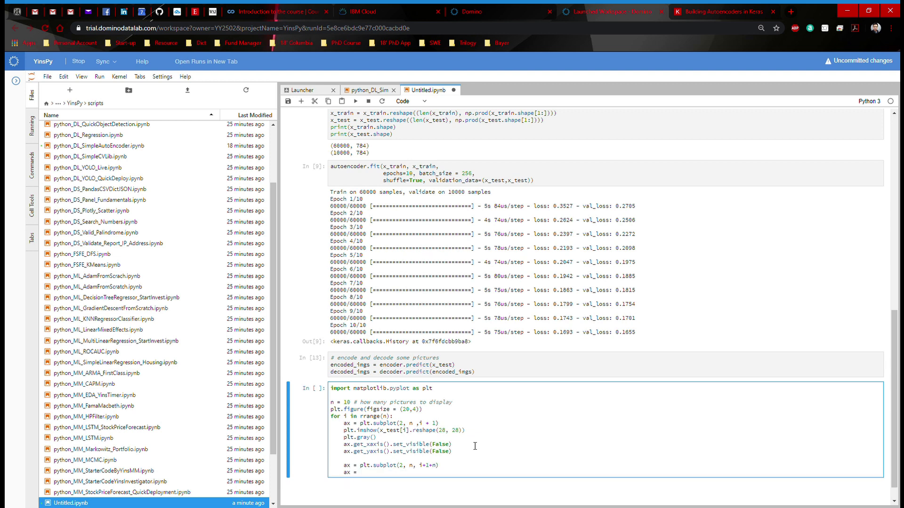
type("plt.imshow(decoded_imgs")
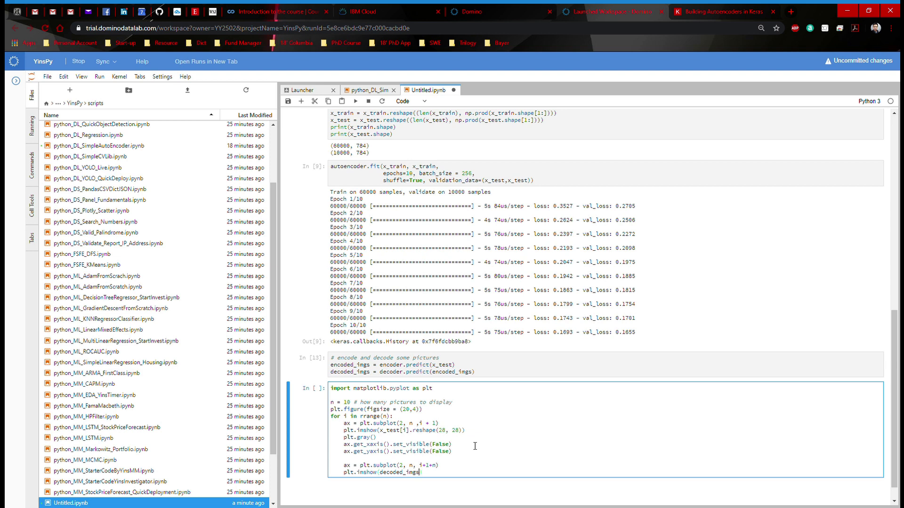
type("[i].")
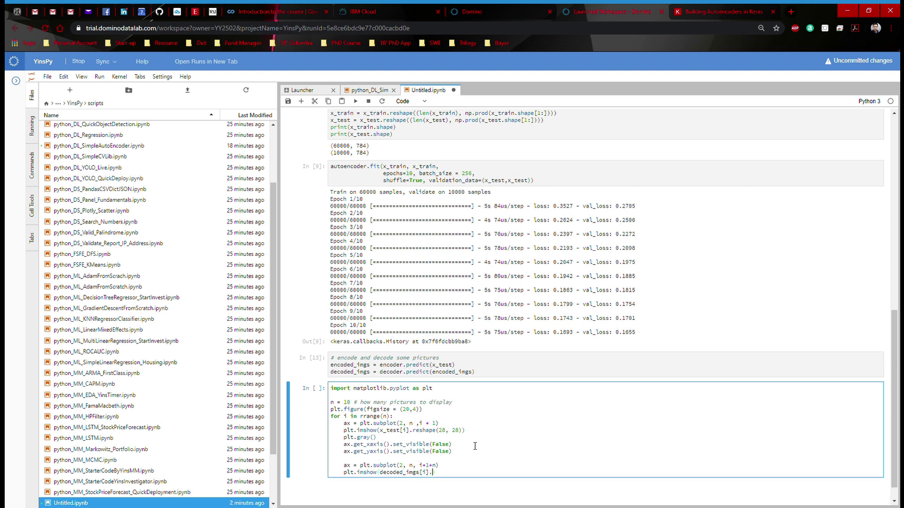
type(".reshape(28")
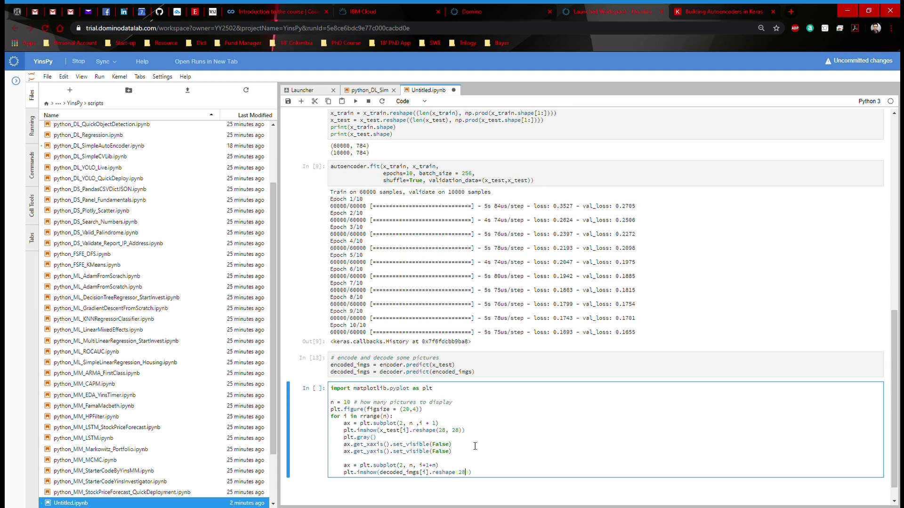
type(", 28)")
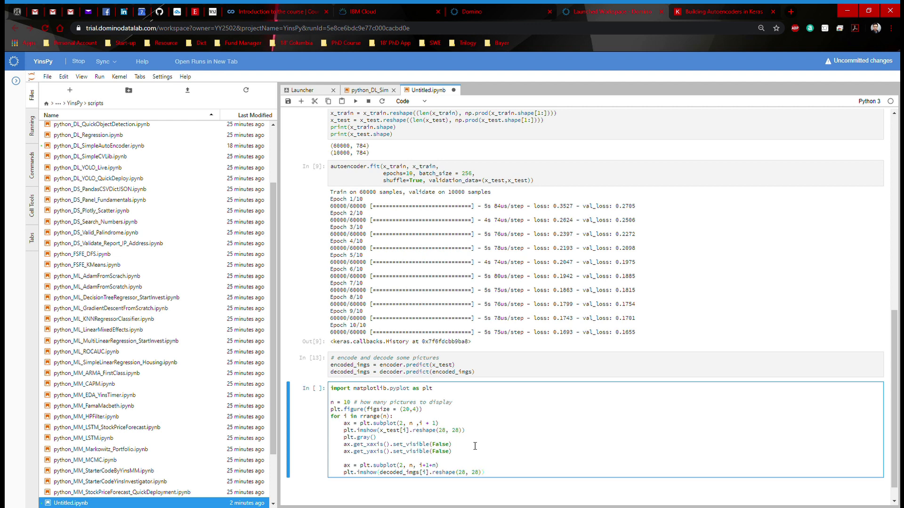
type("plt.grah(")
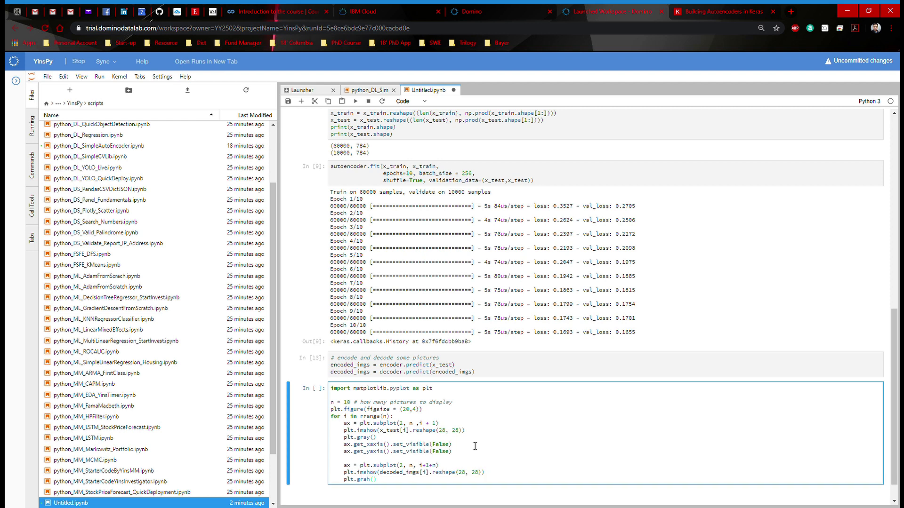
mouse_move(457, 444)
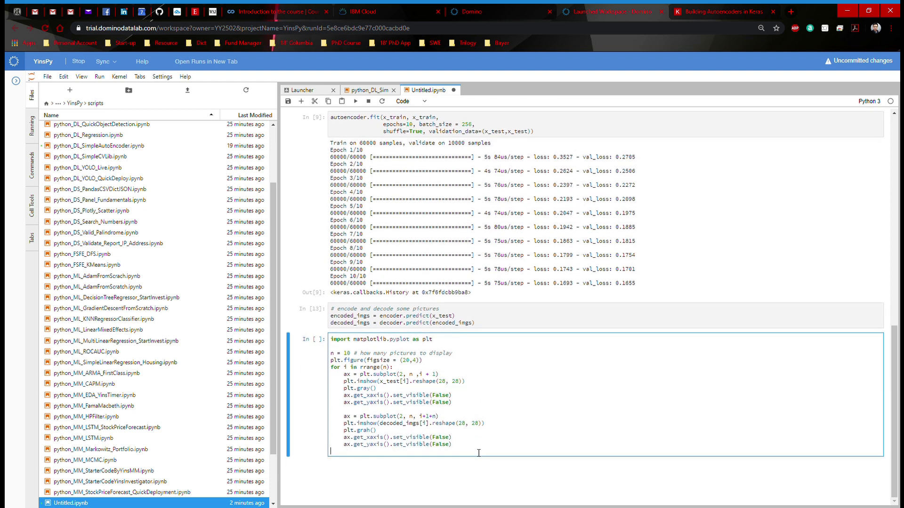
type("plt.show(")
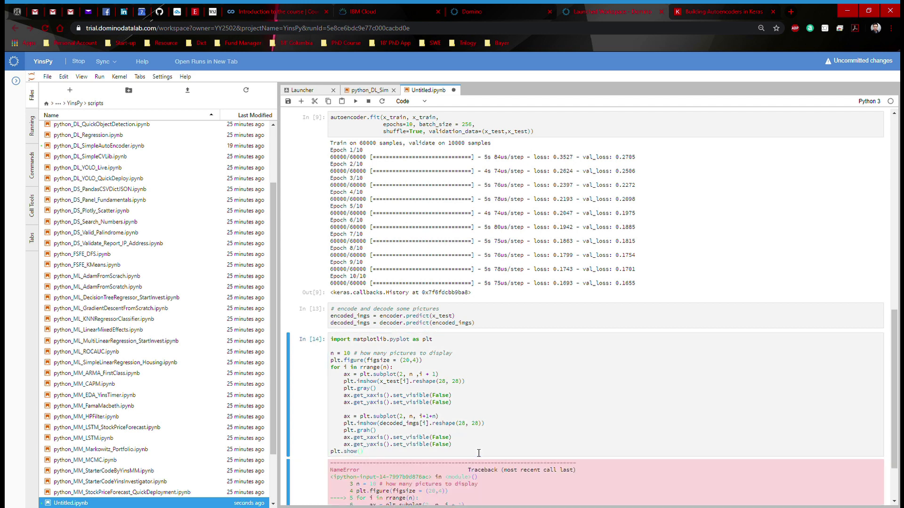
- Run the plotting cell and go back into the code at the misspelled 'grah' AttributeError
scroll("down", 3)
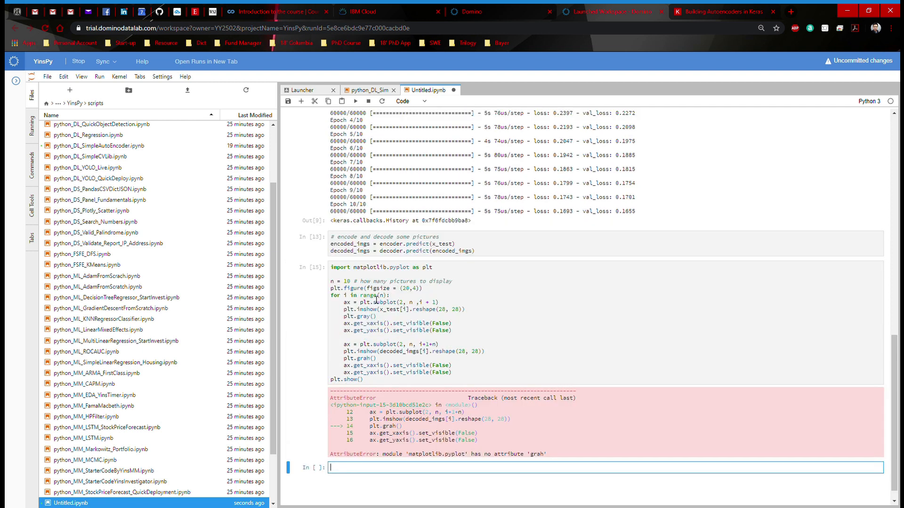
left_click(371, 358)
type("y")
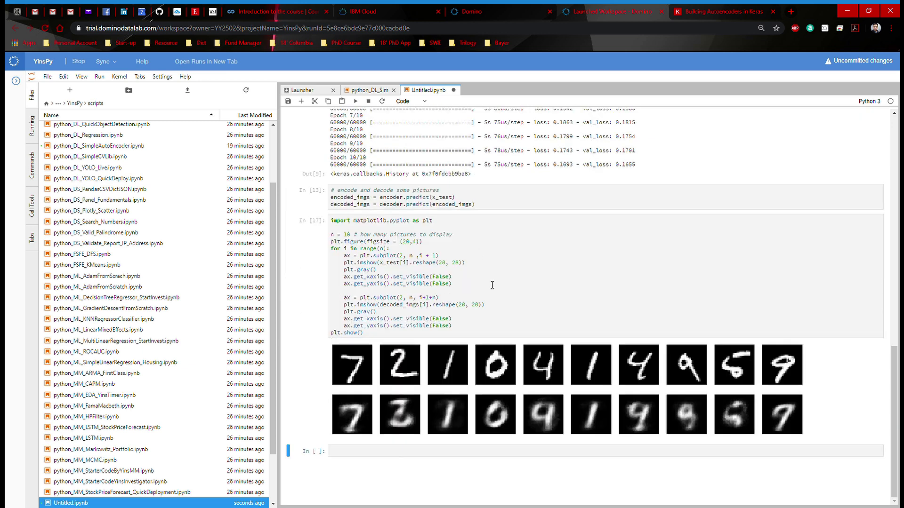
mouse_move(327, 304)
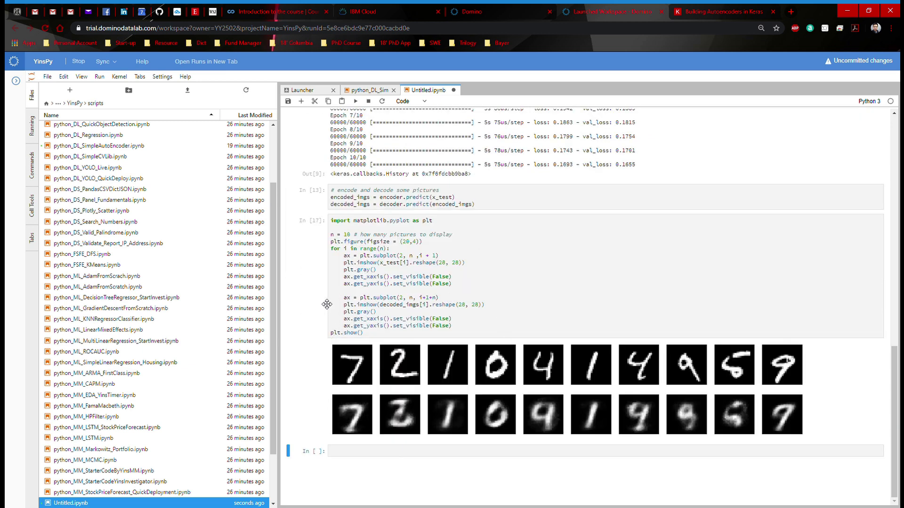
mouse_move(411, 256)
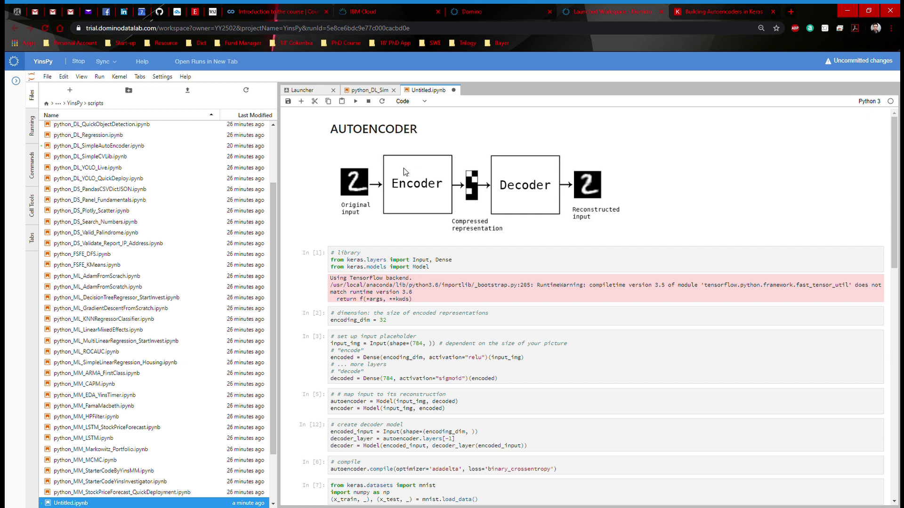
mouse_move(499, 193)
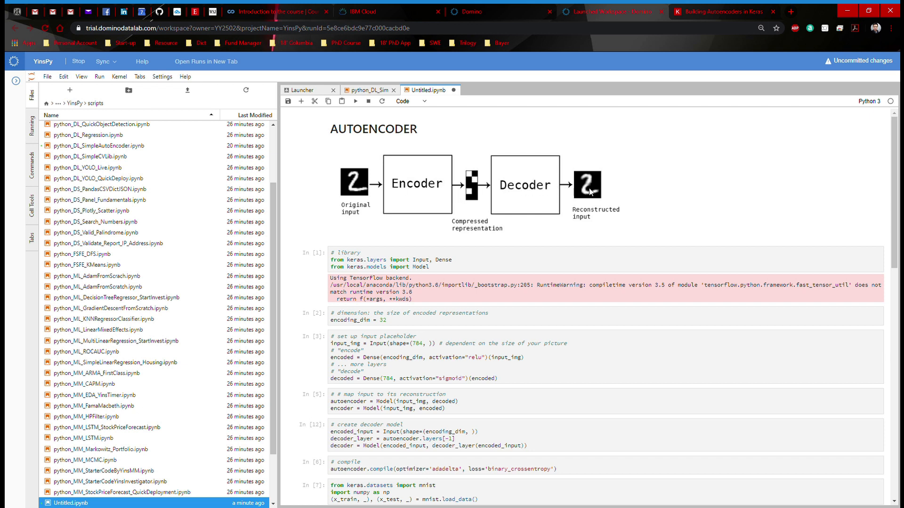
mouse_move(608, 195)
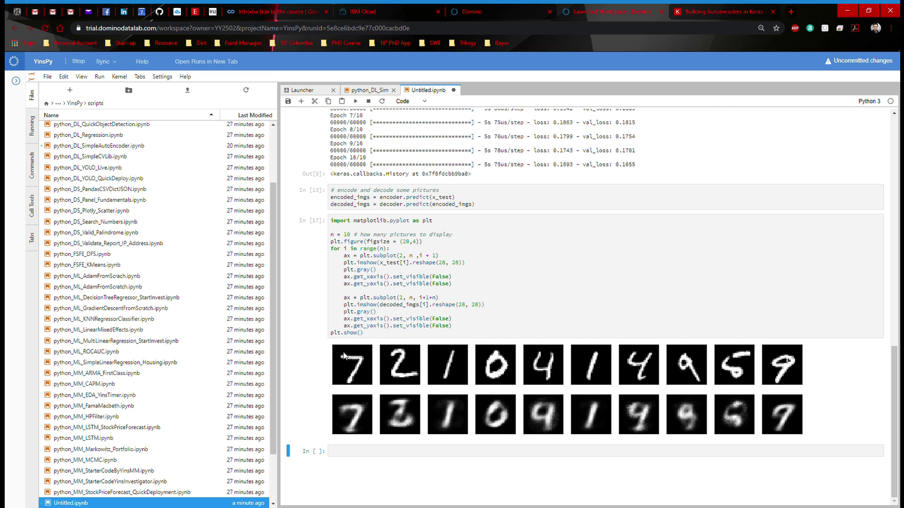
mouse_move(325, 303)
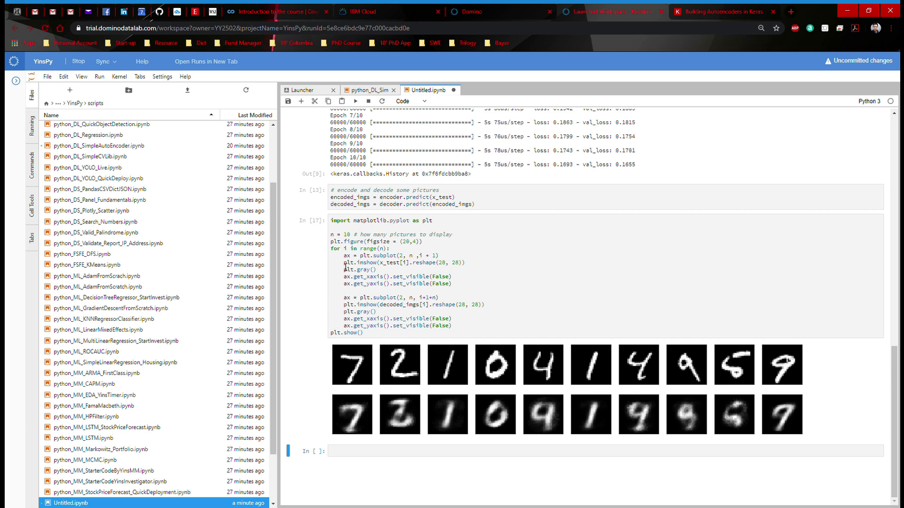
mouse_move(324, 269)
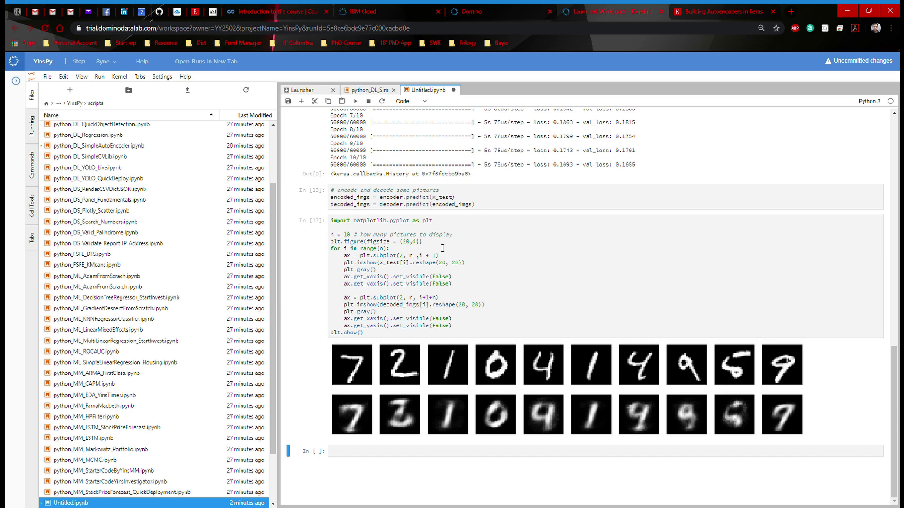
mouse_move(750, 162)
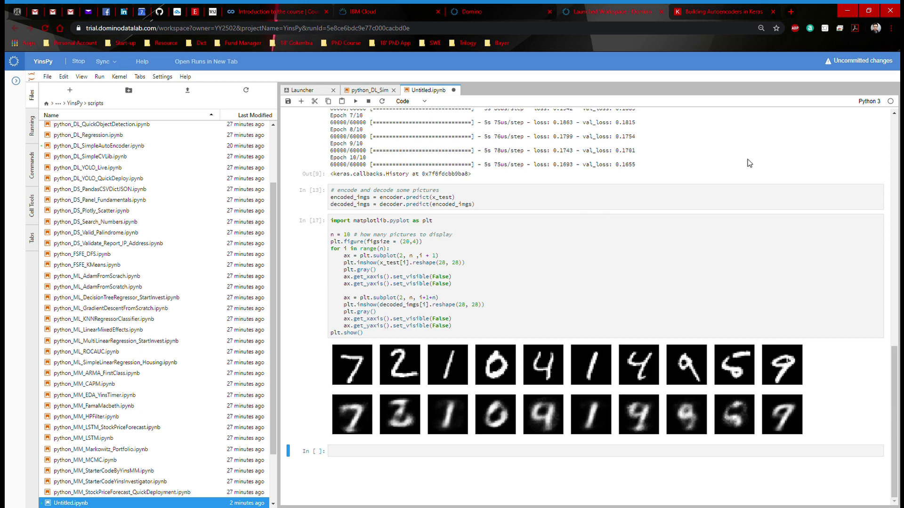